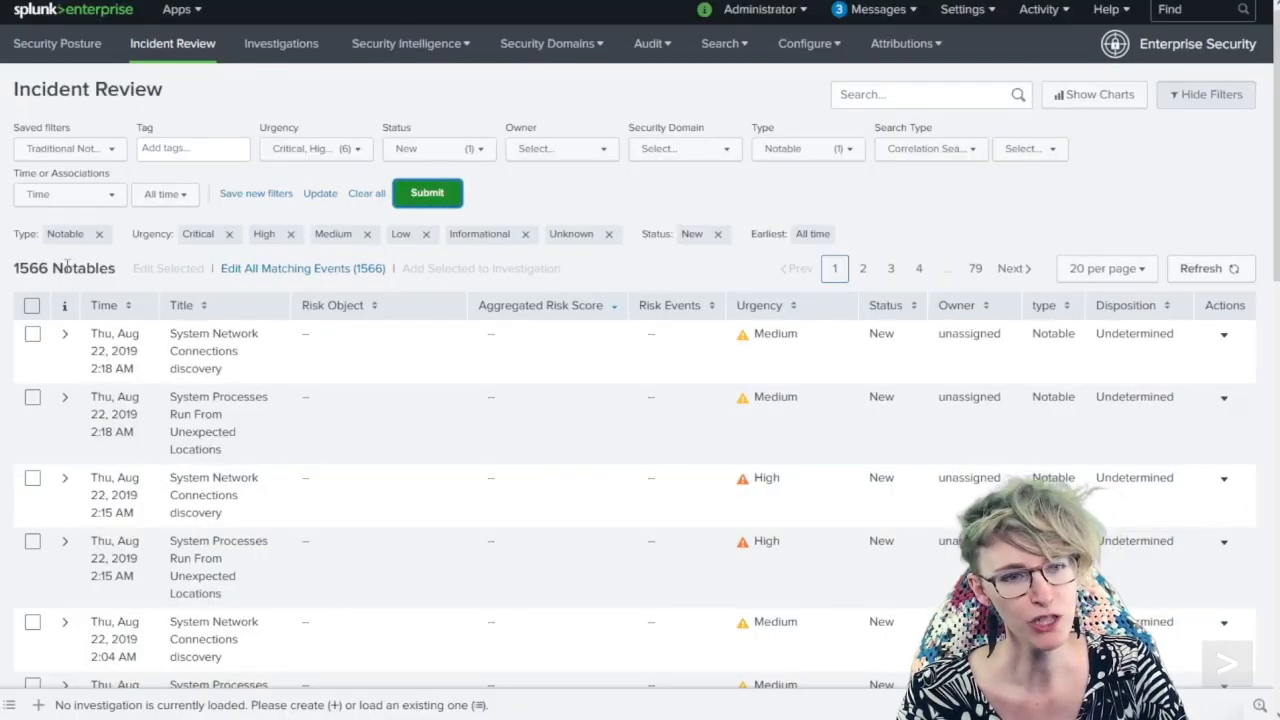
Review the 1566 notables, highlighting the System Network Connections Discovery and Remote Desktop Protocol titles
double_click(64, 268)
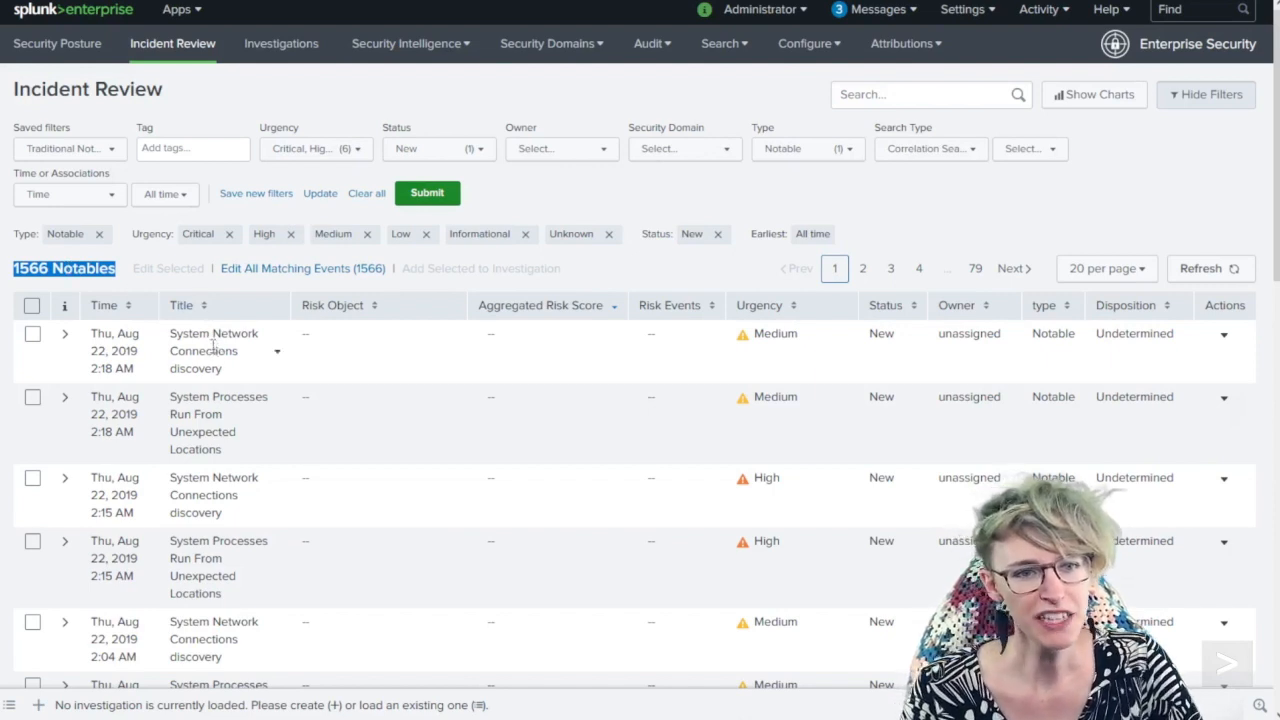
double_click(212, 342)
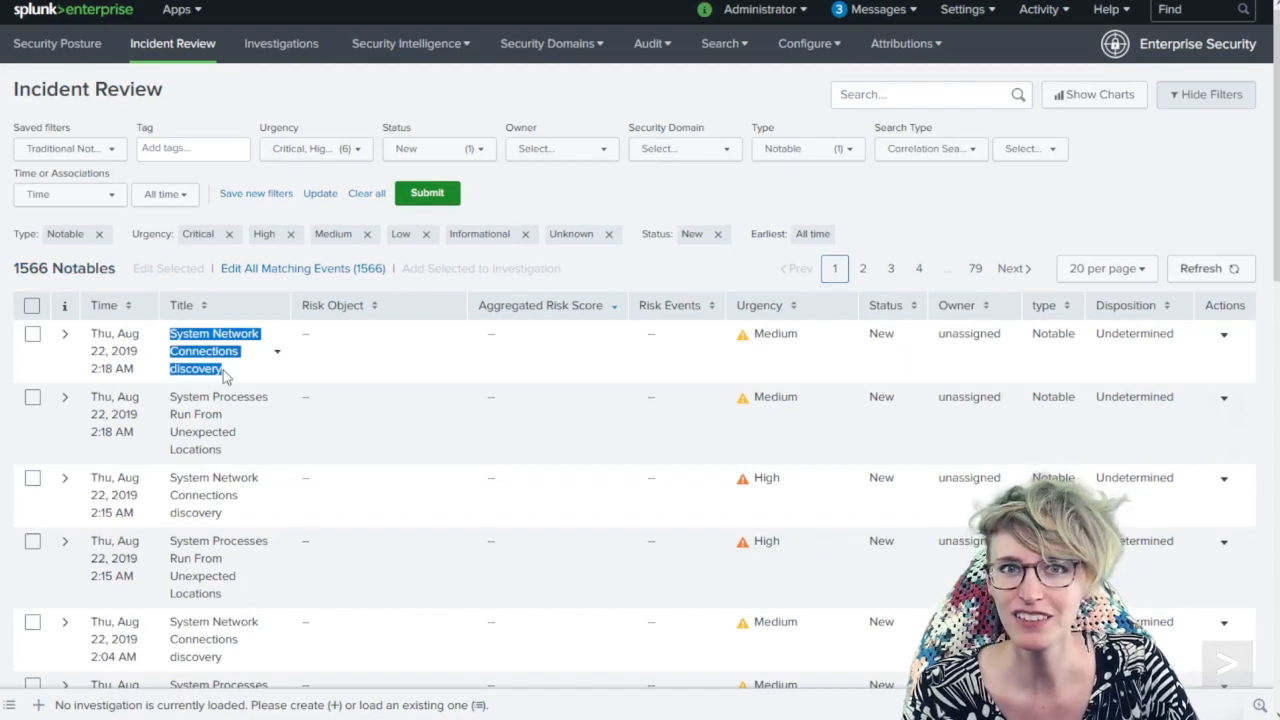
scroll(down, 3)
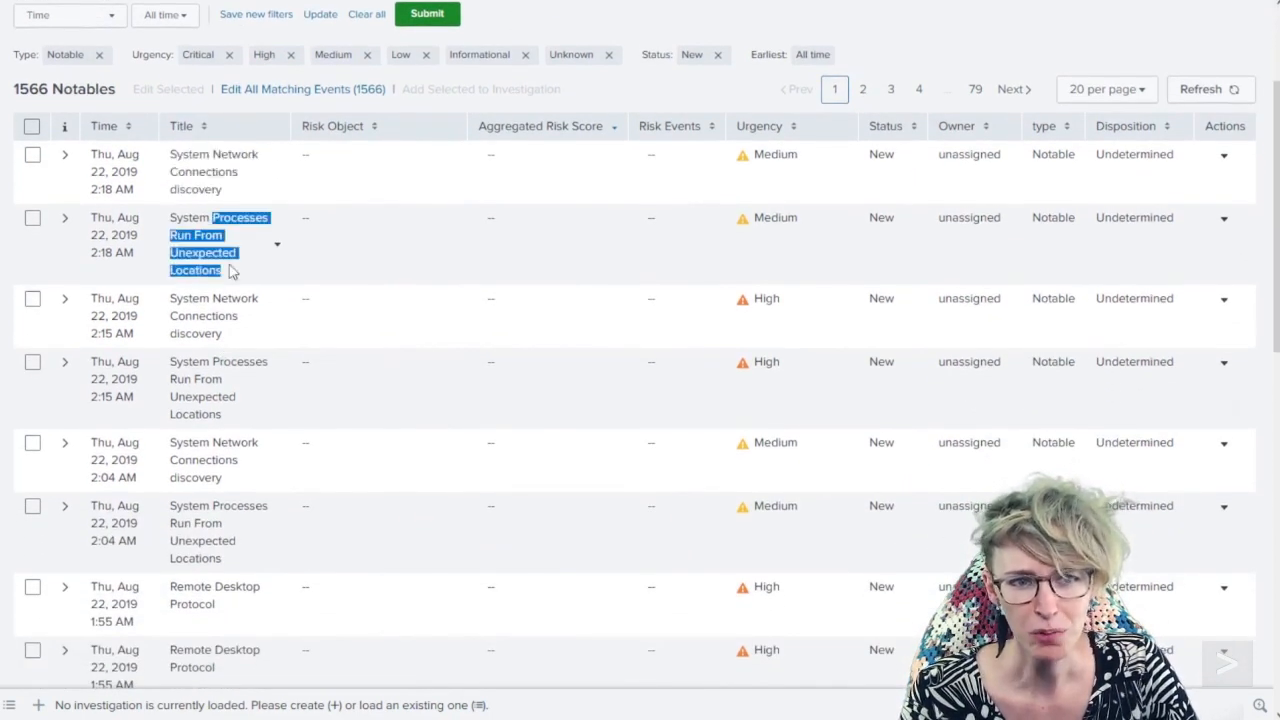
scroll(down, 3)
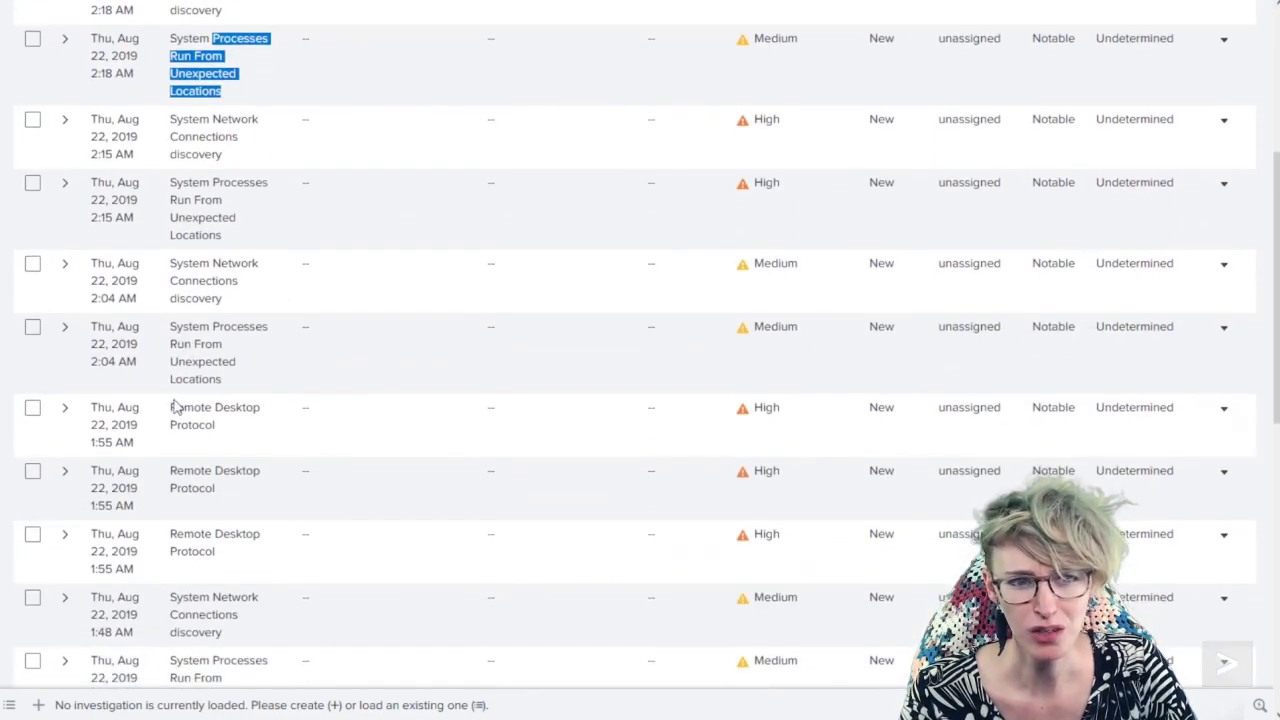
double_click(214, 414)
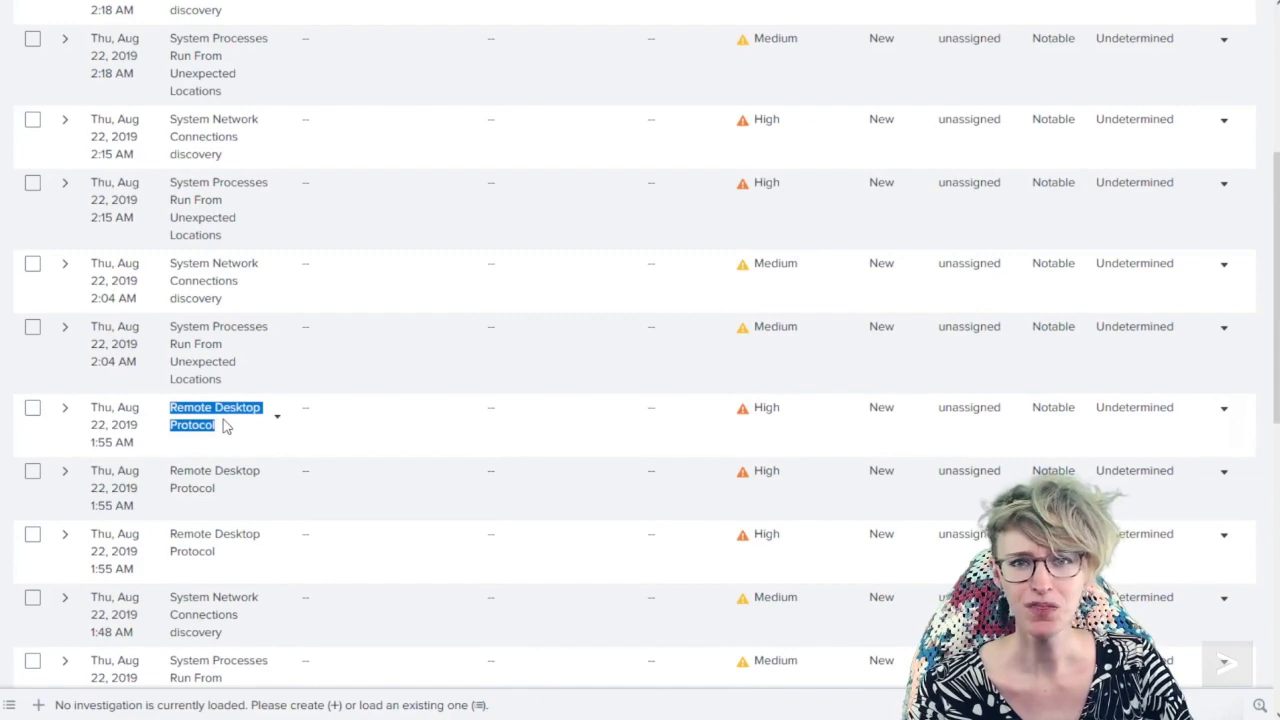
scroll(up, 3)
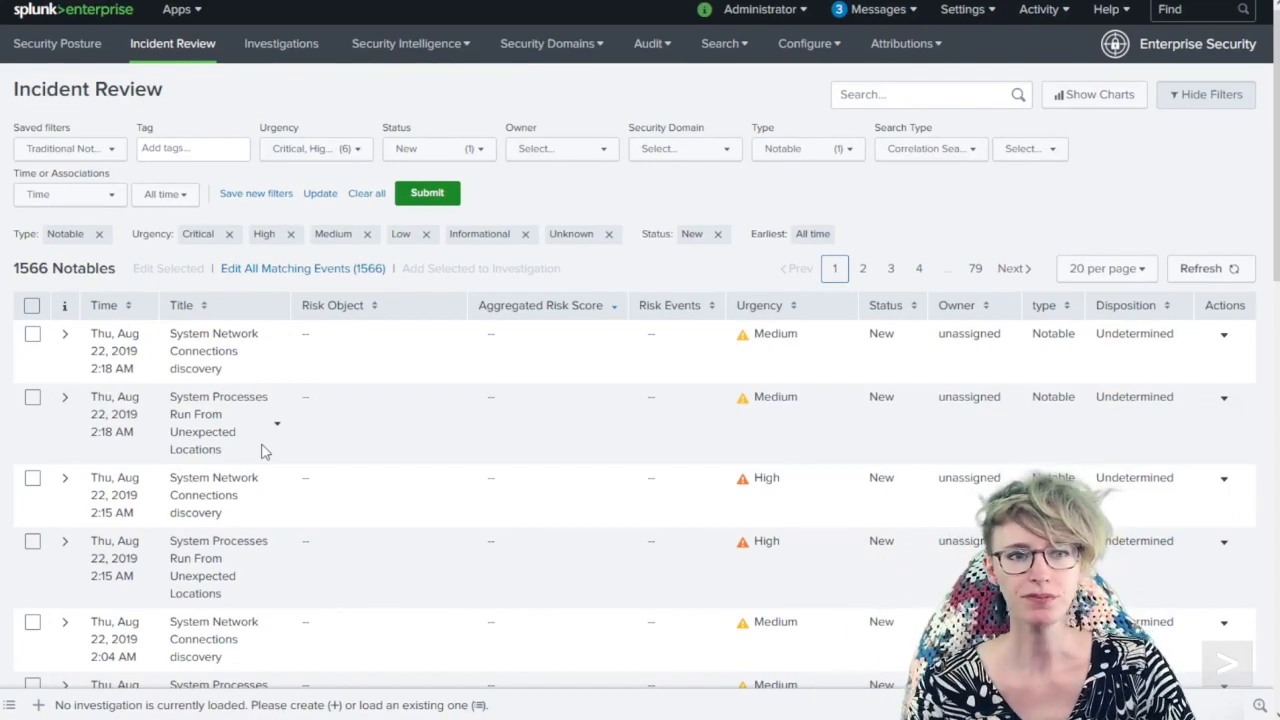
Apply the All Risk Notables saved filter and sort by aggregated risk score, bstoll's 1890 on top
click(68, 148)
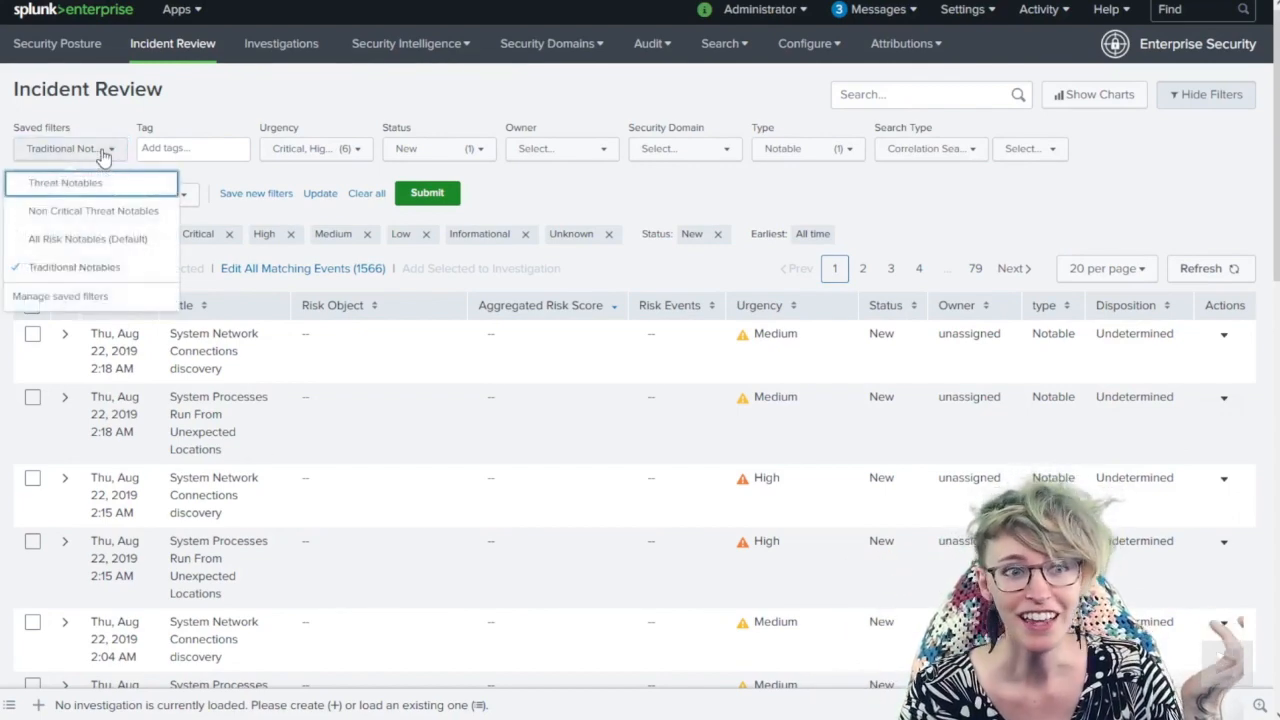
click(86, 238)
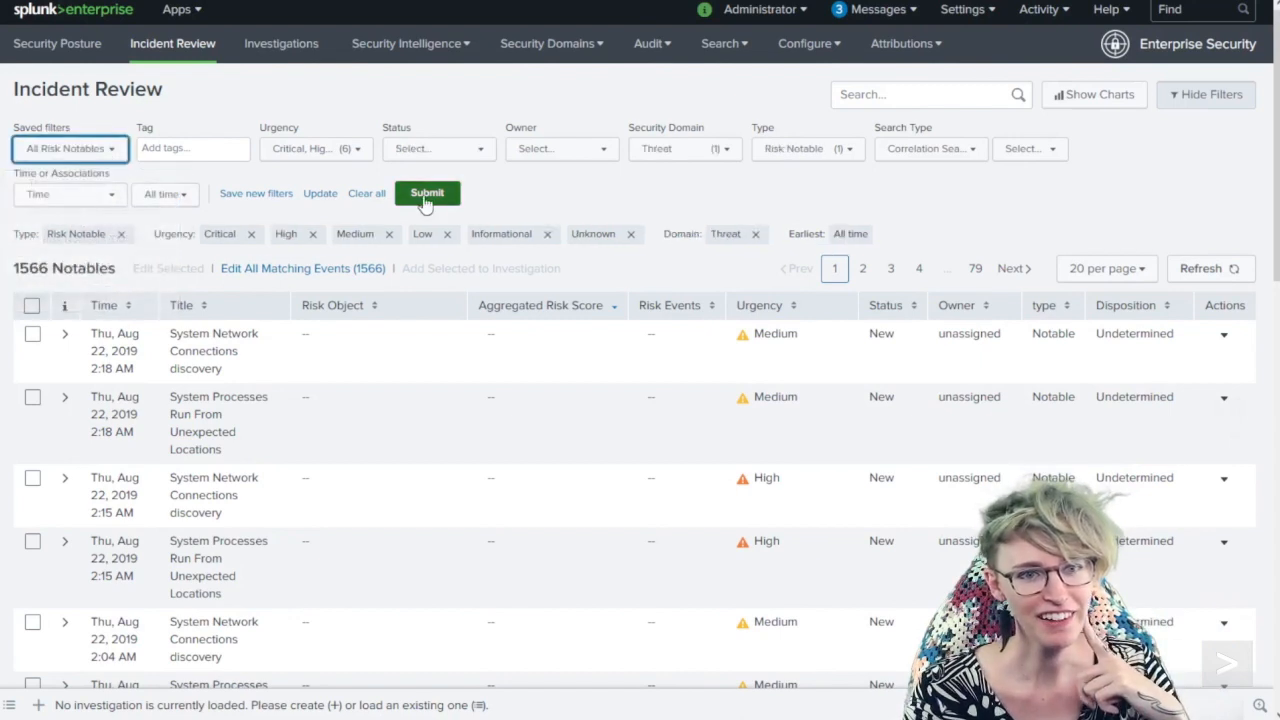
click(428, 192)
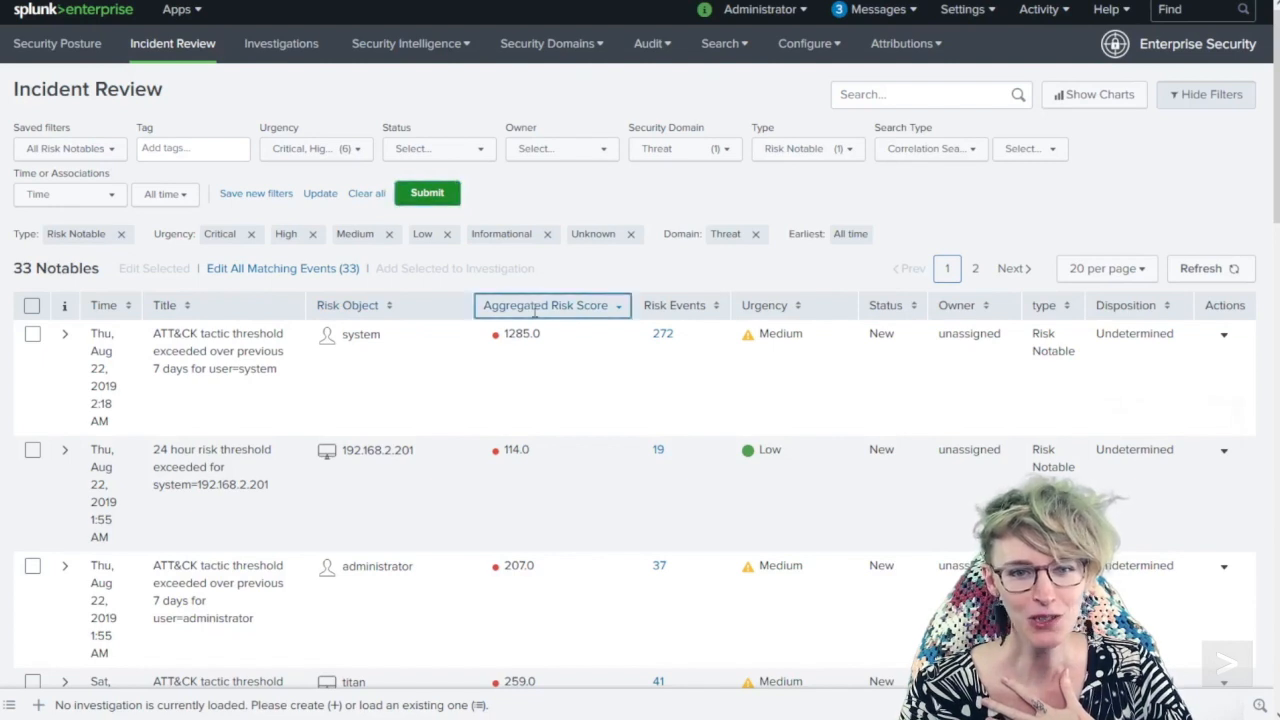
click(542, 304)
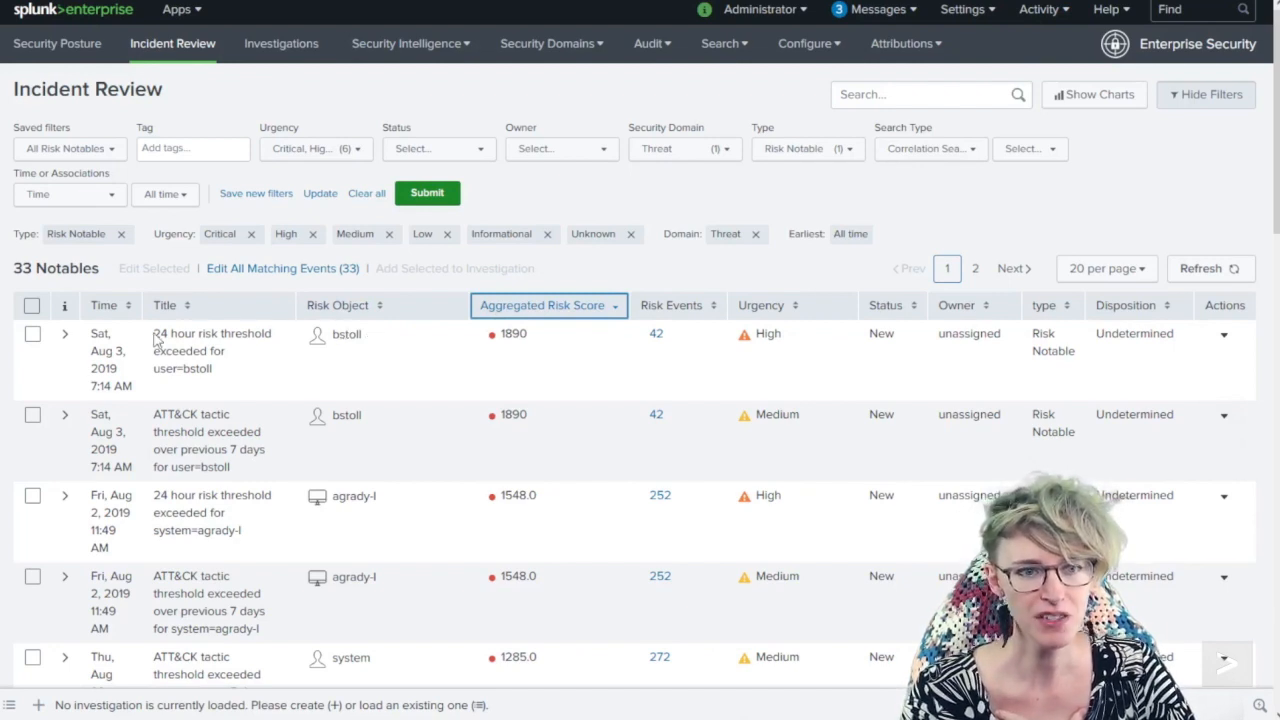
double_click(184, 332)
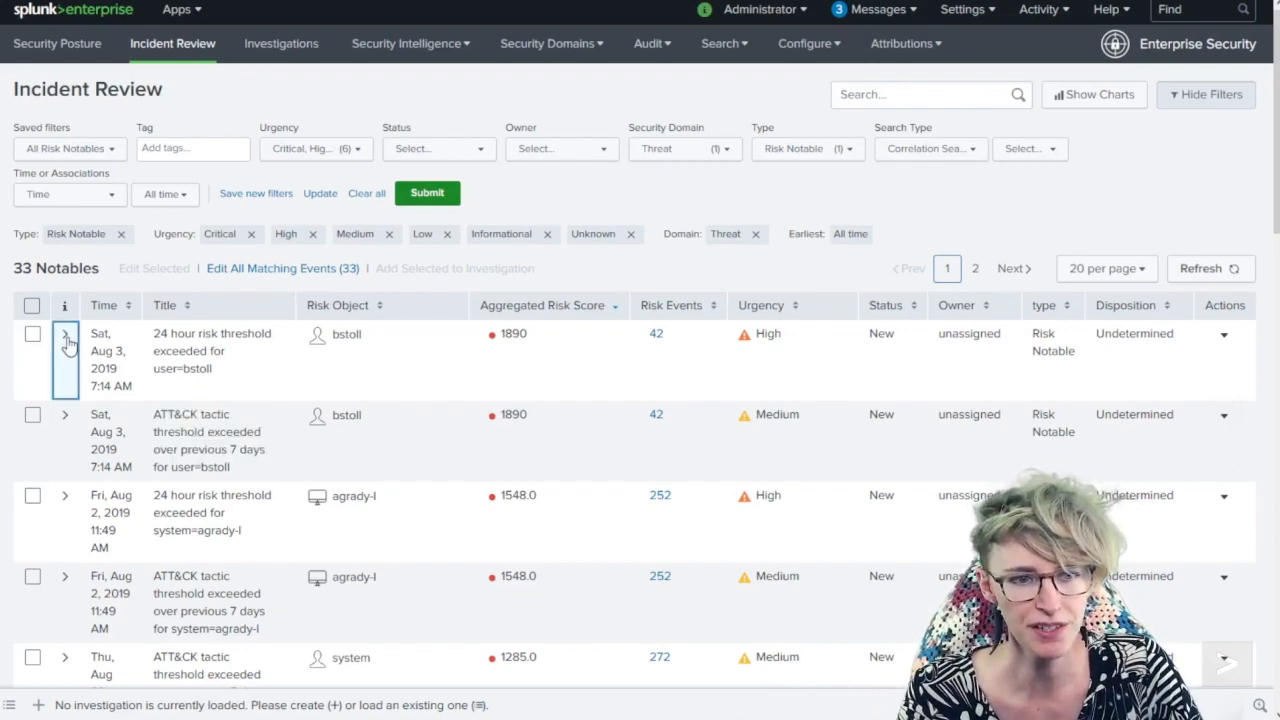
Expand bstoll's top risk notable and highlight its original source rule names
click(64, 332)
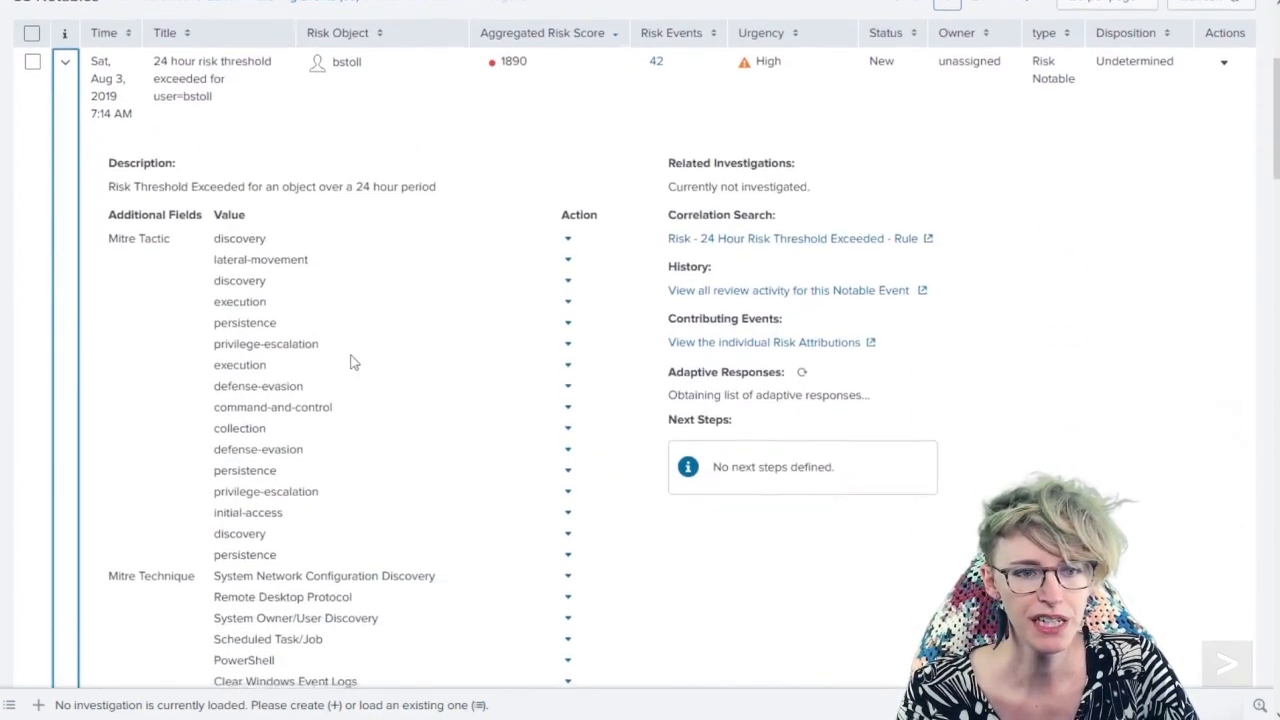
scroll(down, 3)
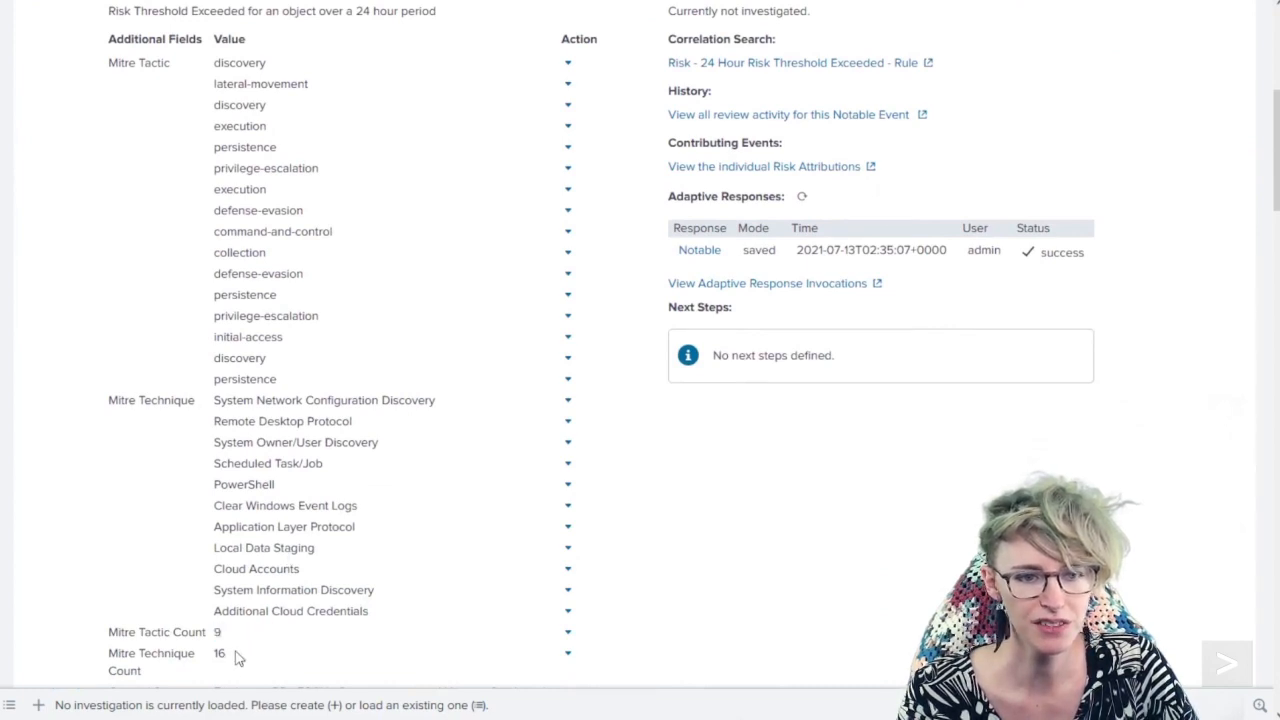
scroll(down, 3)
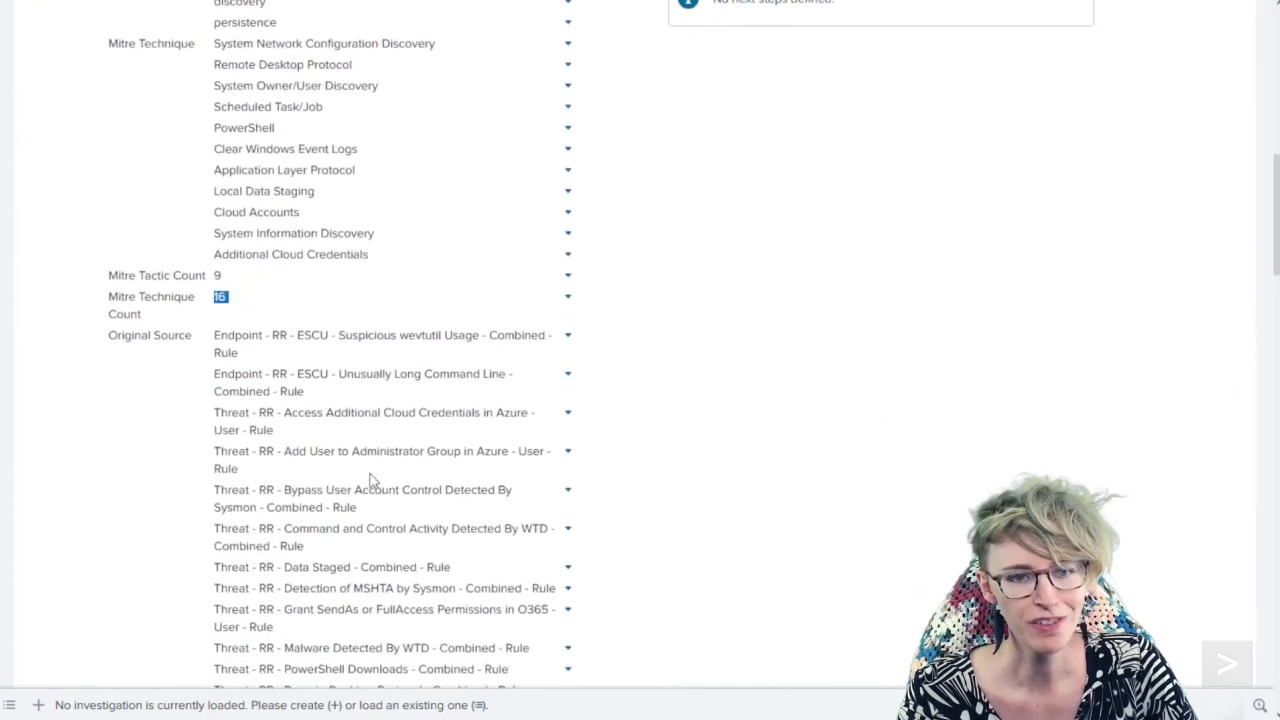
scroll(down, 3)
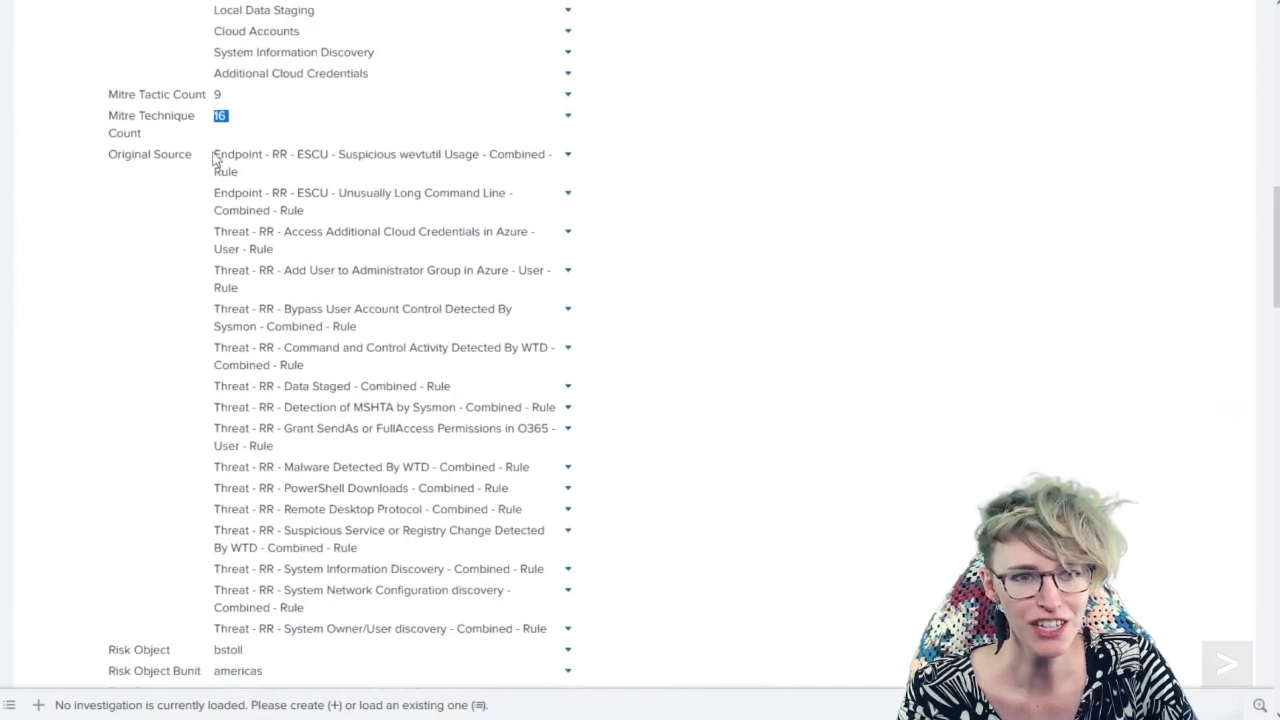
drag(212, 154, 484, 488)
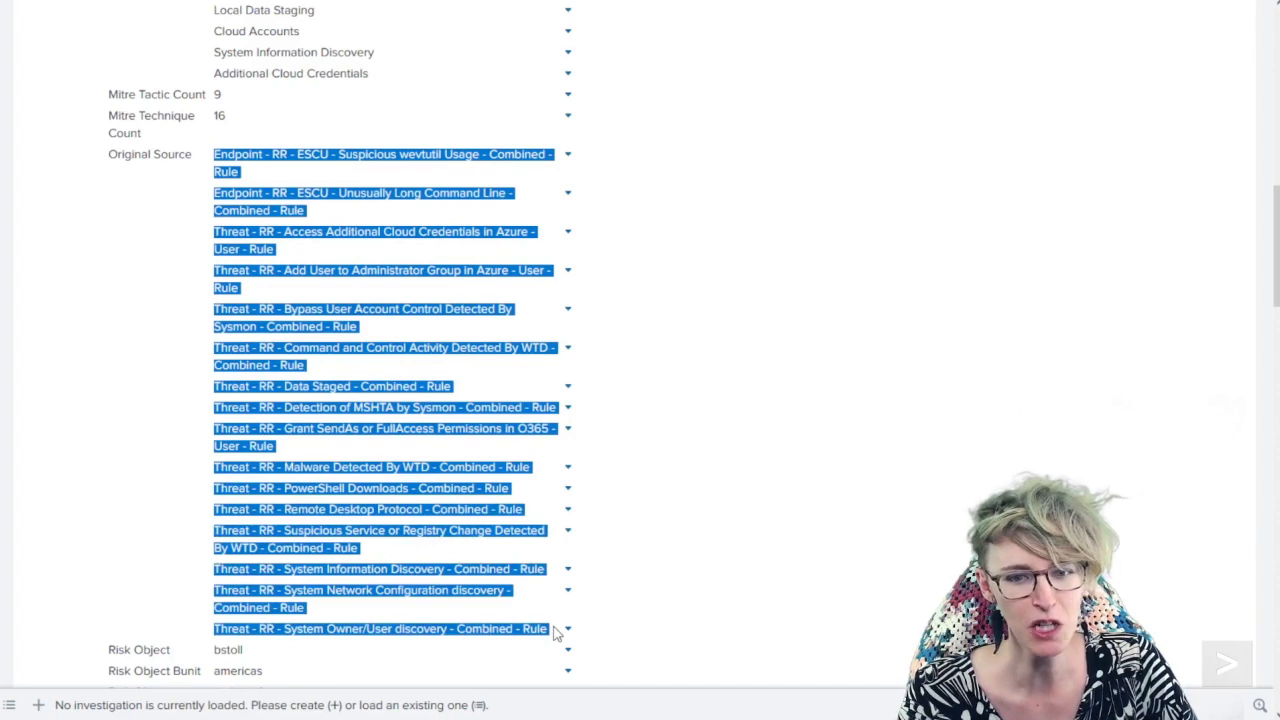
mouse_move(660, 448)
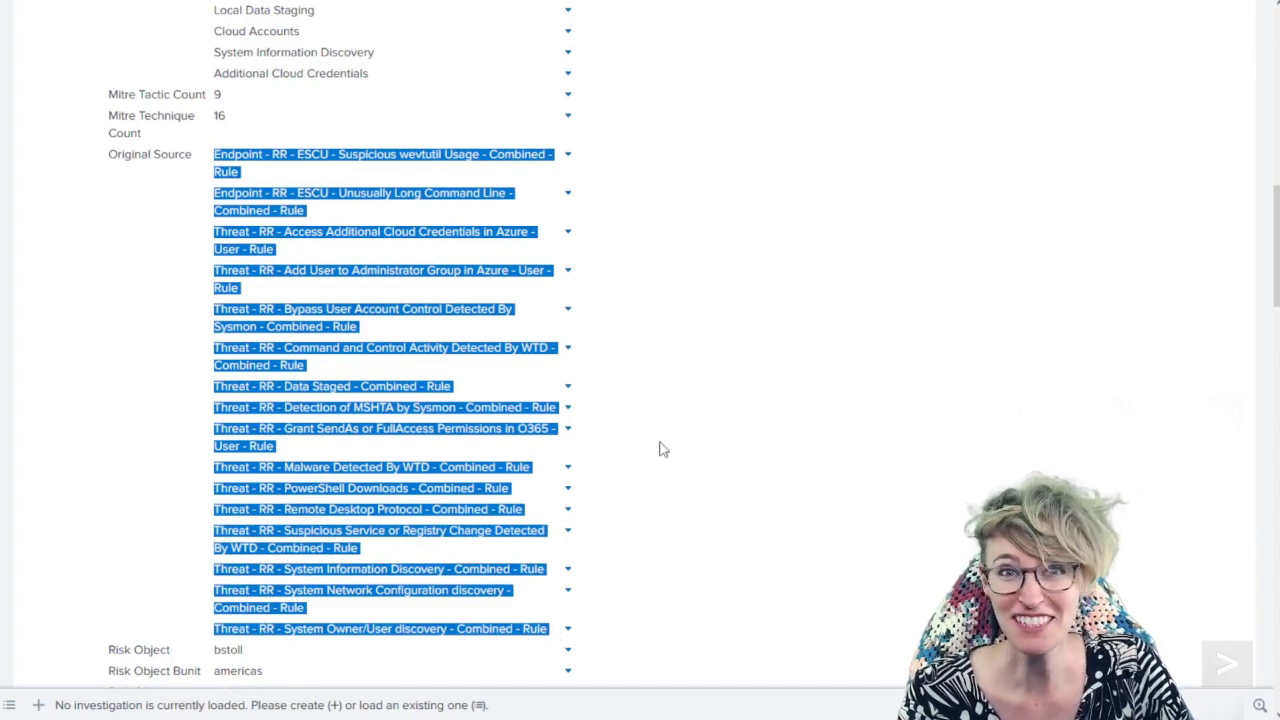
mouse_move(666, 412)
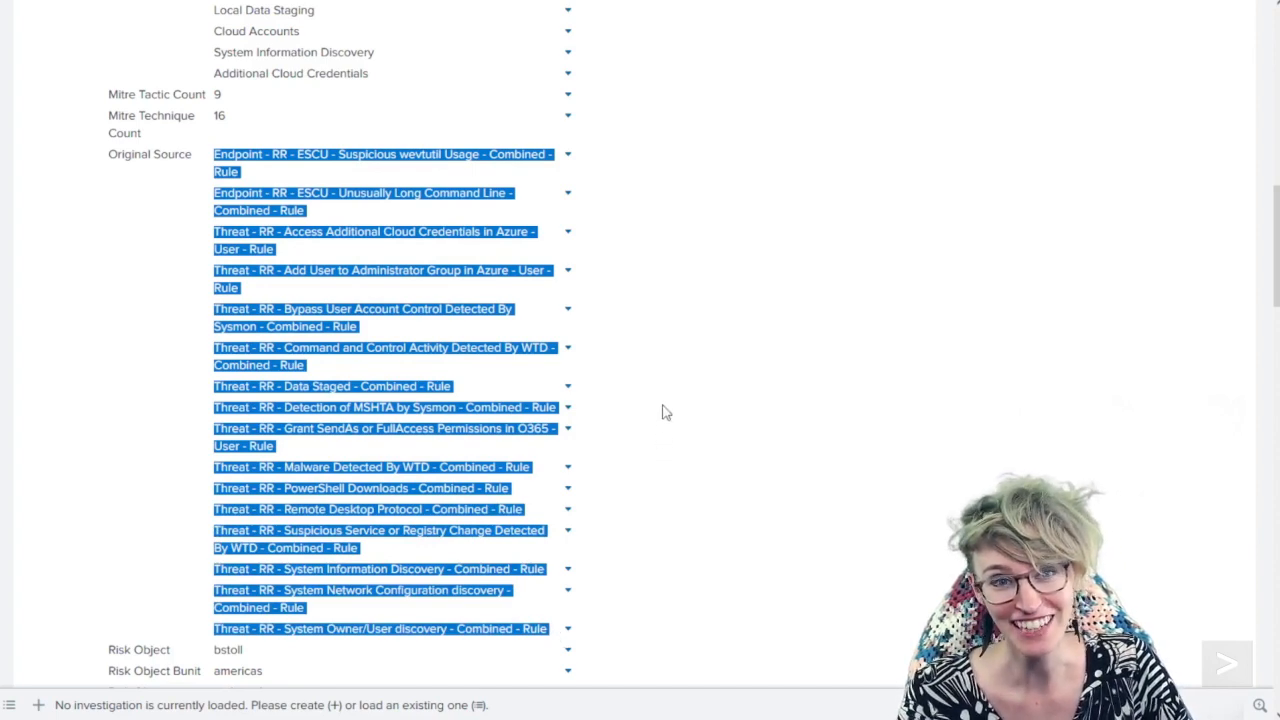
Highlight the Risk Object Watchlist field and its value true
scroll(down, 3)
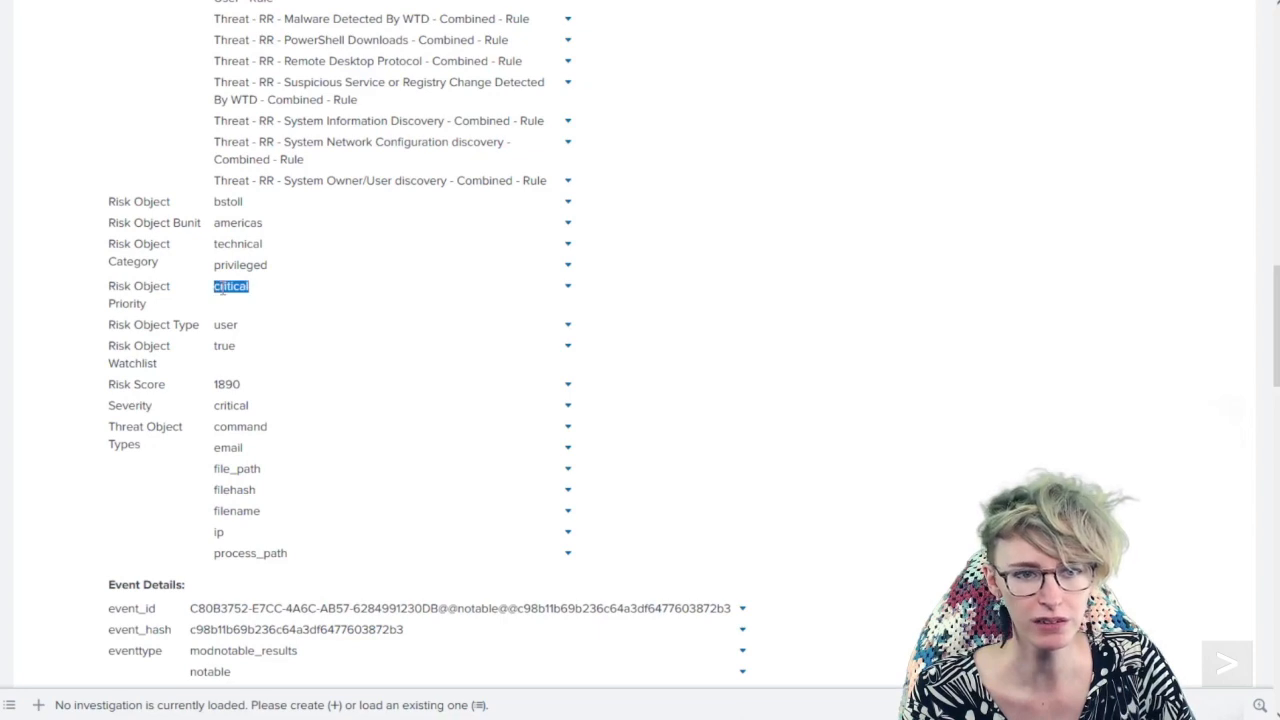
double_click(152, 344)
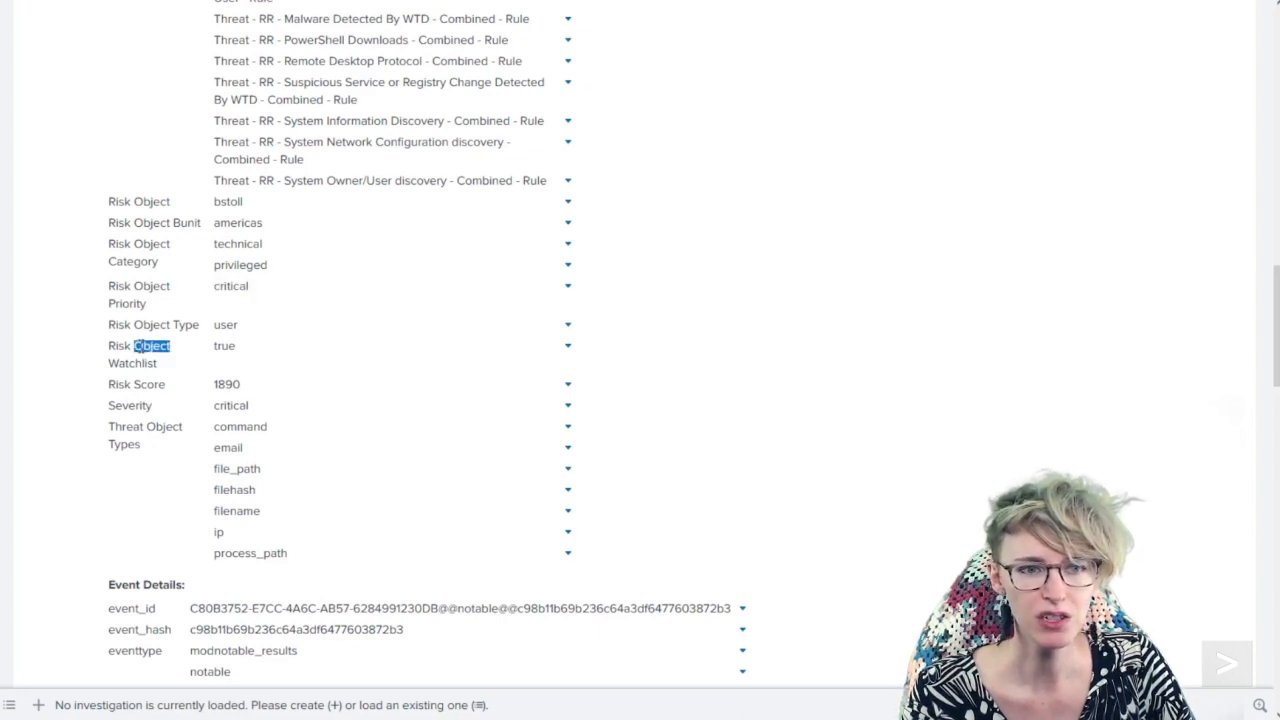
double_click(224, 344)
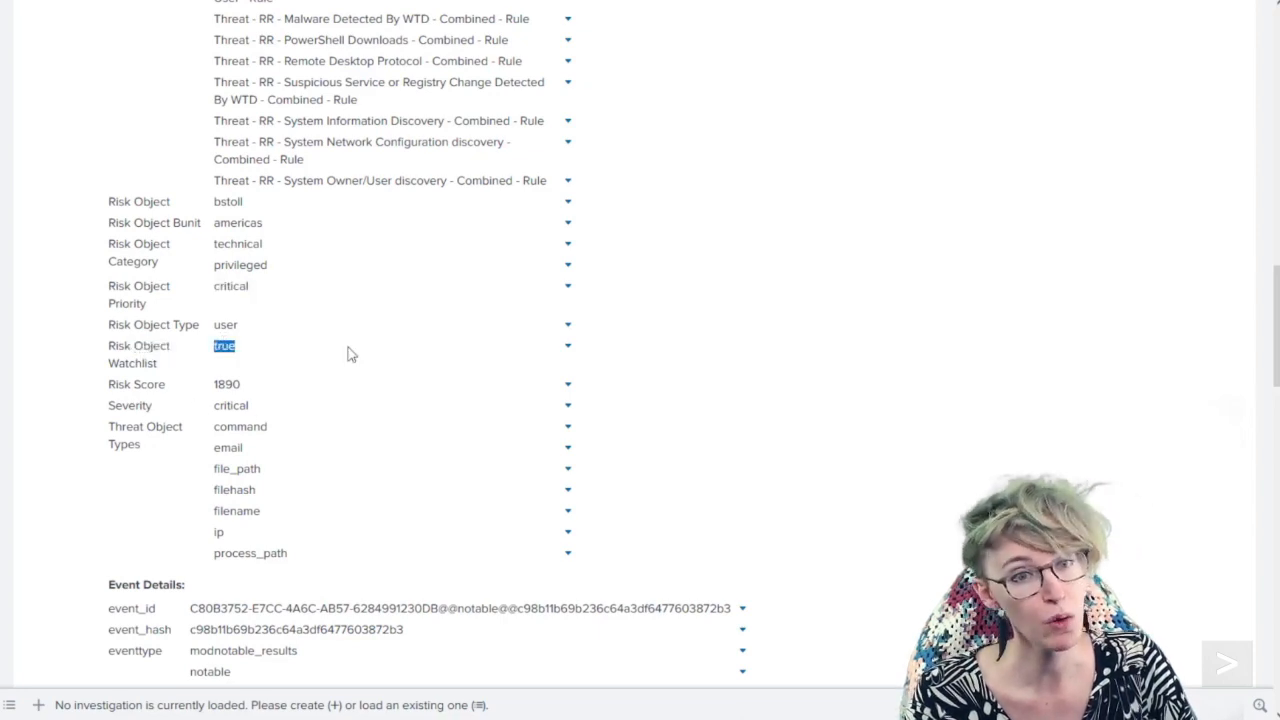
mouse_move(360, 334)
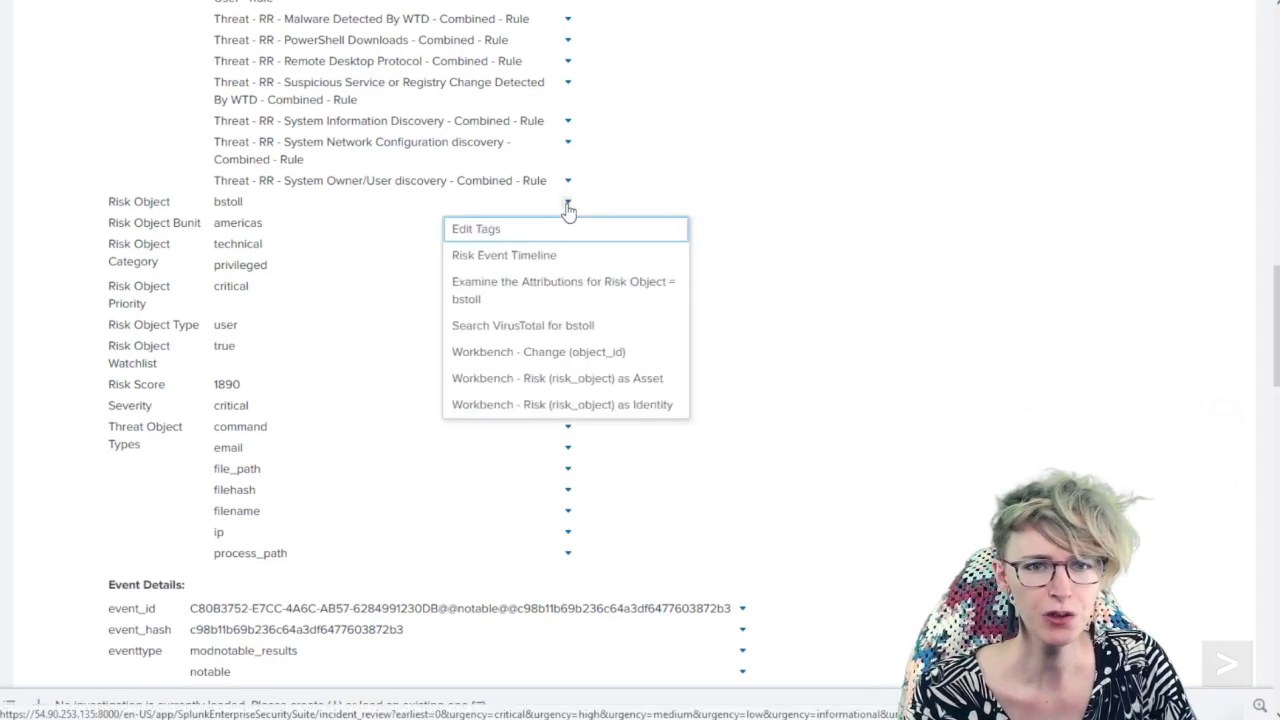
click(504, 256)
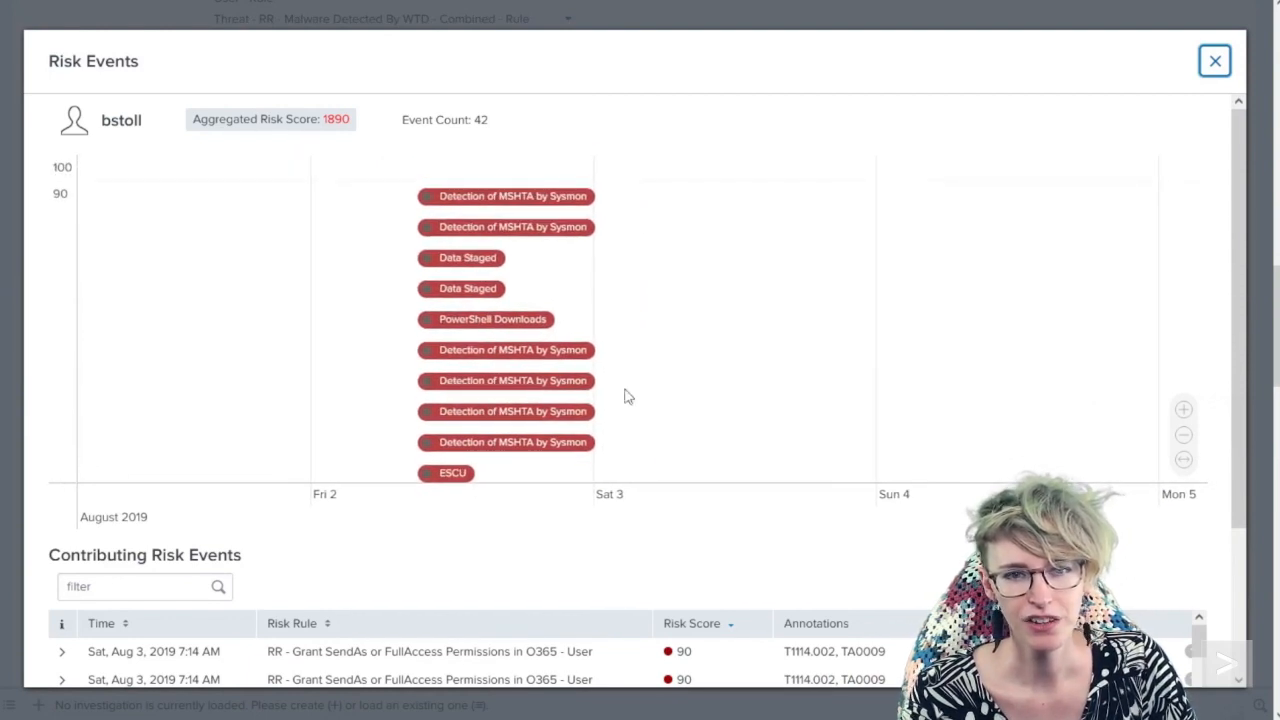
mouse_move(538, 196)
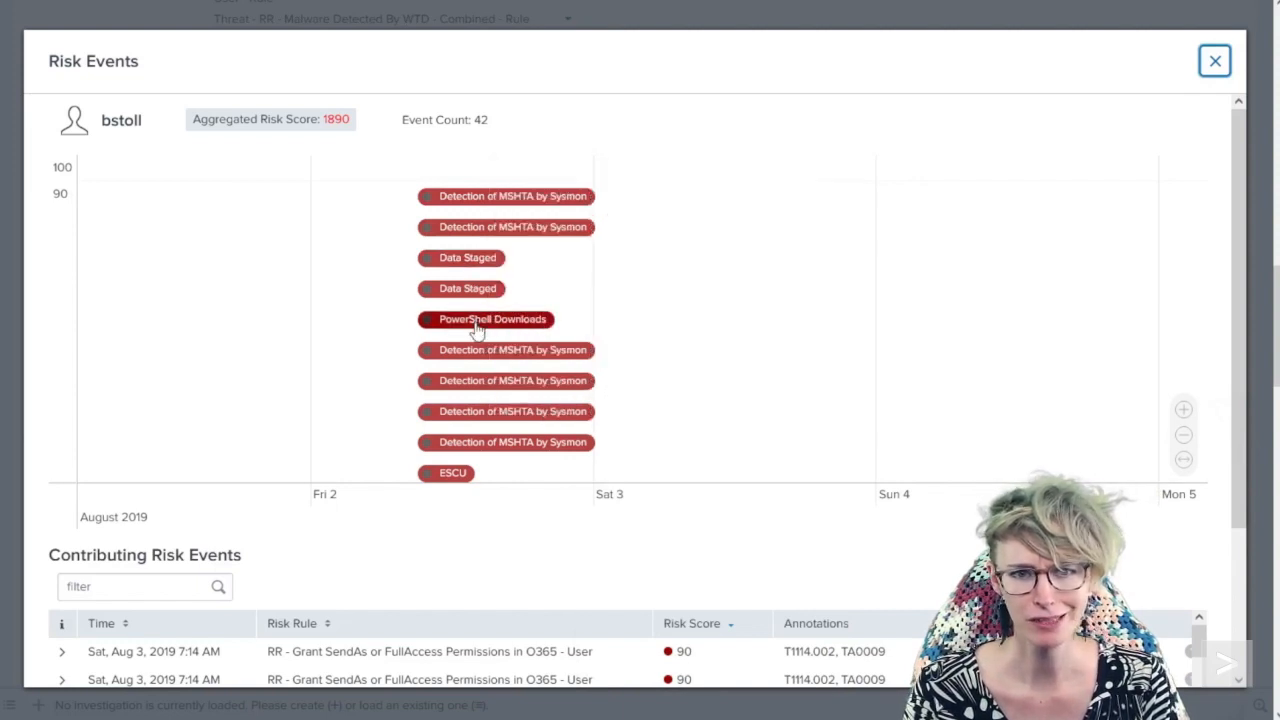
mouse_move(660, 400)
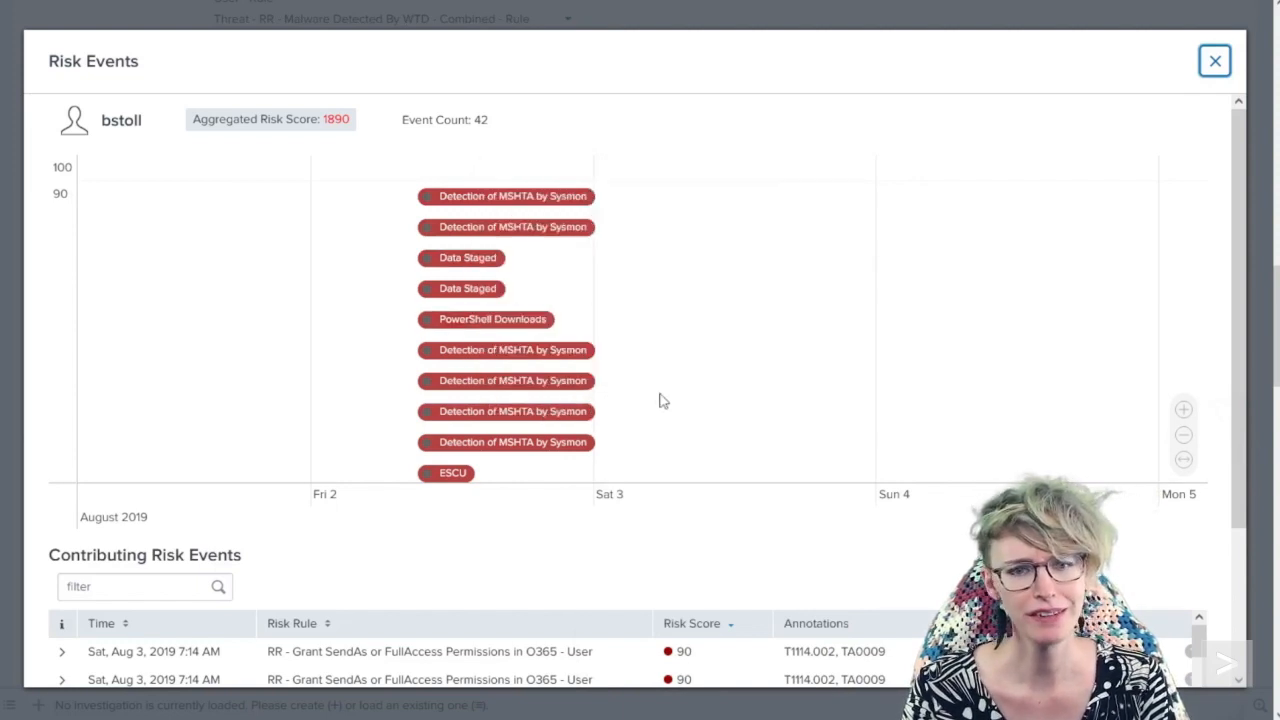
scroll(down, 3)
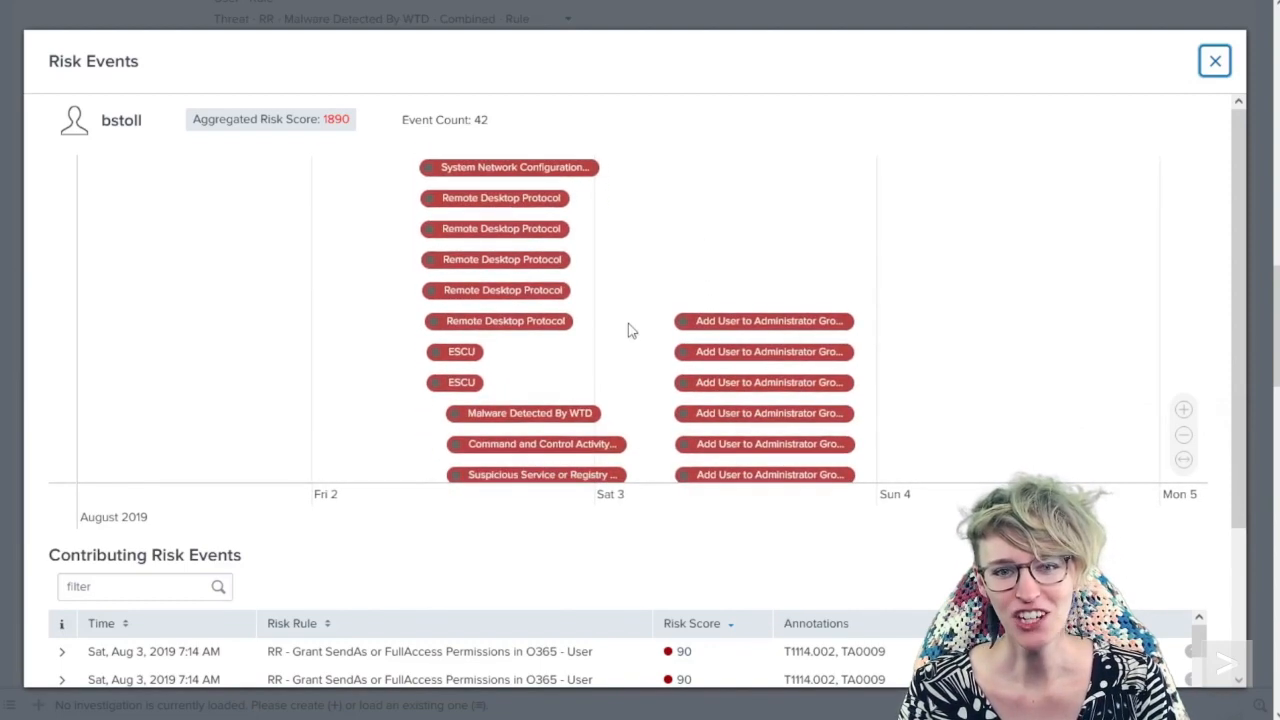
scroll(down, 3)
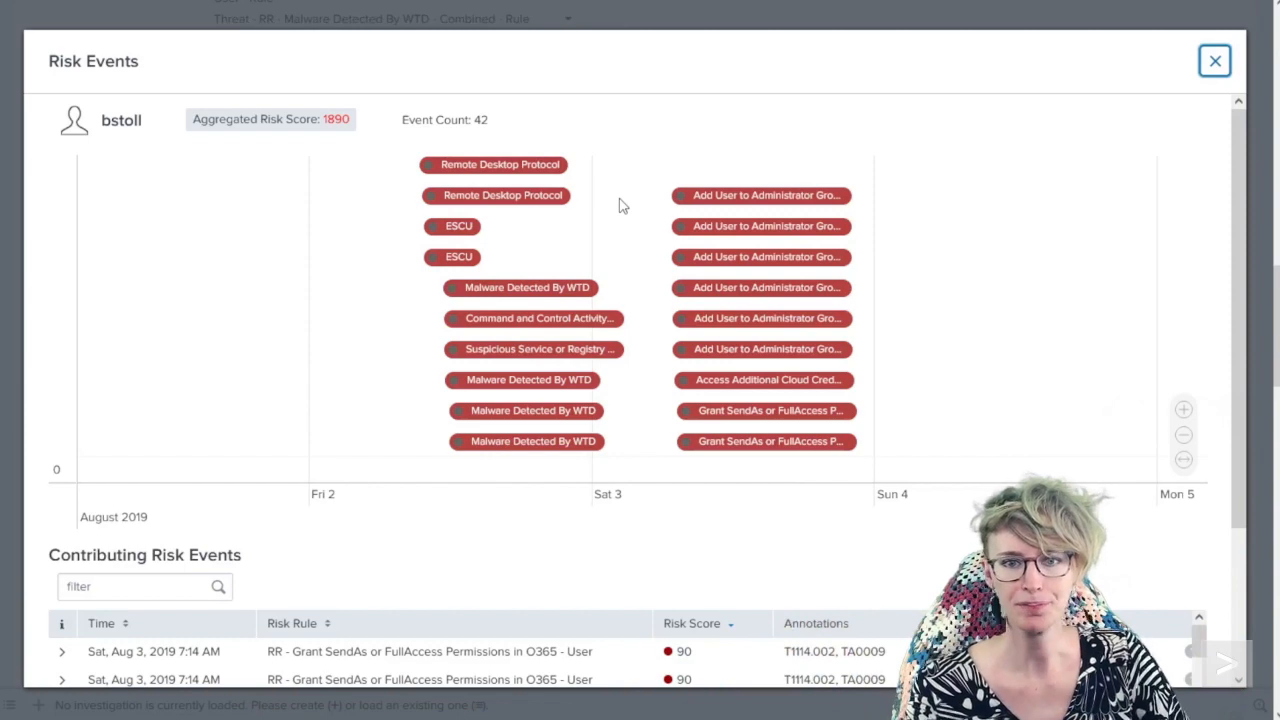
mouse_move(1238, 332)
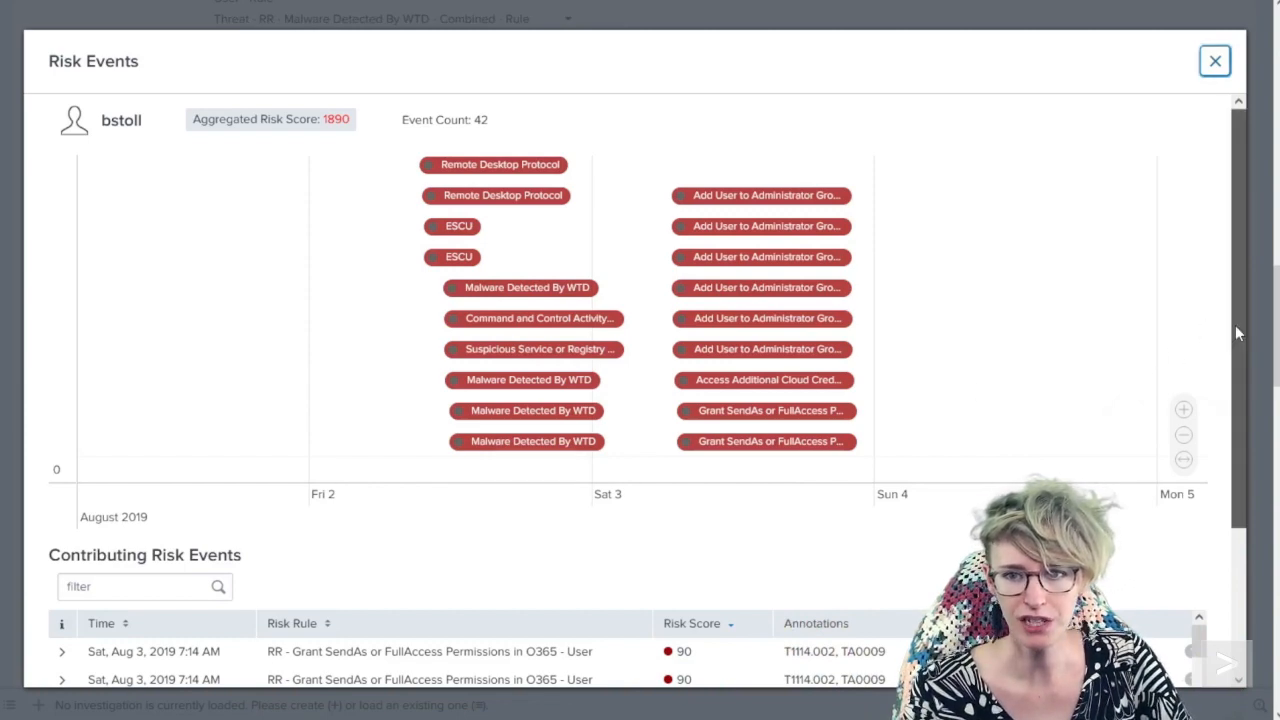
scroll(down, 3)
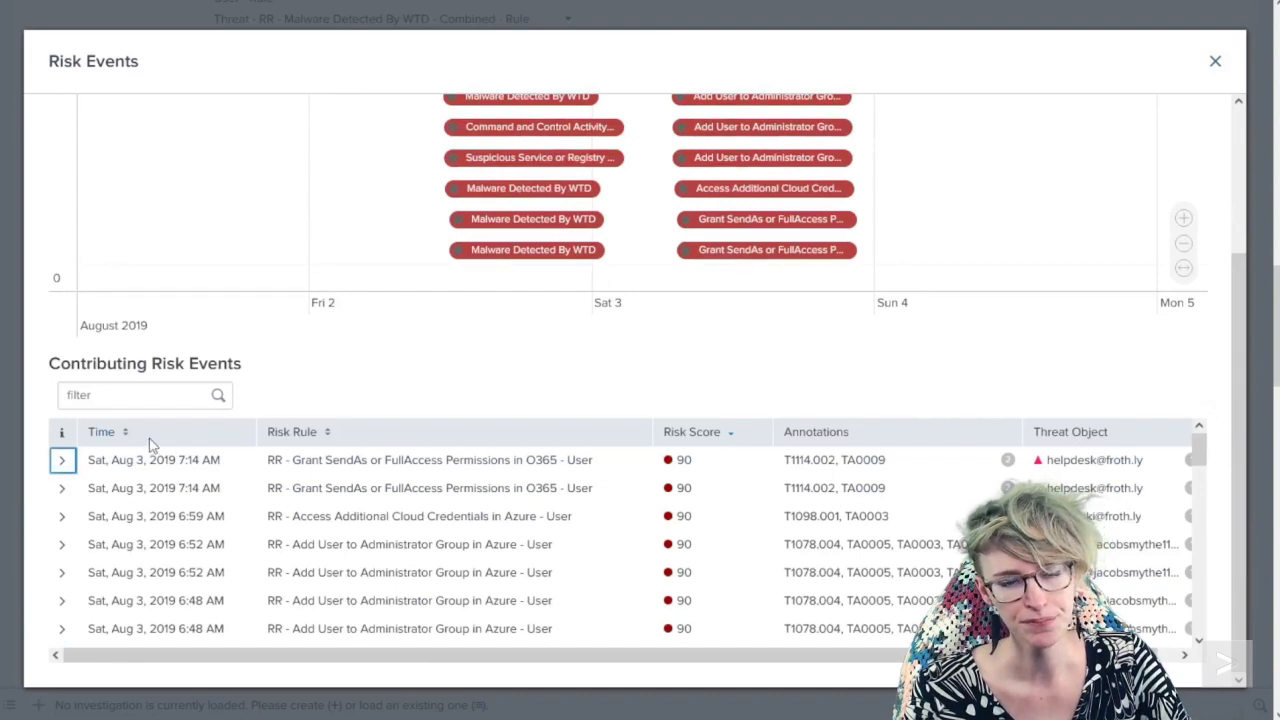
Sort contributing risk events oldest first and peek at the first MSHTA event's details
click(100, 432)
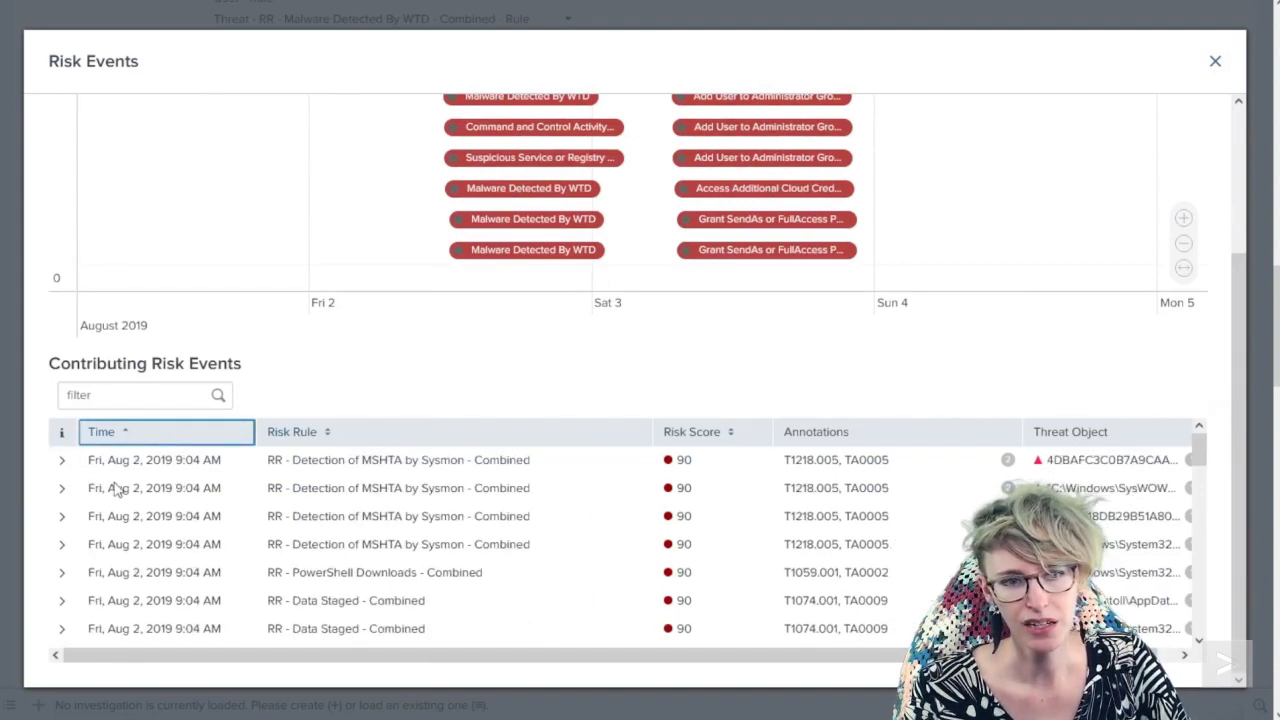
click(60, 458)
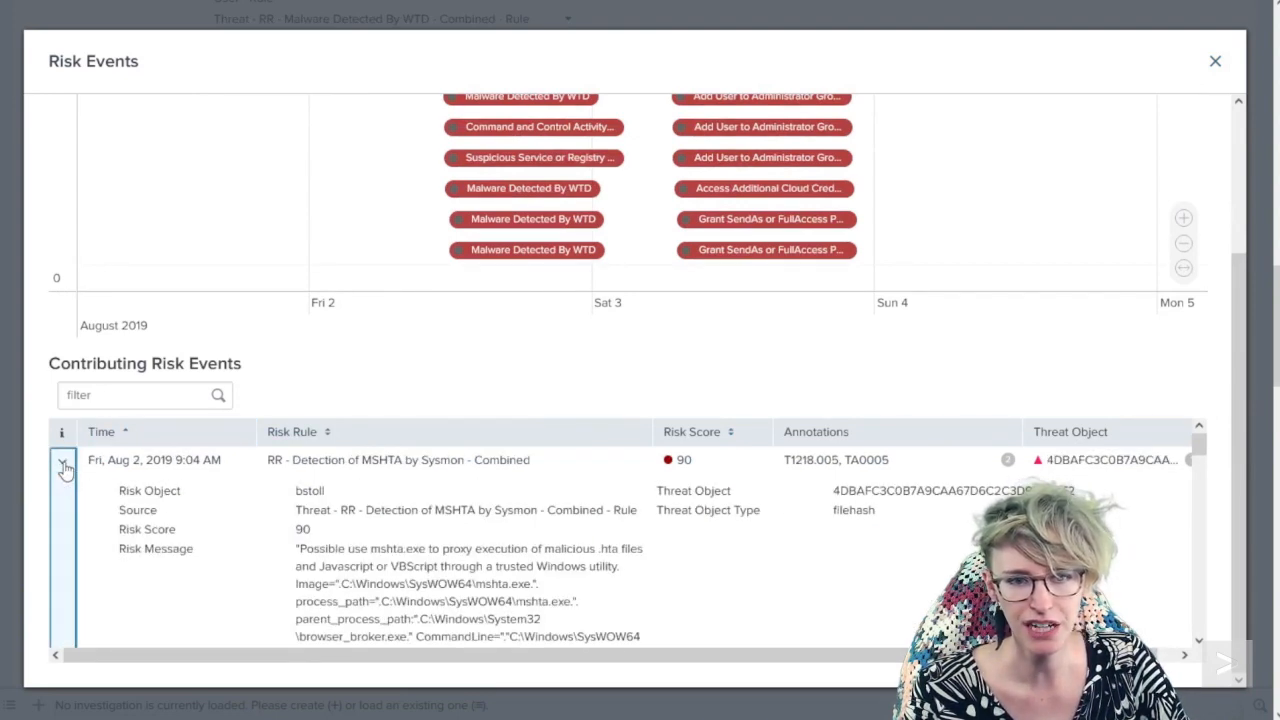
click(64, 460)
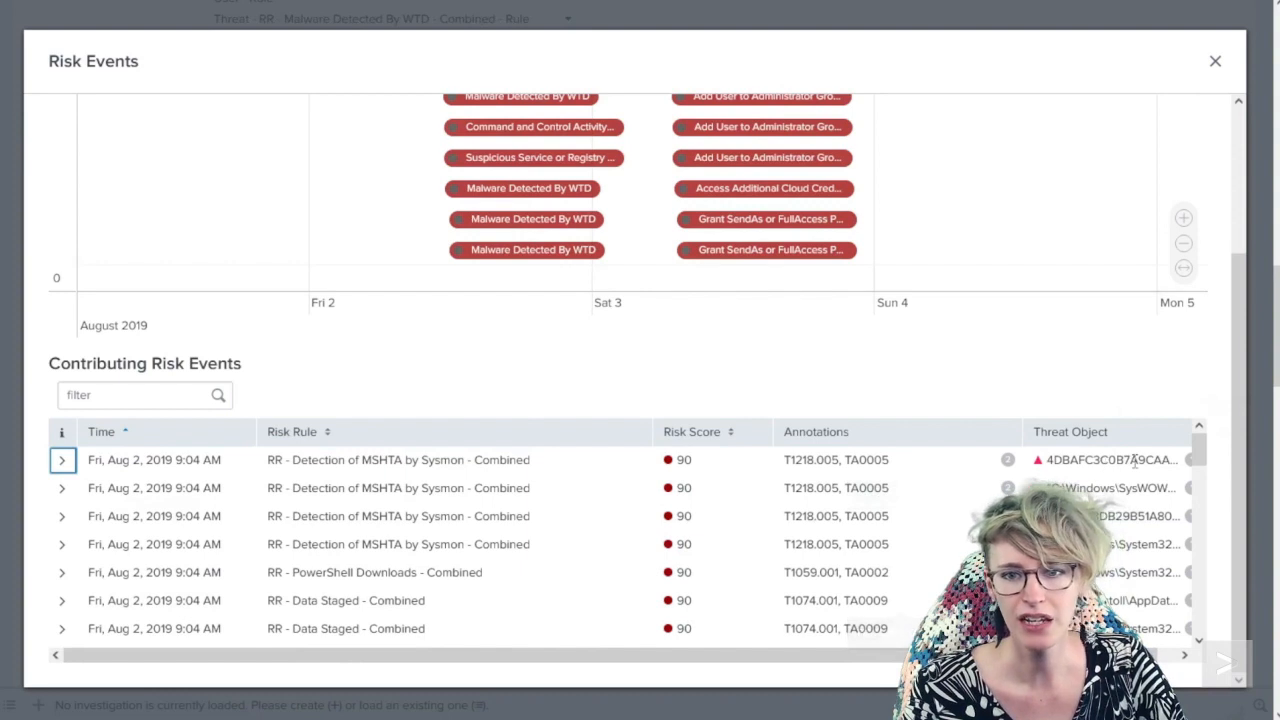
mouse_move(1110, 458)
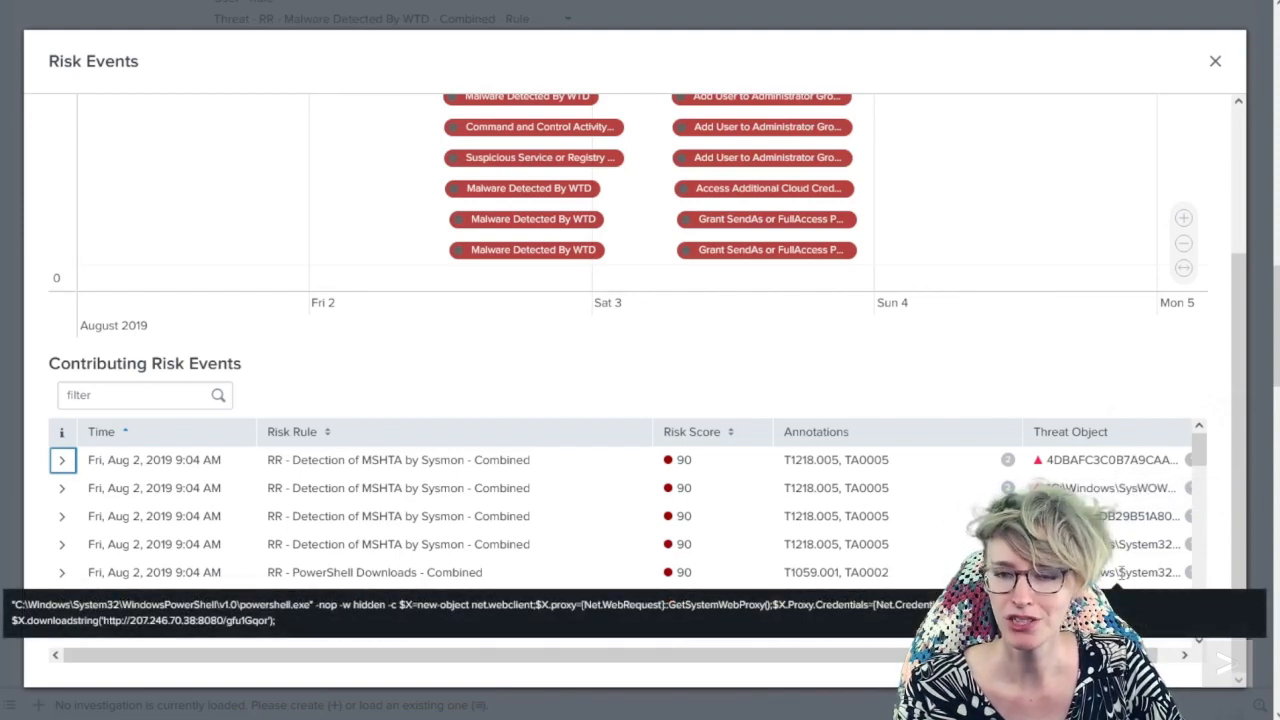
Scroll the table down to the later Azure administrator-group events
scroll(down, 3)
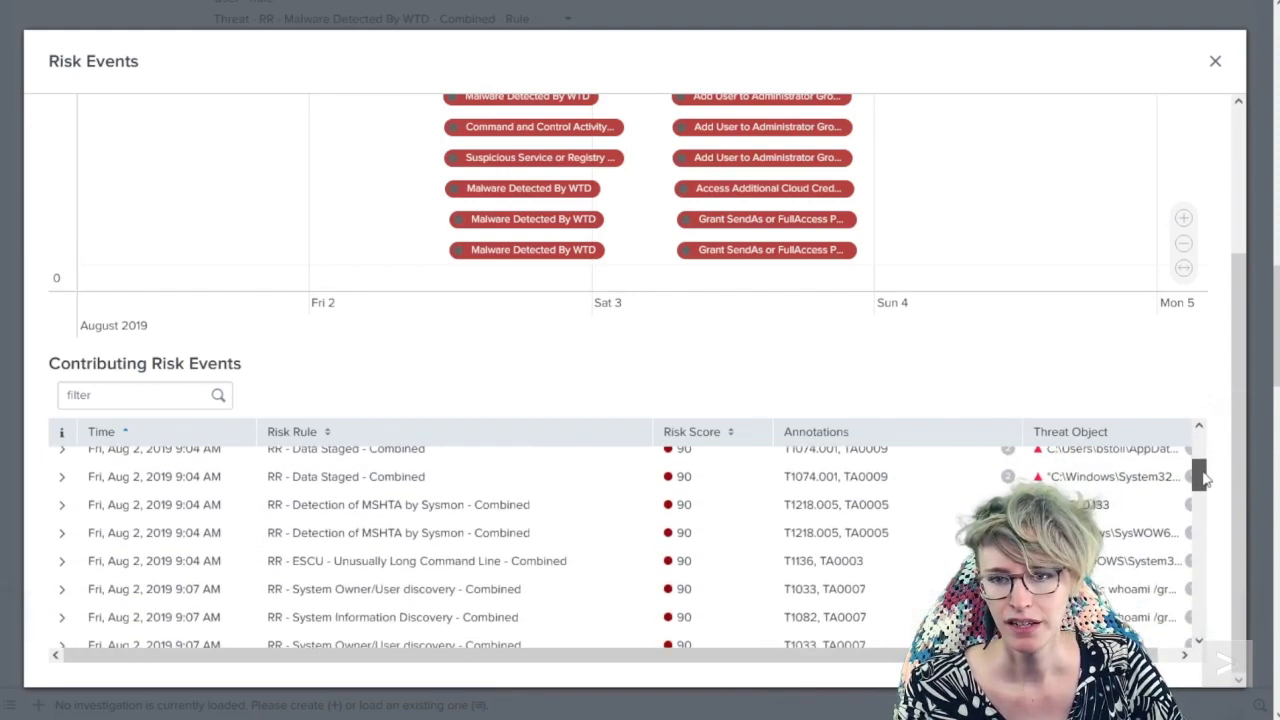
scroll(down, 3)
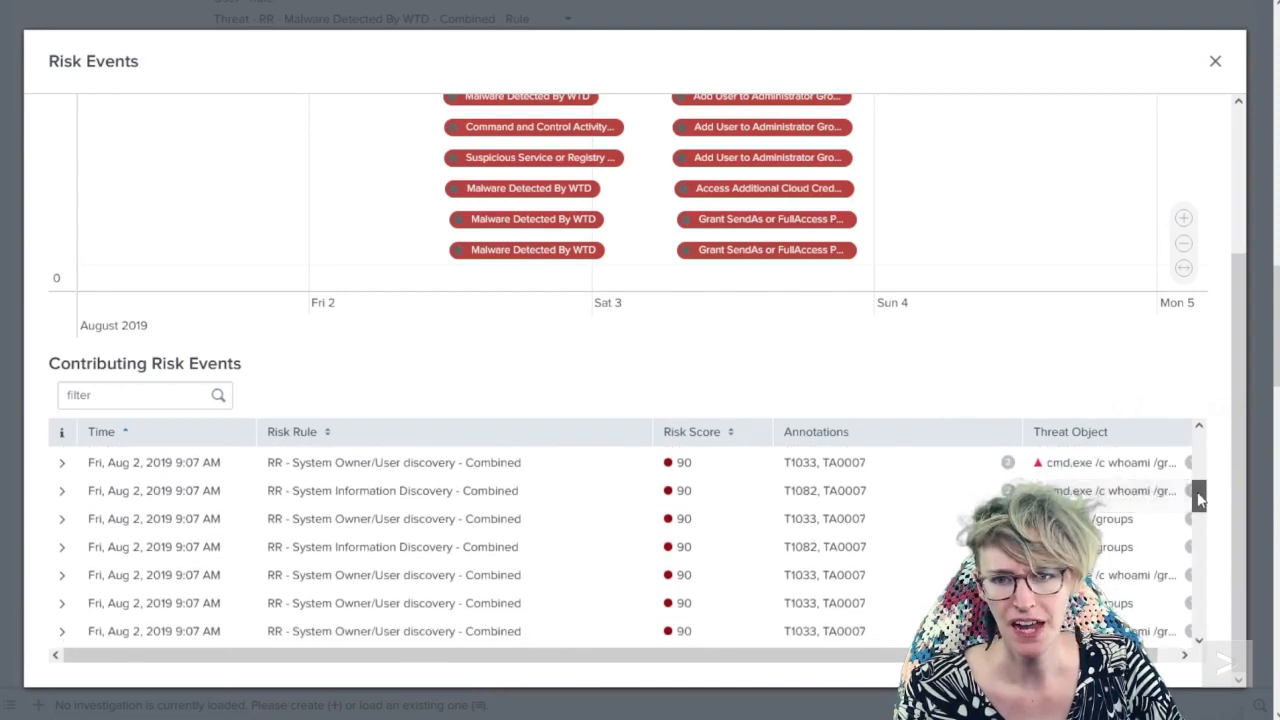
scroll(down, 3)
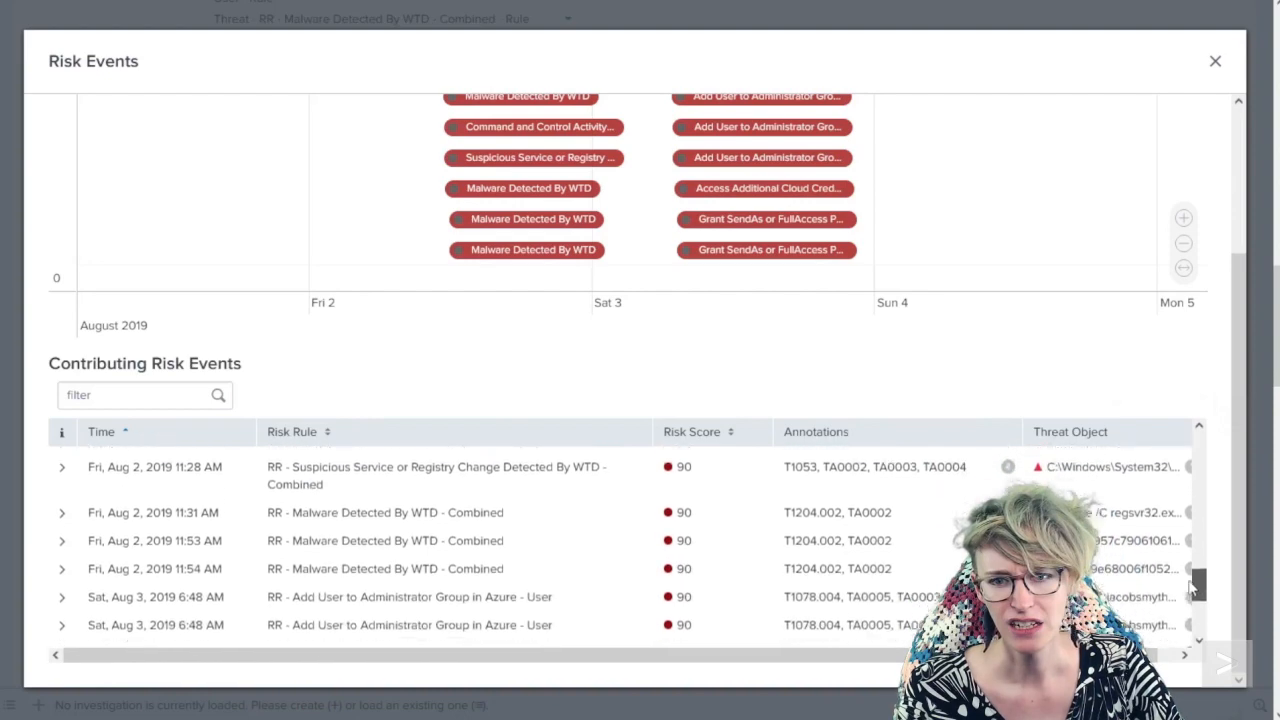
scroll(down, 3)
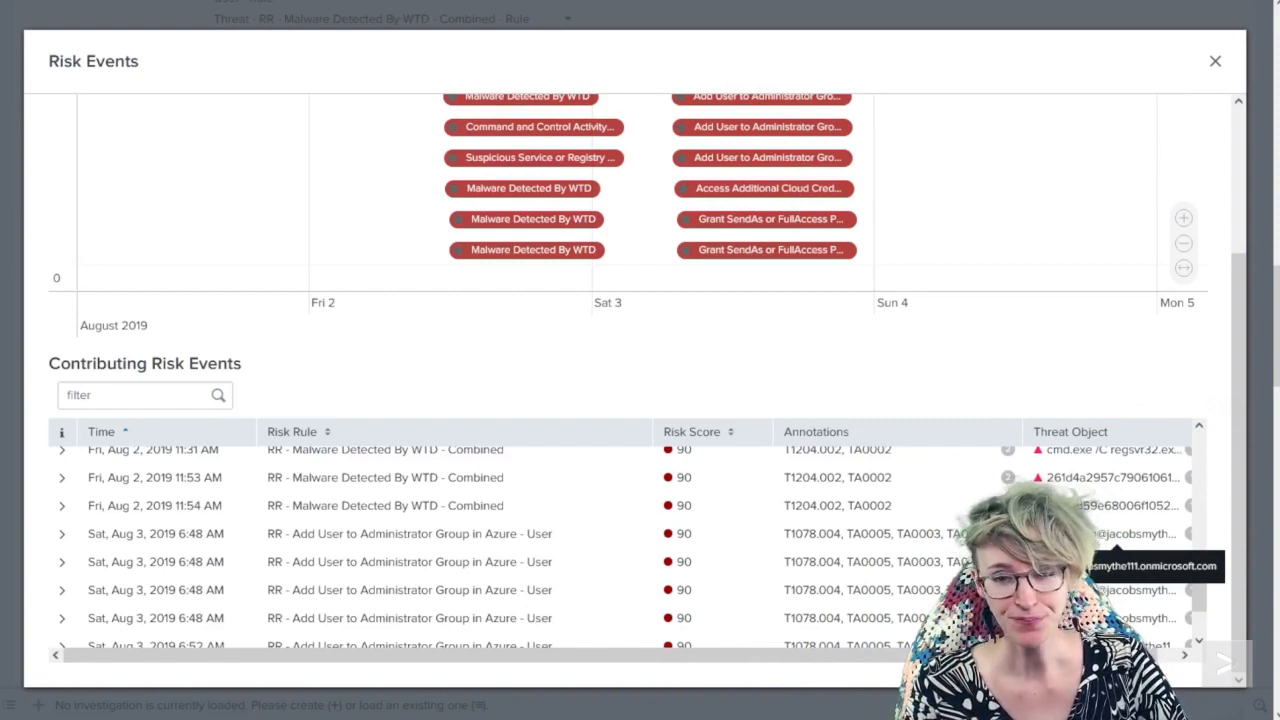
mouse_move(1052, 340)
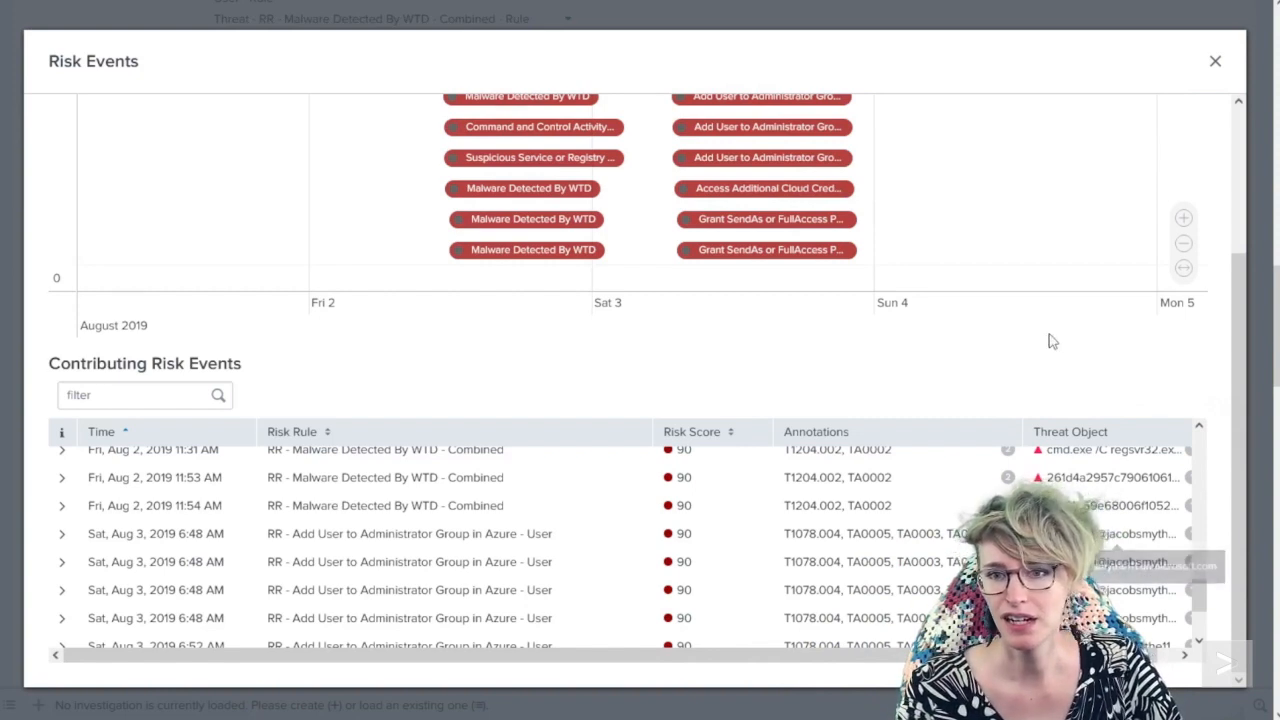
mouse_move(1070, 334)
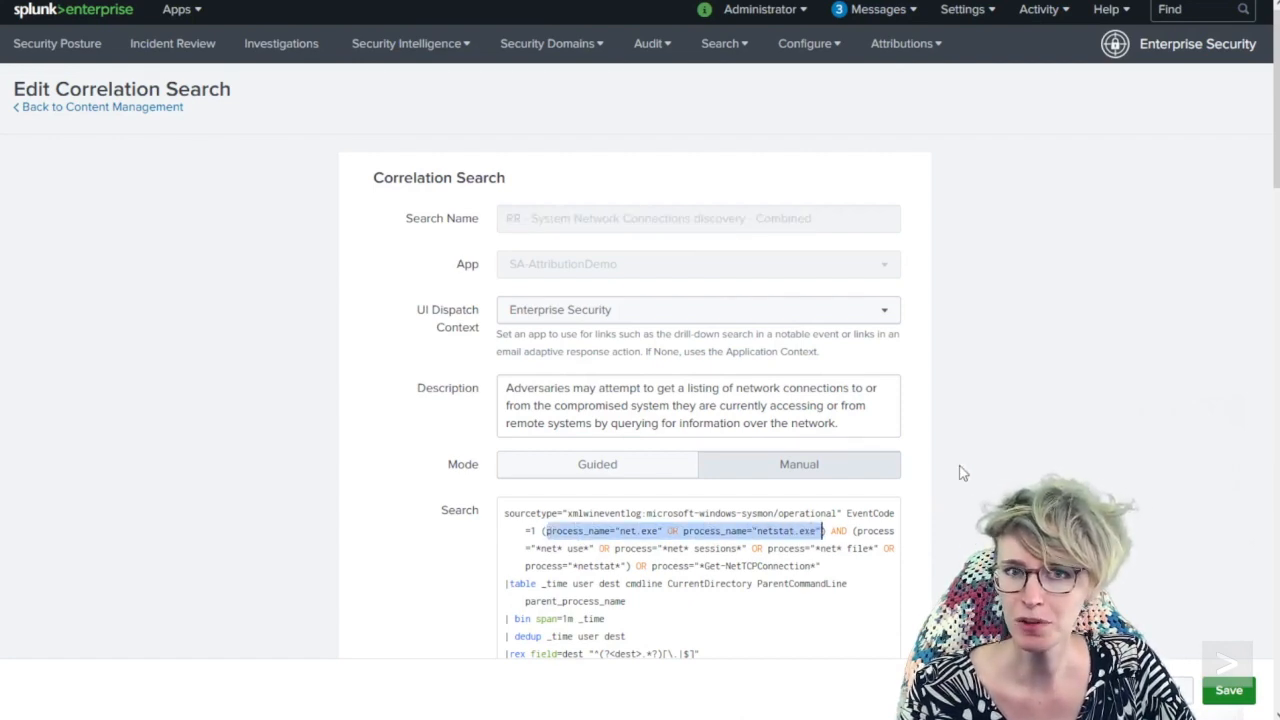
mouse_move(1004, 386)
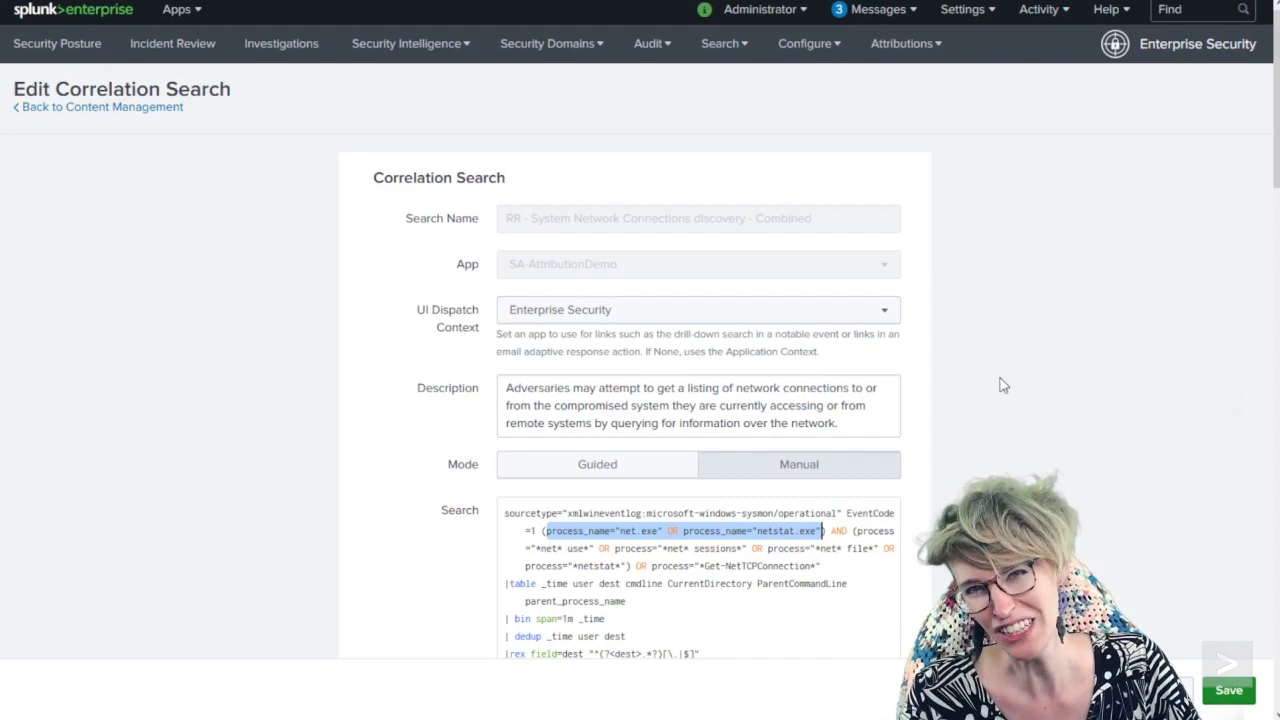
mouse_move(1038, 362)
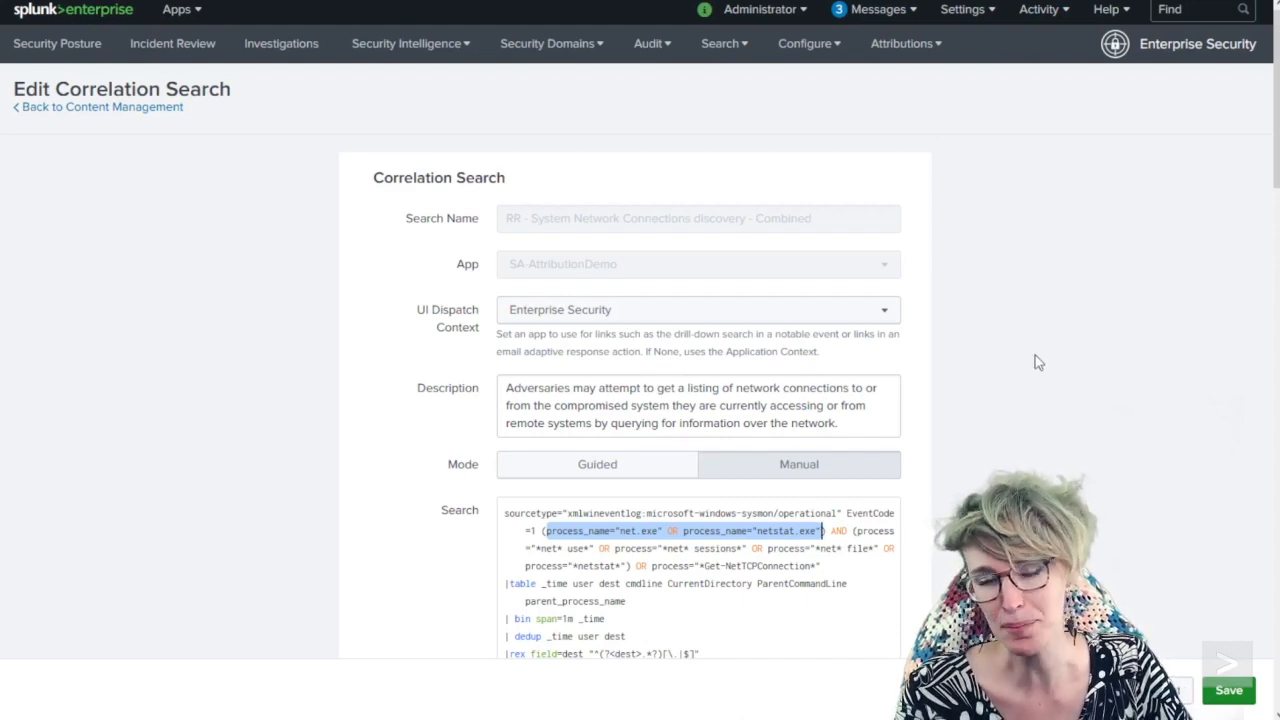
Review the System Network Connections Discovery correlation search down to its Risk Analysis response action
scroll(down, 3)
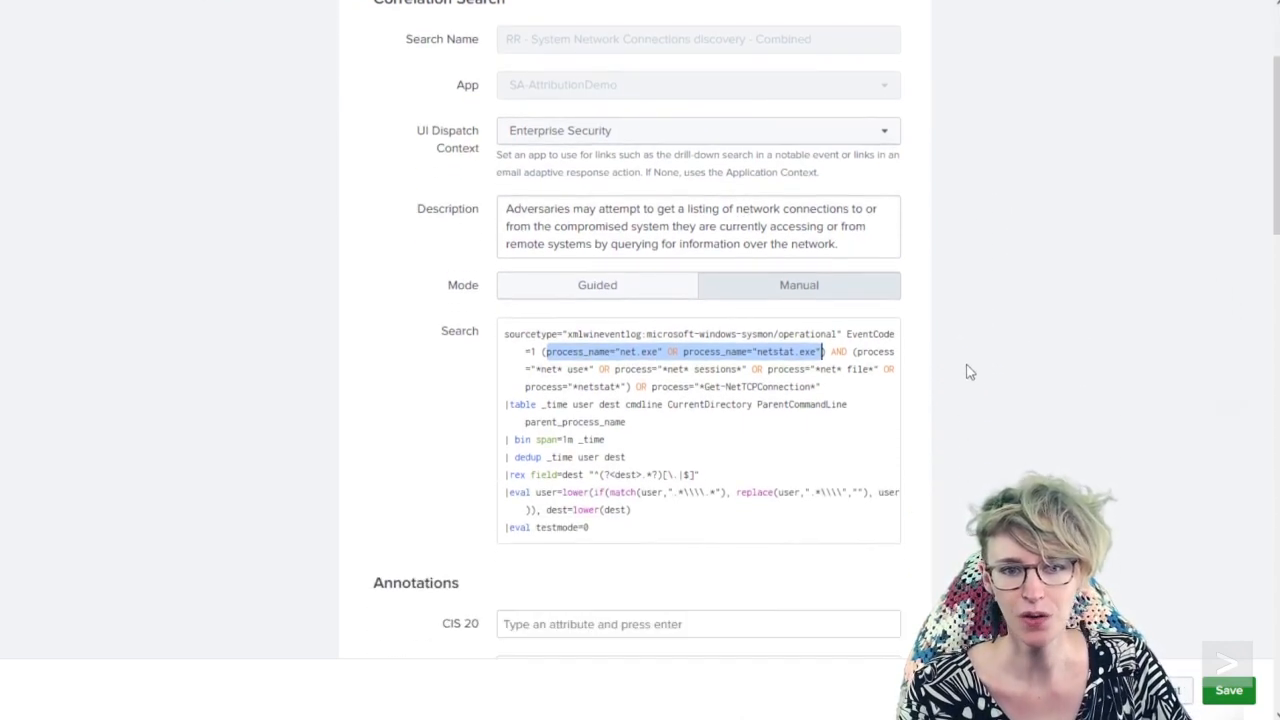
scroll(down, 3)
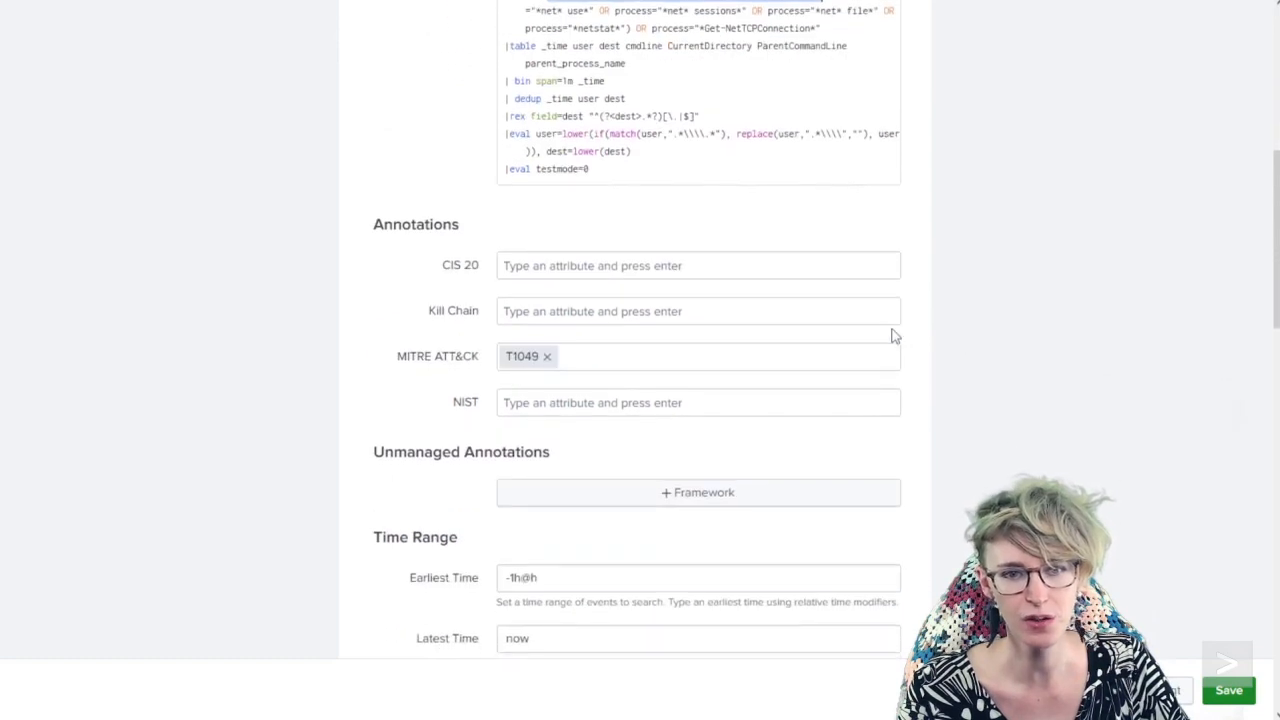
mouse_move(520, 356)
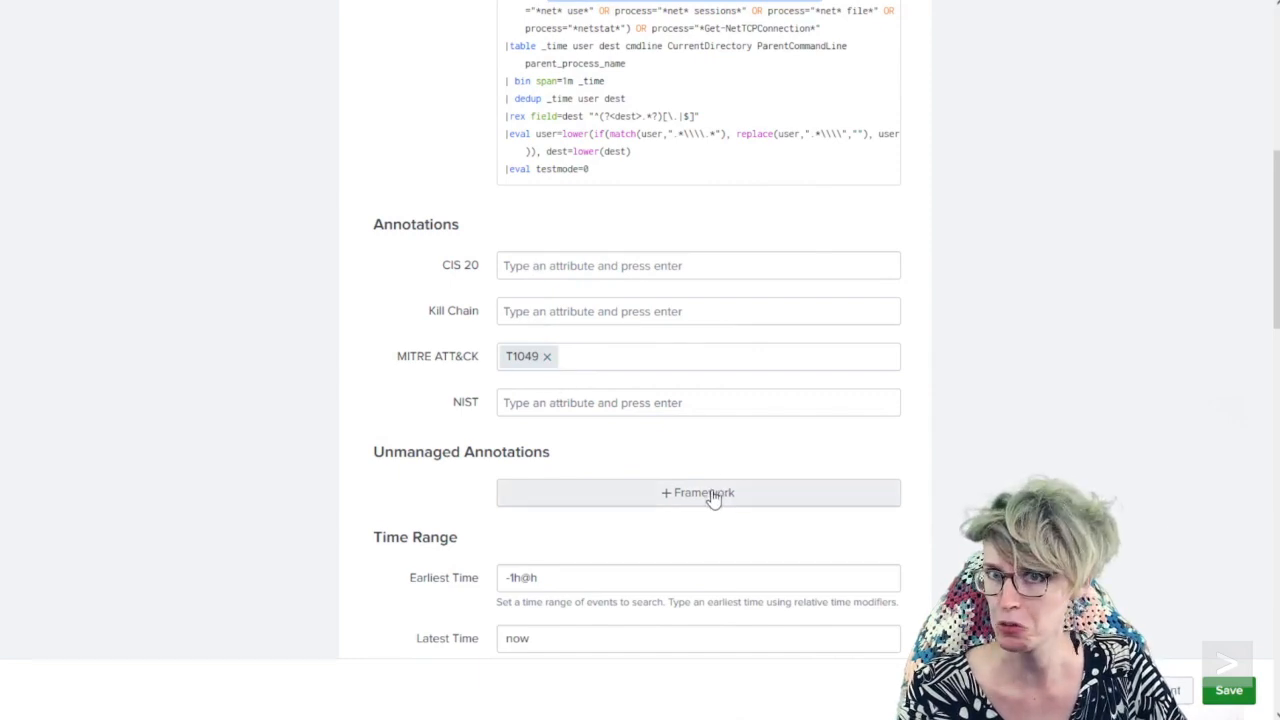
scroll(down, 3)
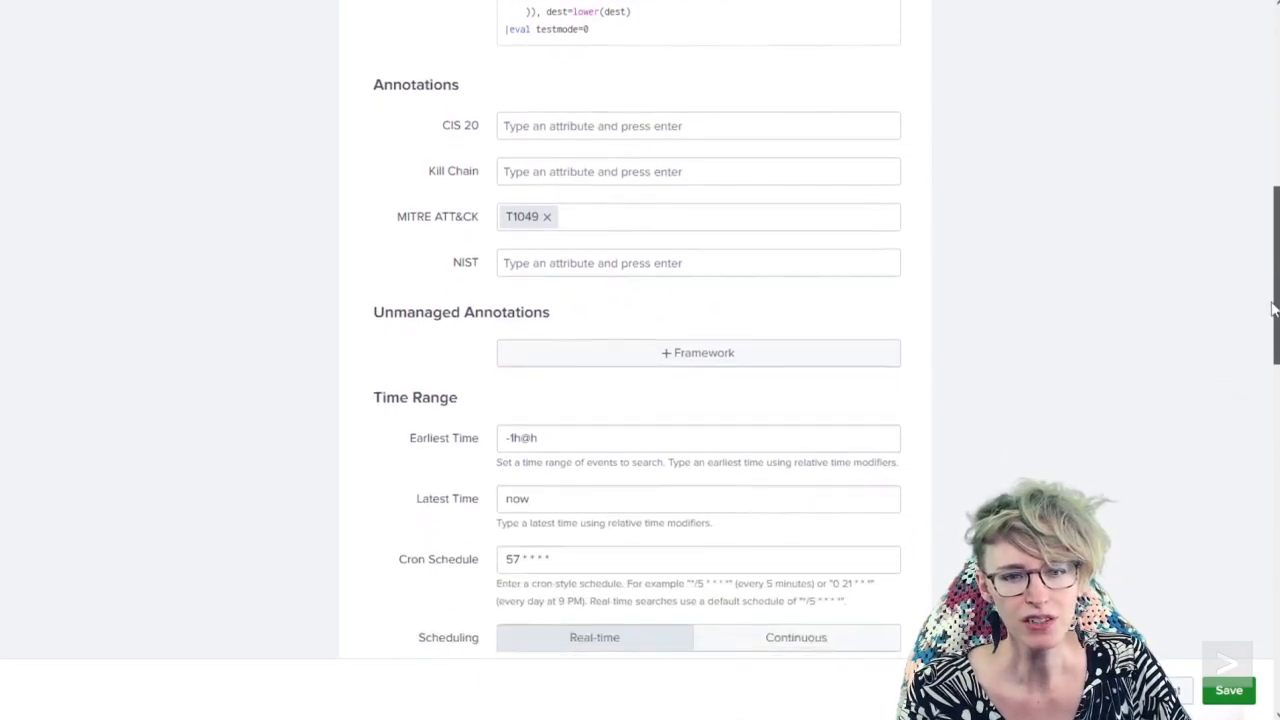
scroll(down, 3)
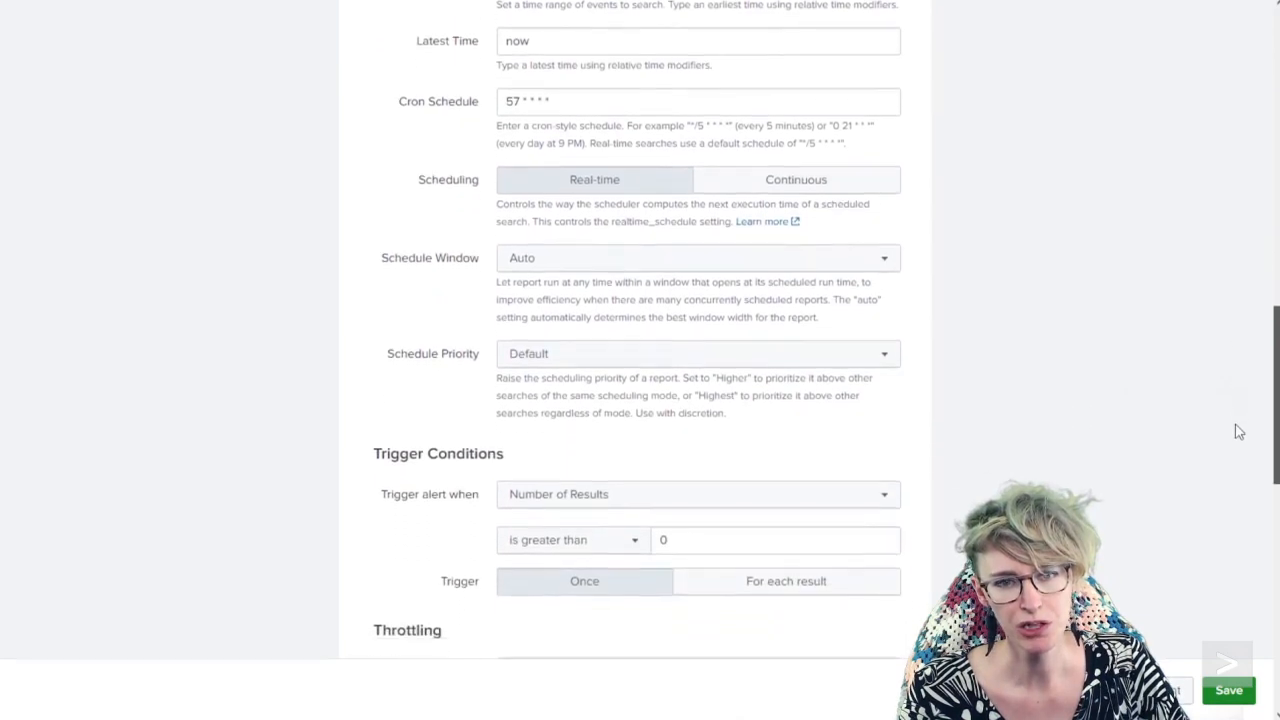
scroll(down, 3)
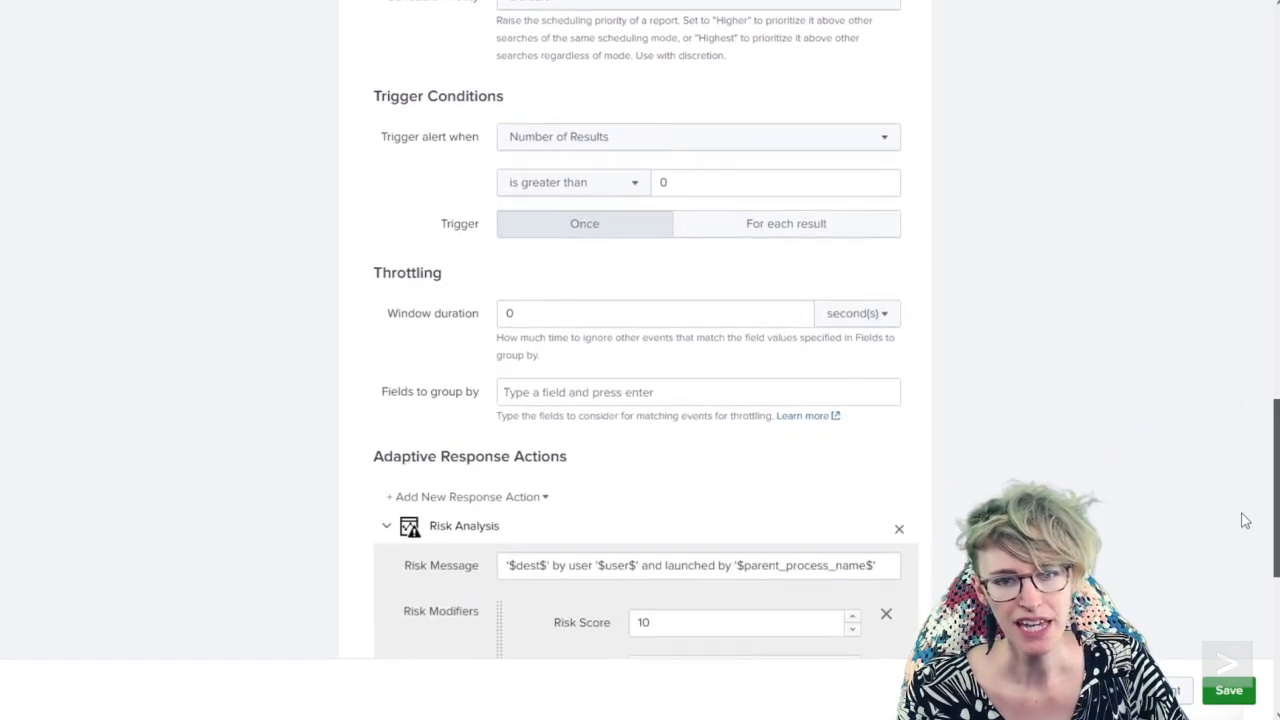
scroll(down, 3)
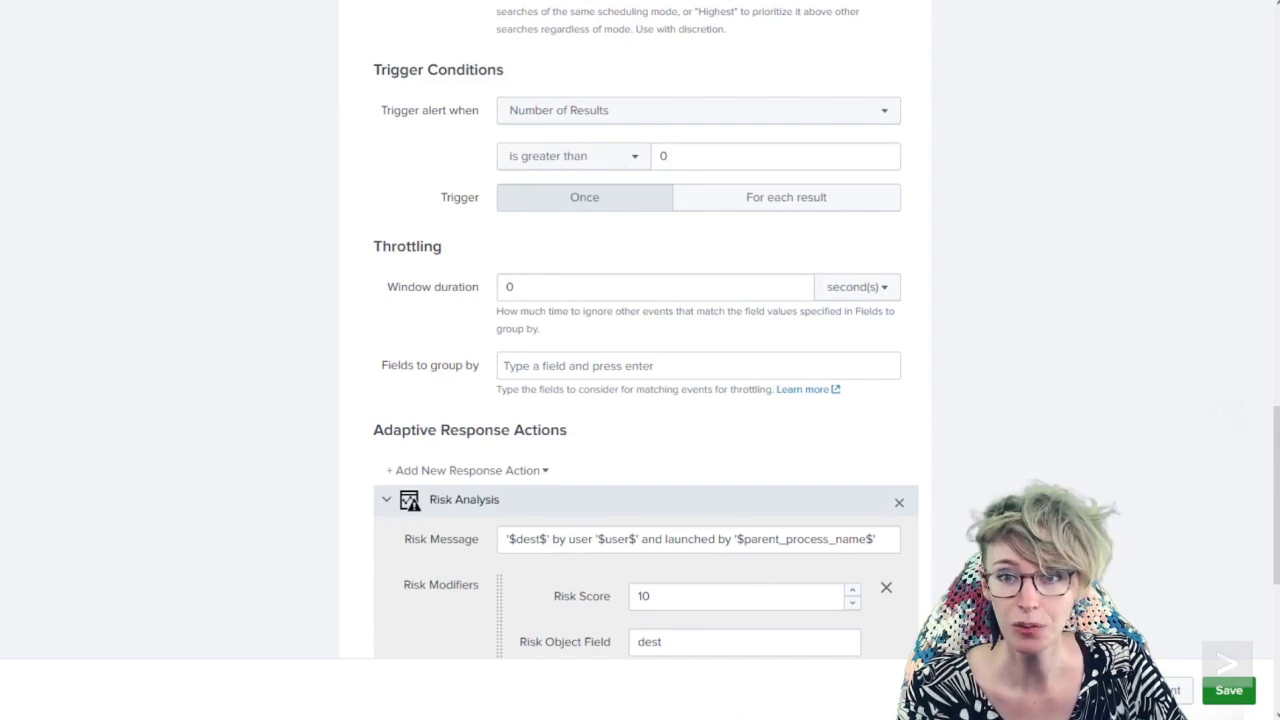
Select the risk message text, then open the ATT&CK Tactic Threshold Exceeded risk notable search
scroll(down, 3)
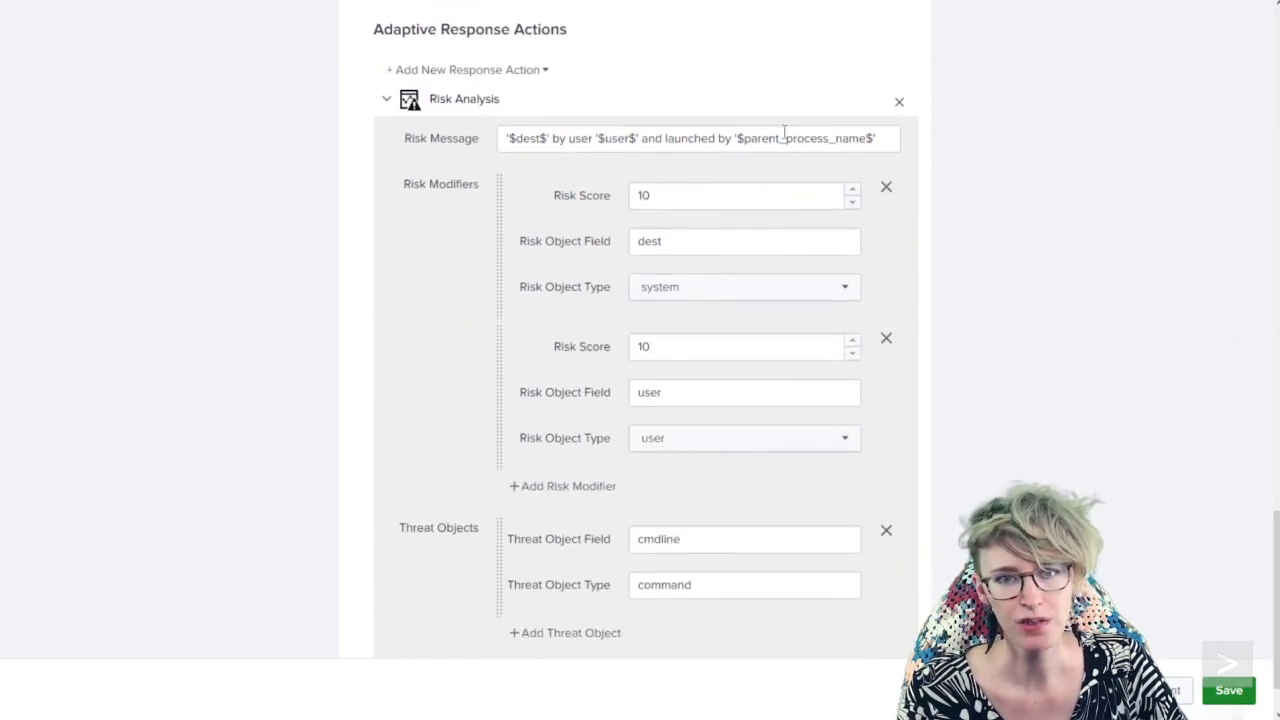
triple_click(698, 138)
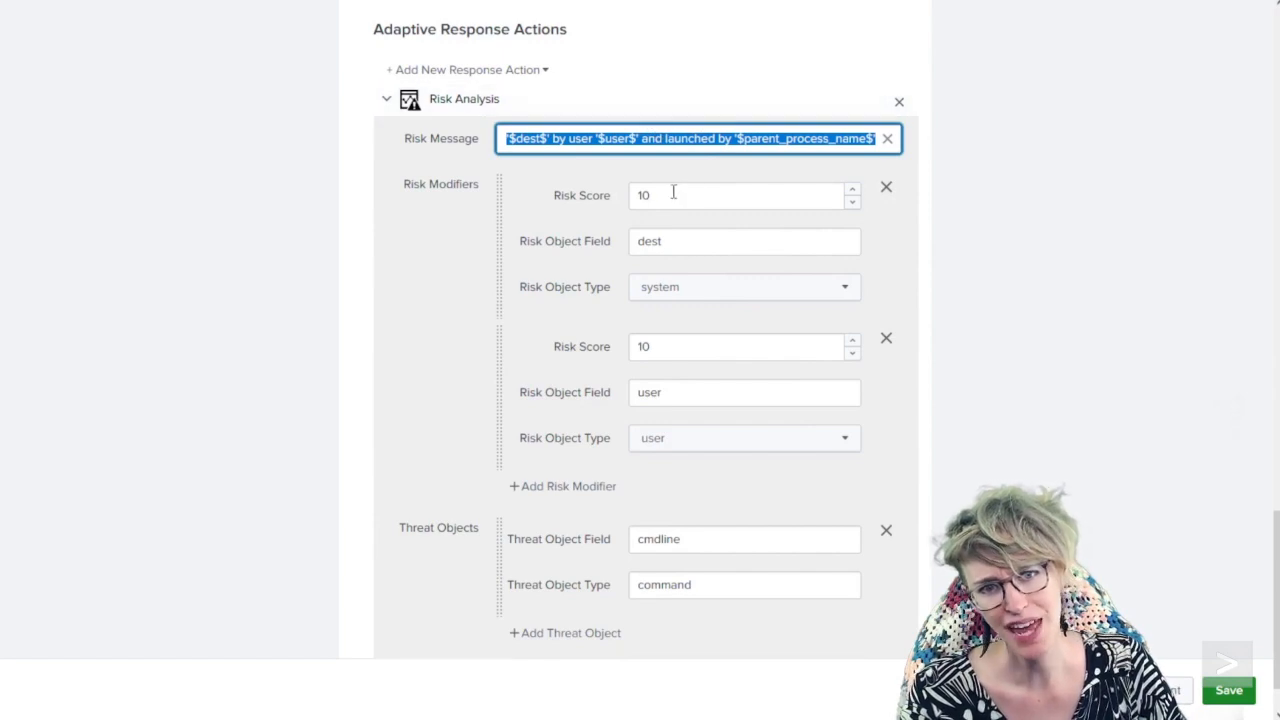
mouse_move(686, 270)
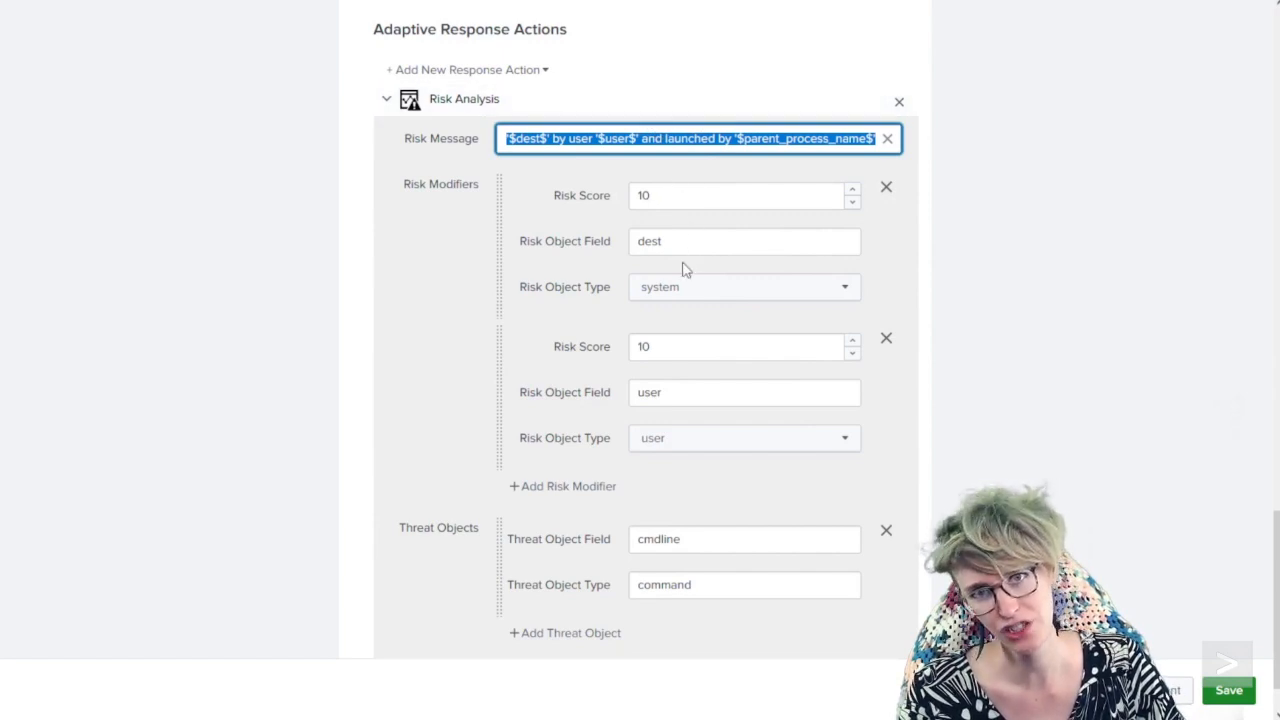
mouse_move(680, 368)
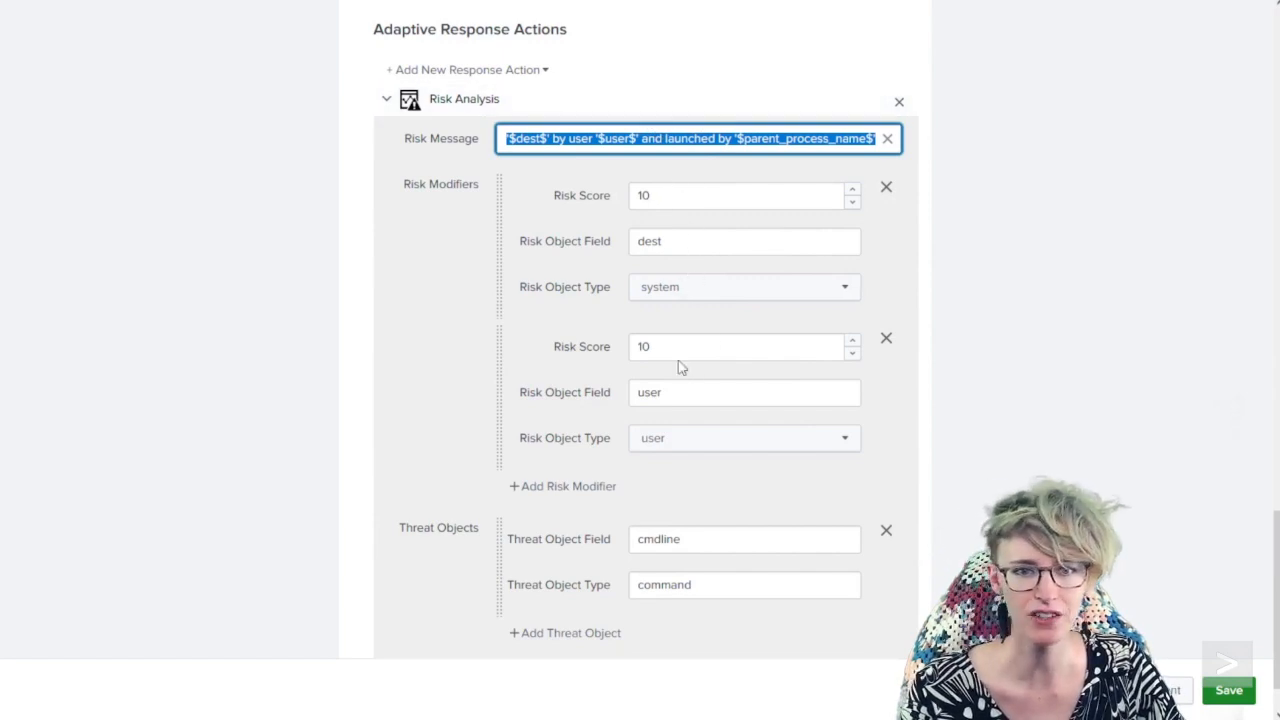
mouse_move(700, 432)
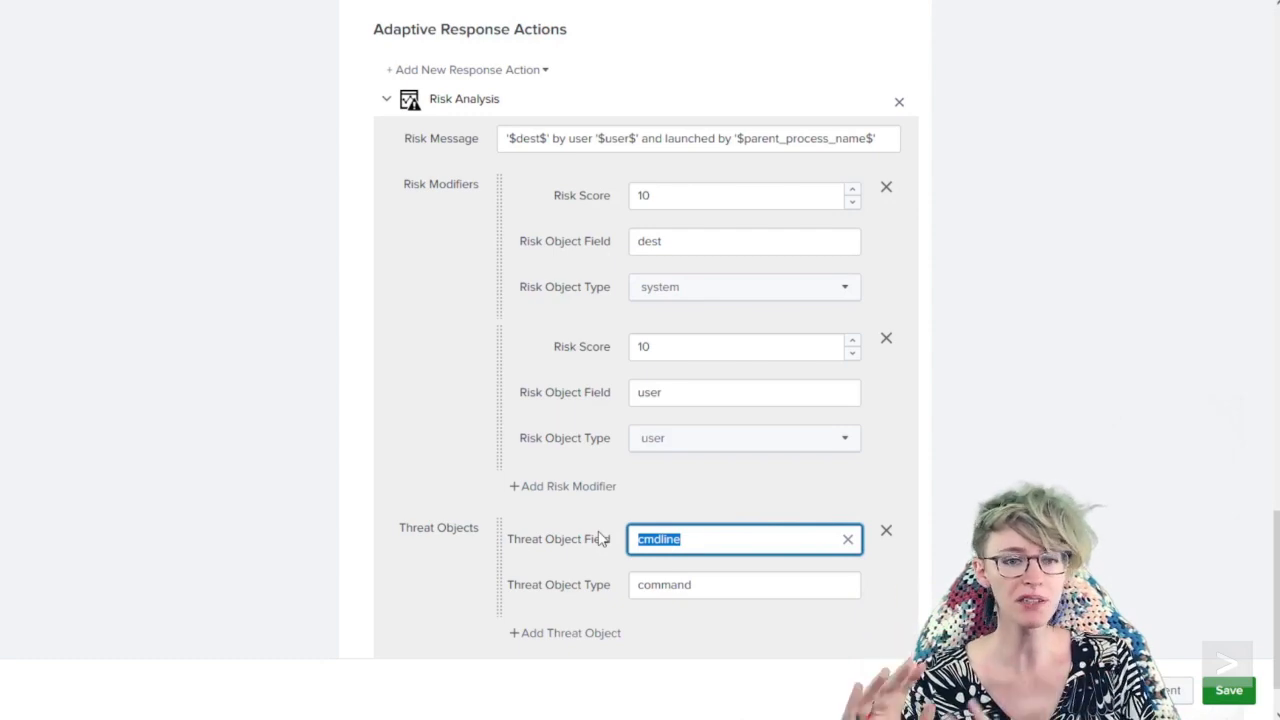
mouse_move(1260, 528)
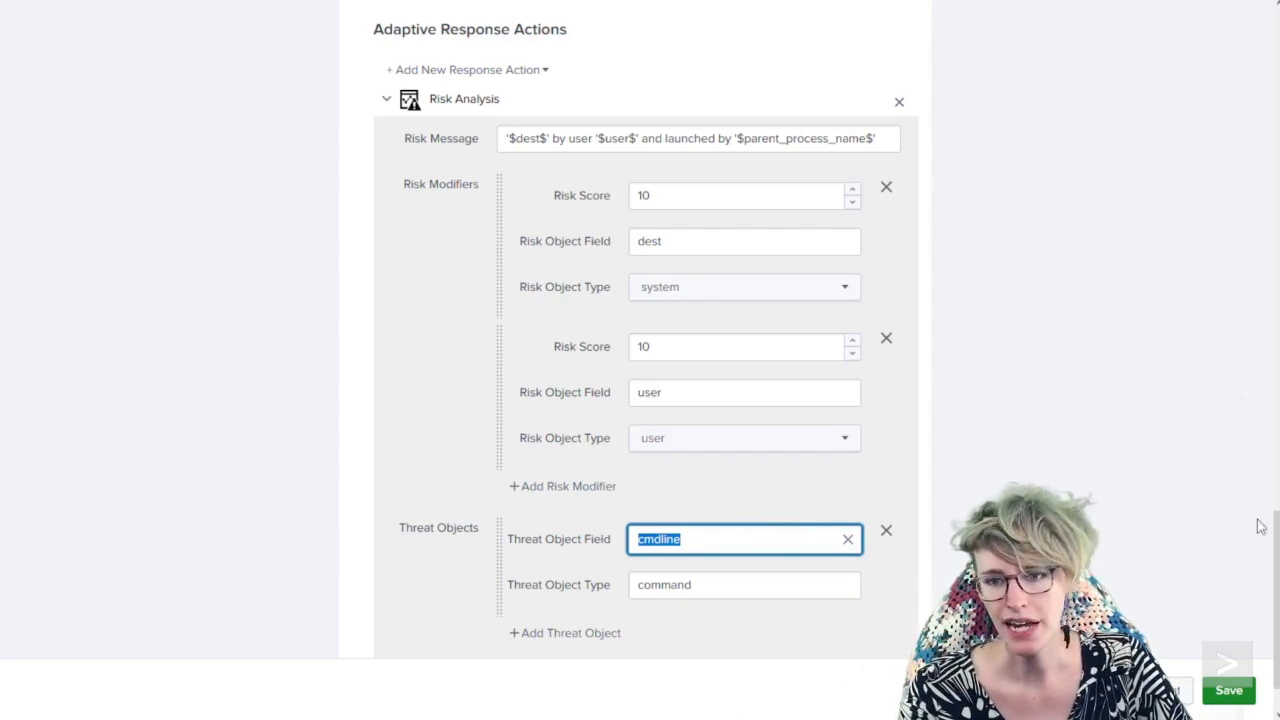
scroll(down, 3)
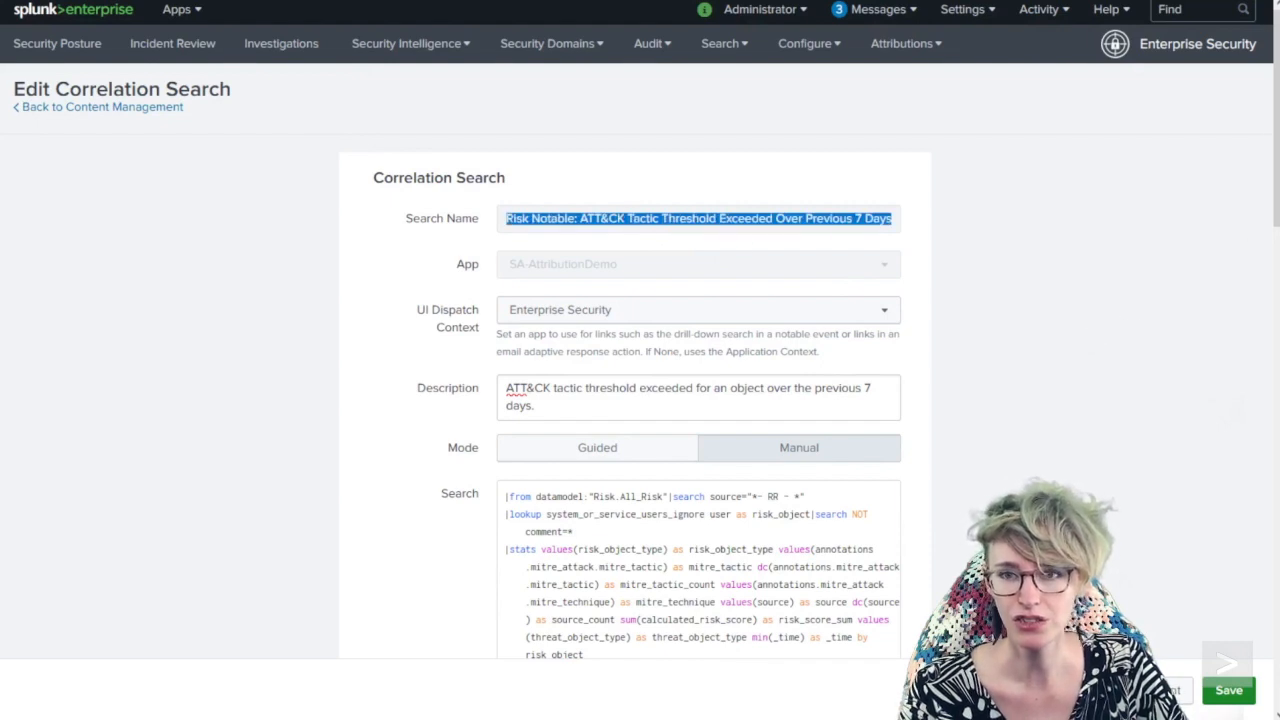
Review the search's severity eval, 7-day time range, trigger conditions, throttling and Notable action
scroll(down, 3)
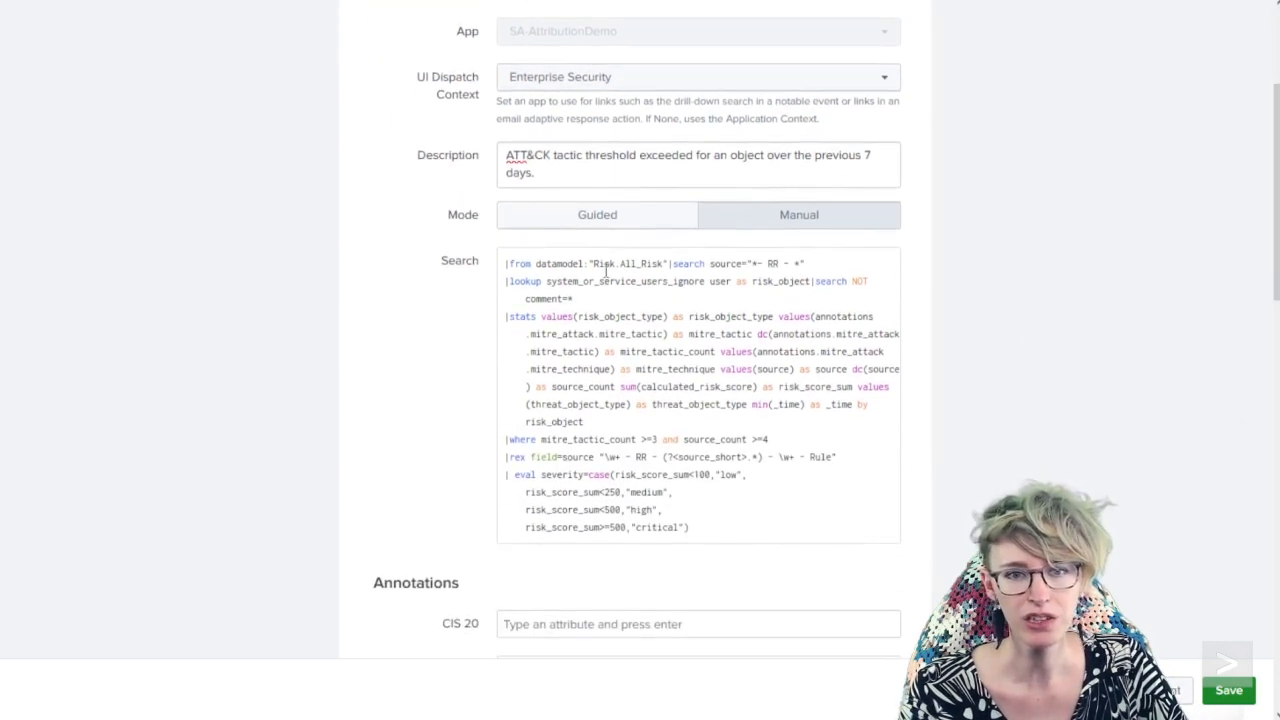
double_click(628, 264)
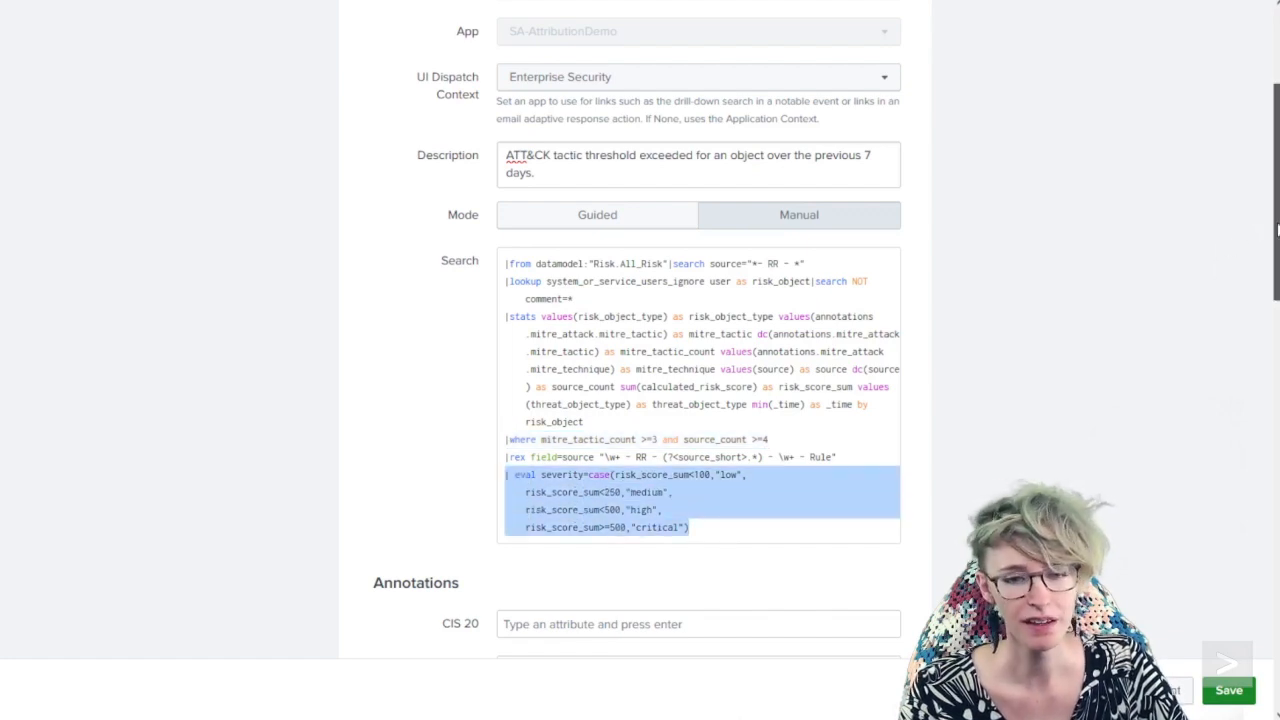
scroll(down, 3)
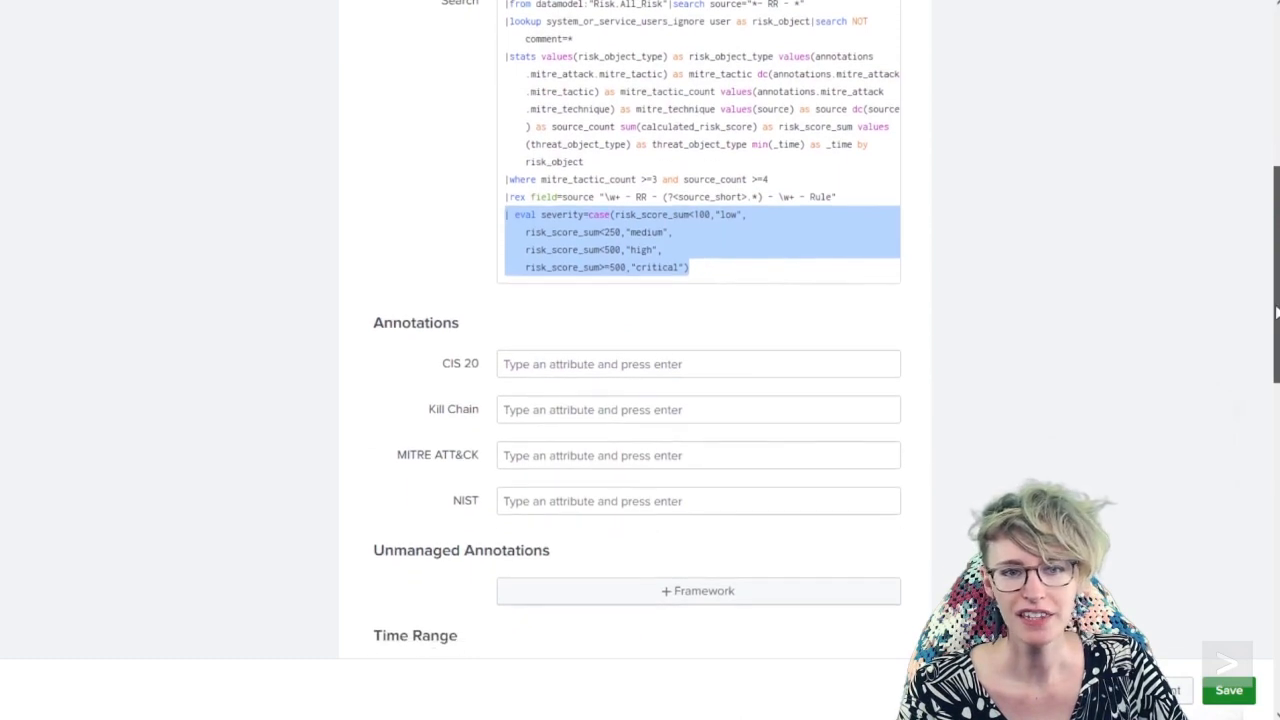
scroll(down, 3)
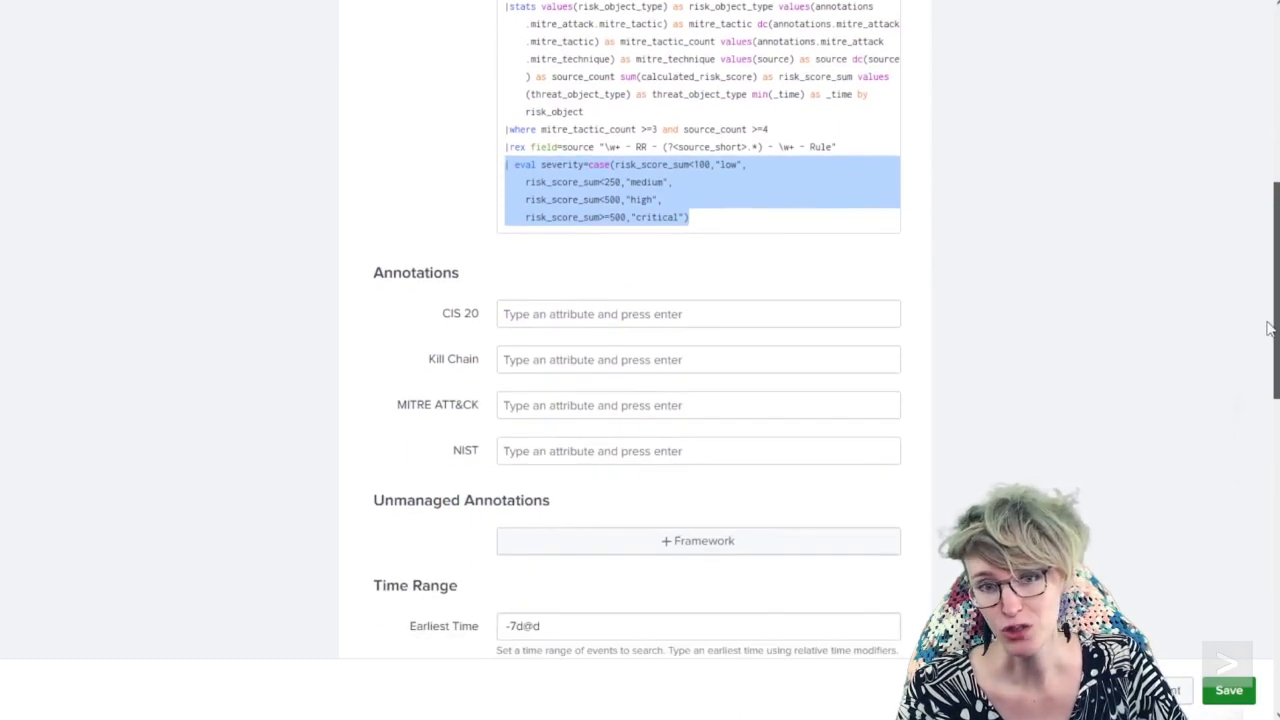
scroll(down, 3)
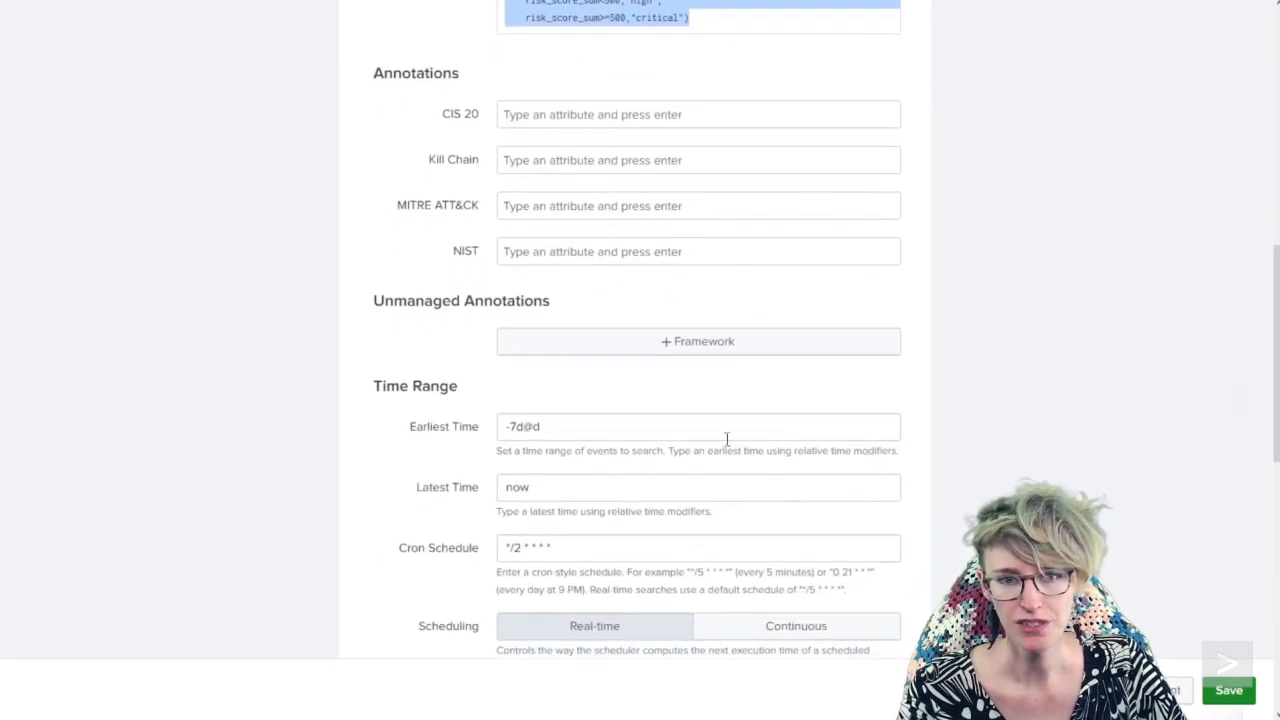
triple_click(696, 426)
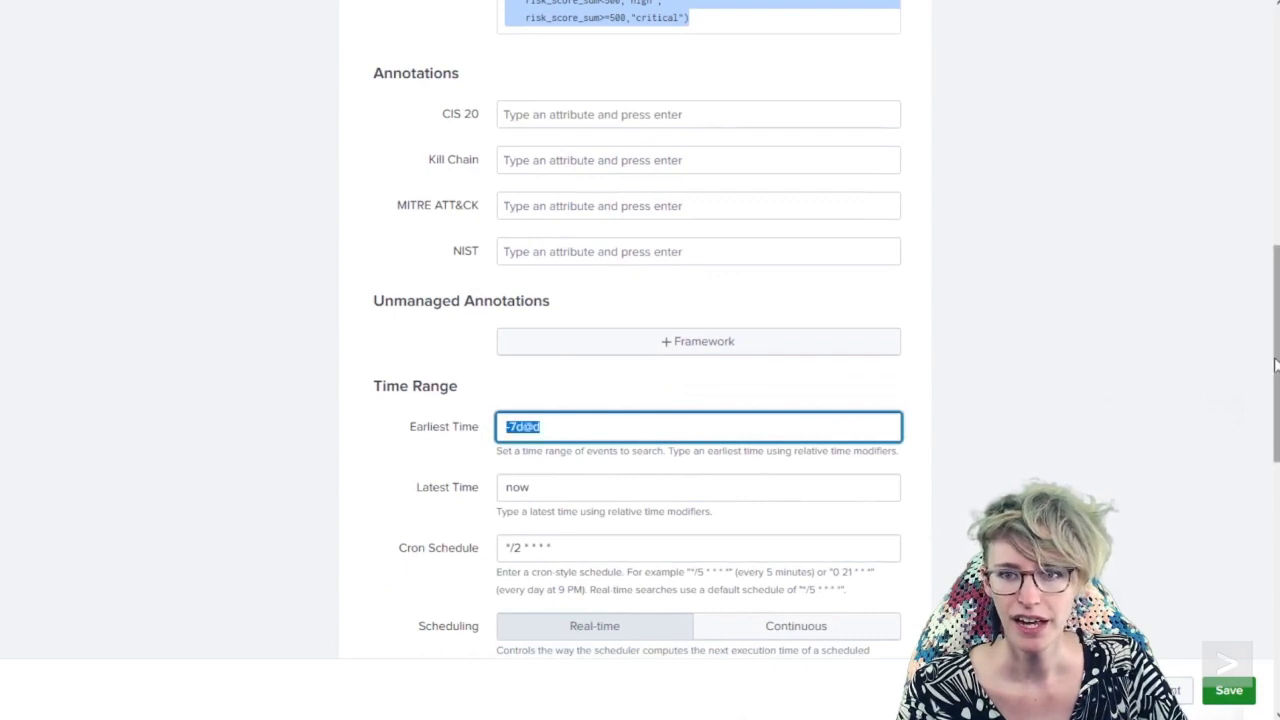
scroll(down, 3)
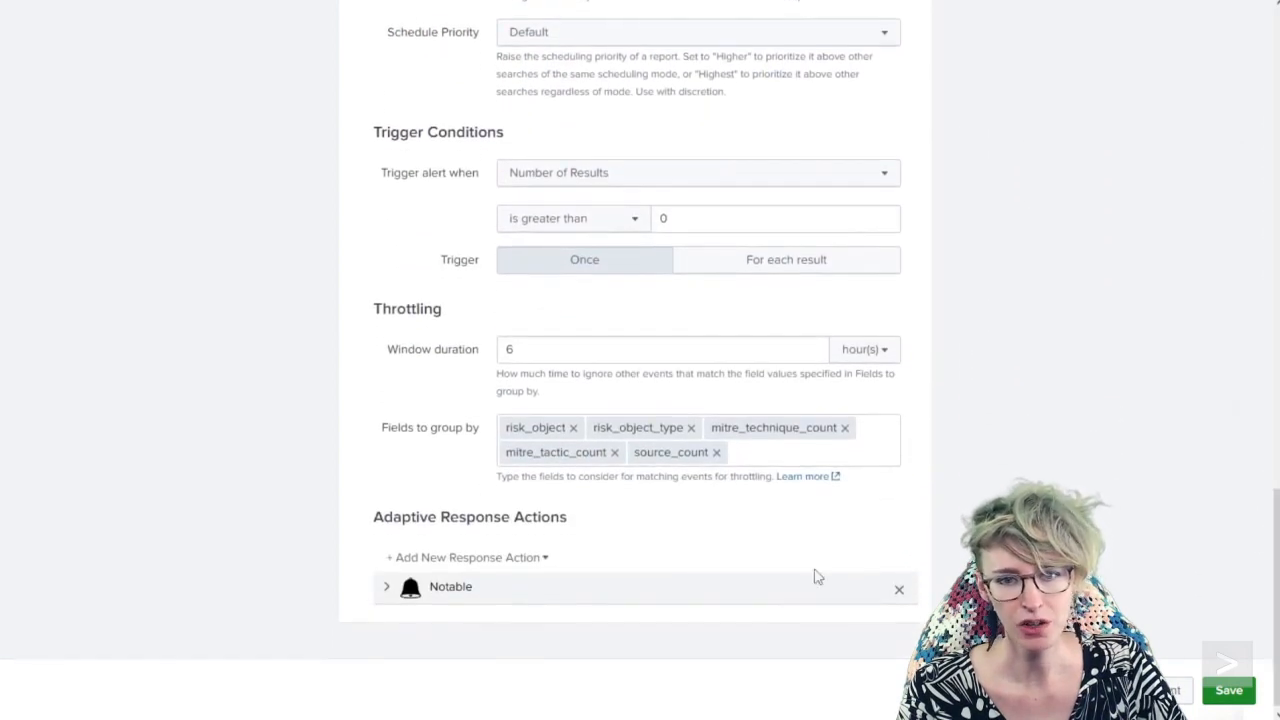
mouse_move(768, 584)
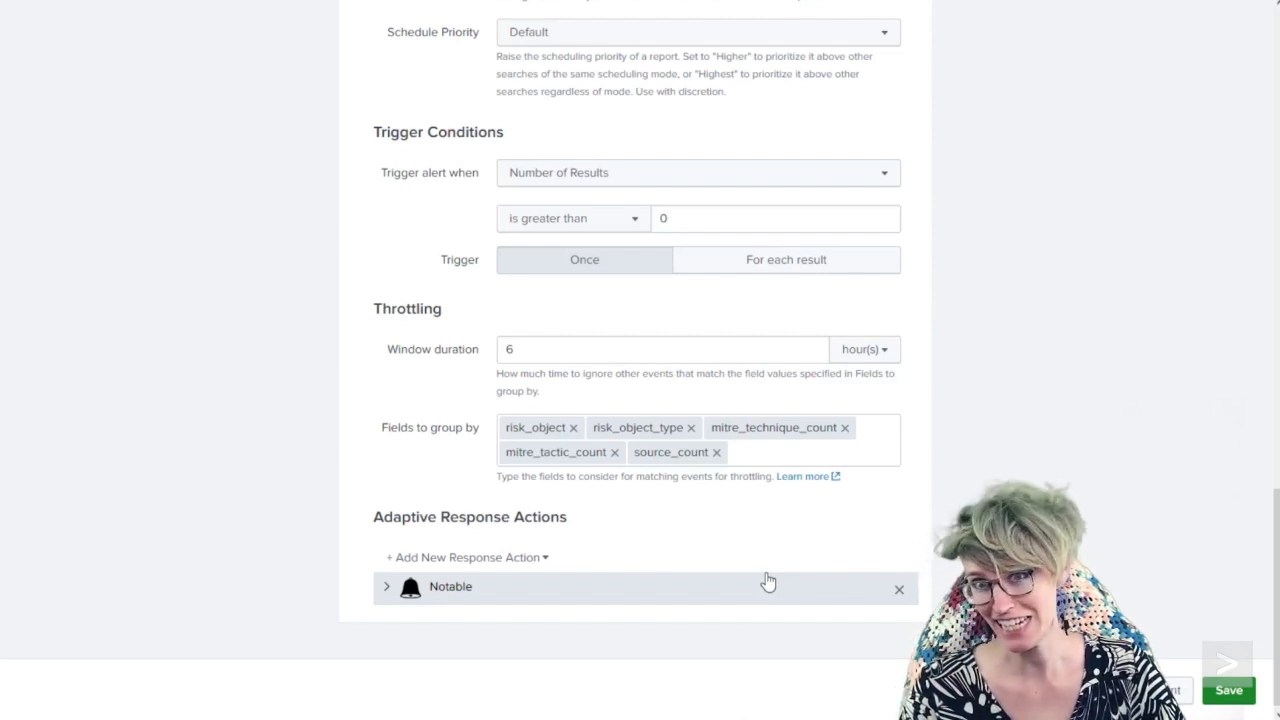
mouse_move(768, 580)
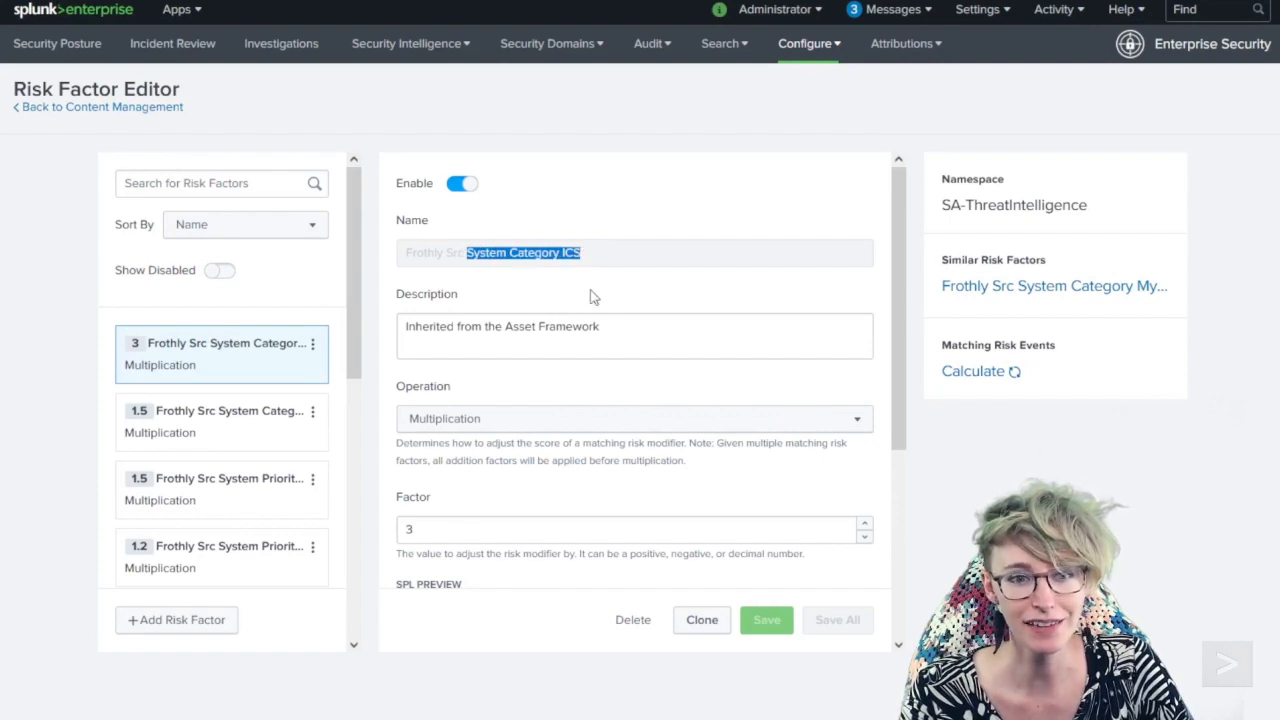
Highlight src_category in the ICS factor's SPL, then open the MySQL category factor of 1.5
scroll(down, 3)
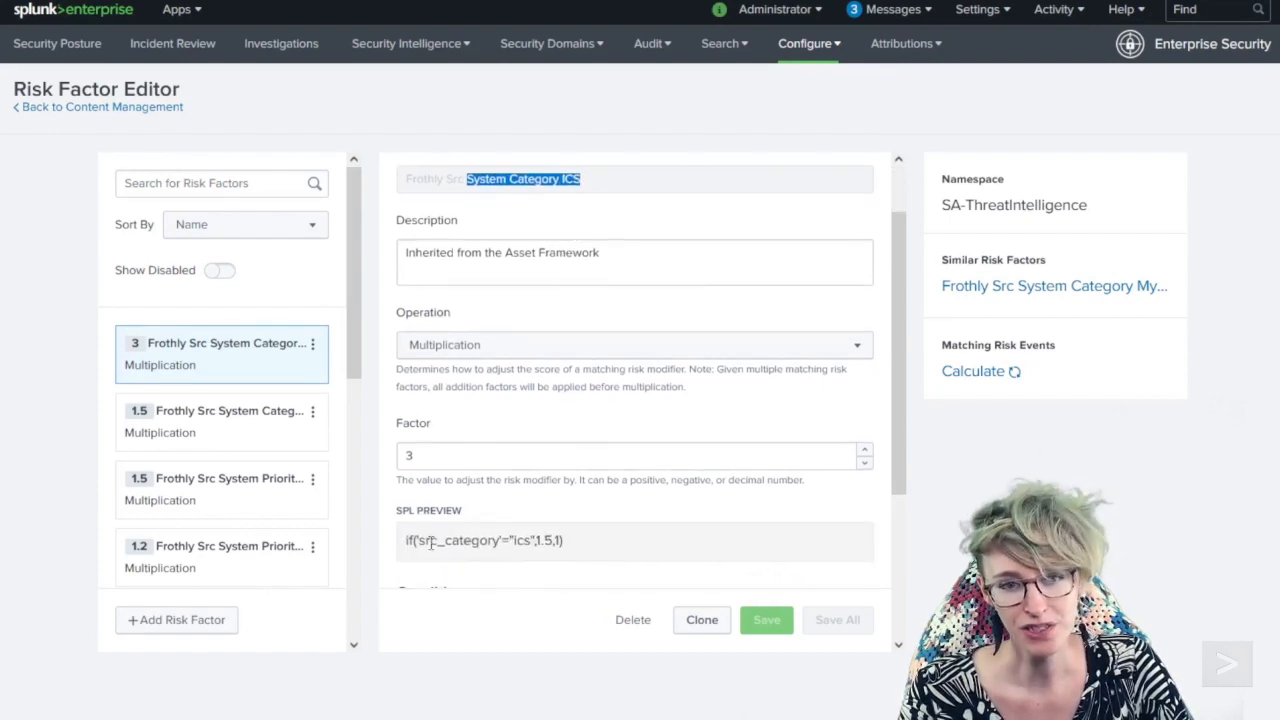
double_click(458, 540)
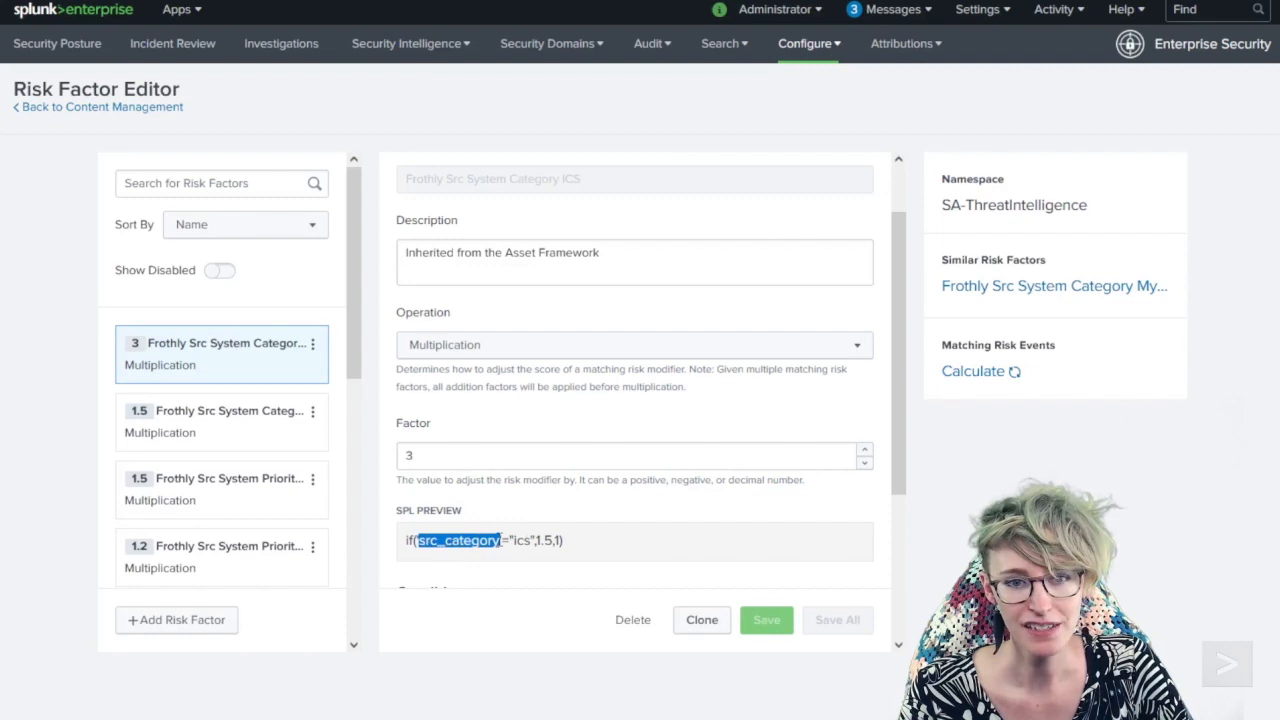
mouse_move(508, 528)
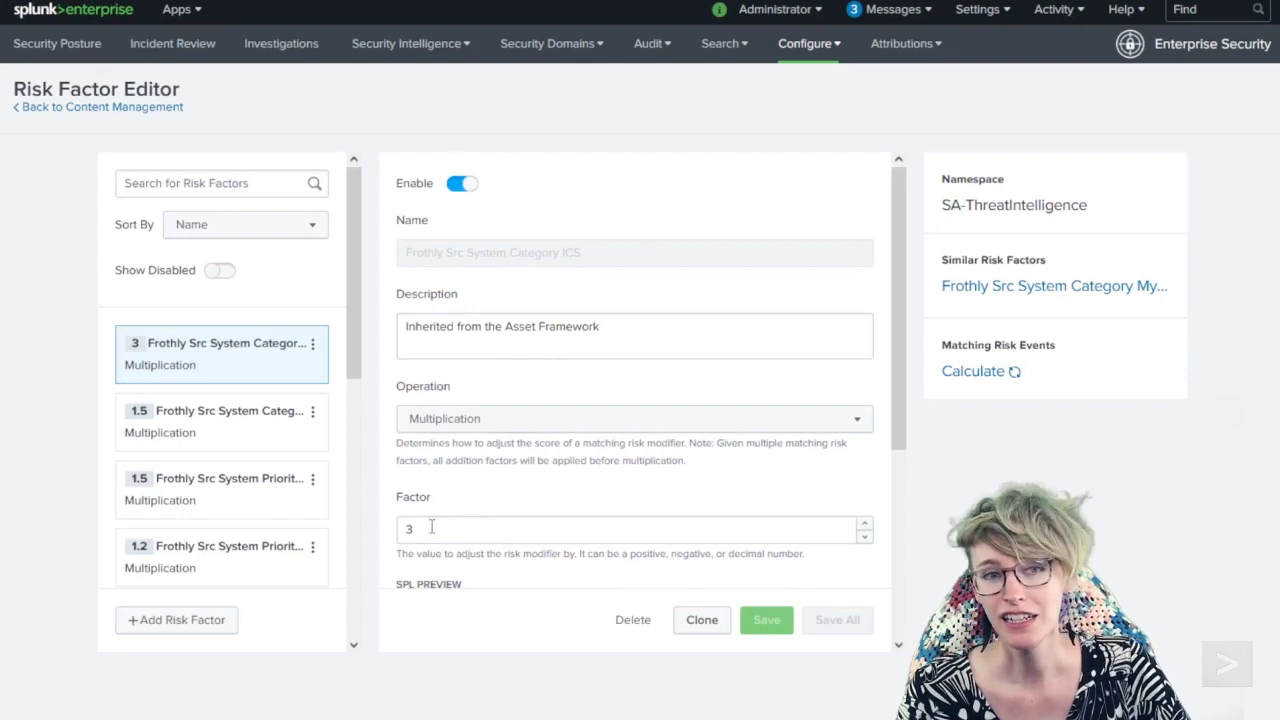
click(220, 420)
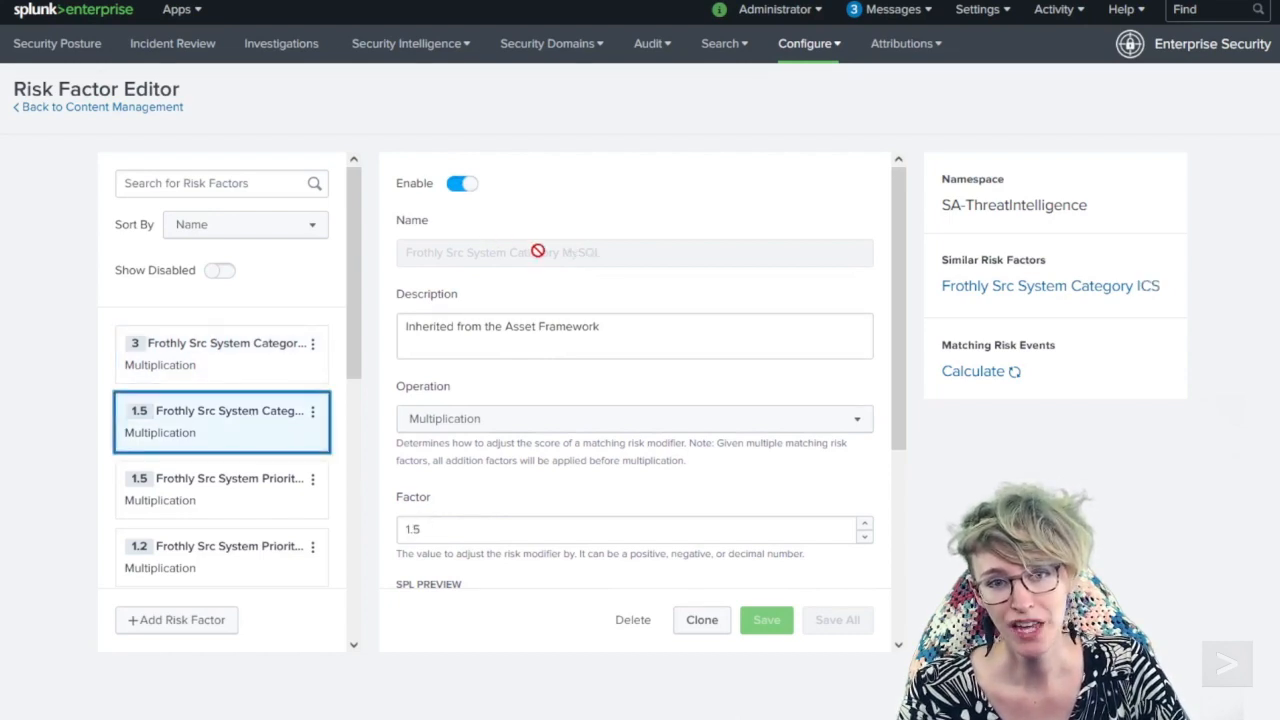
double_click(580, 252)
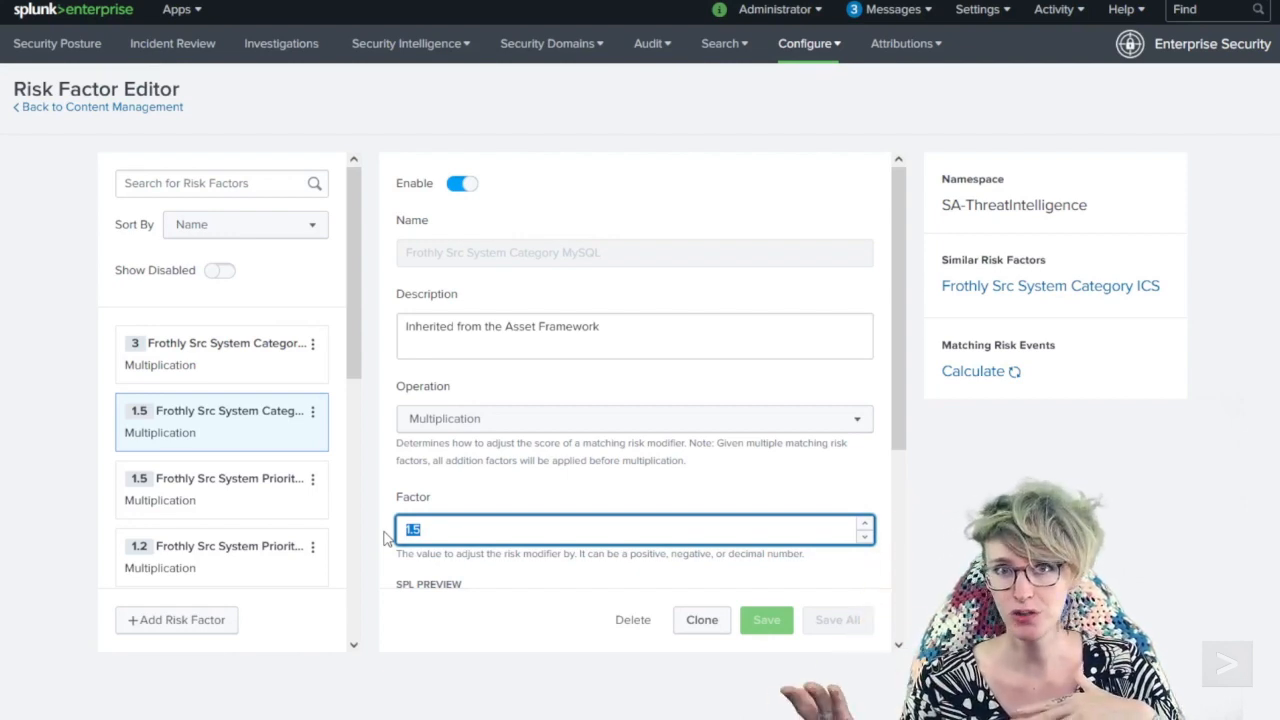
mouse_move(356, 336)
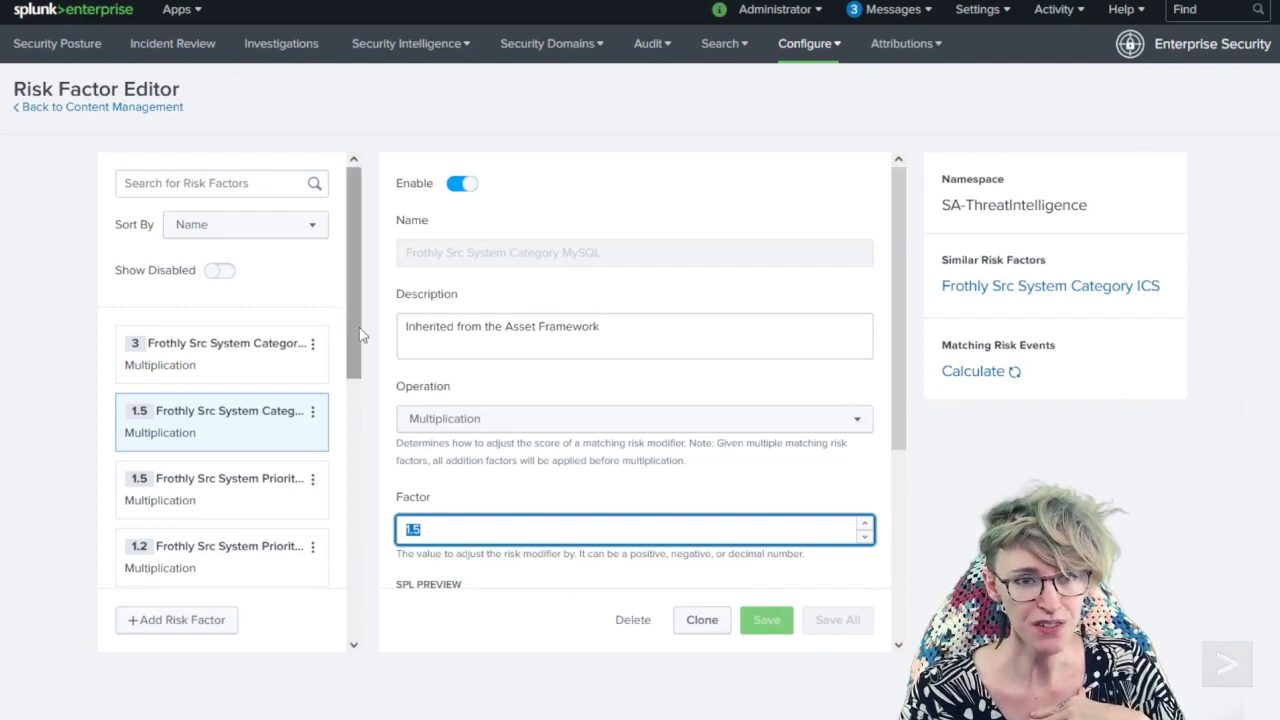
Browse the Privileged and Priority Critical factors, then open the Watchlisted User factor of 2
scroll(down, 3)
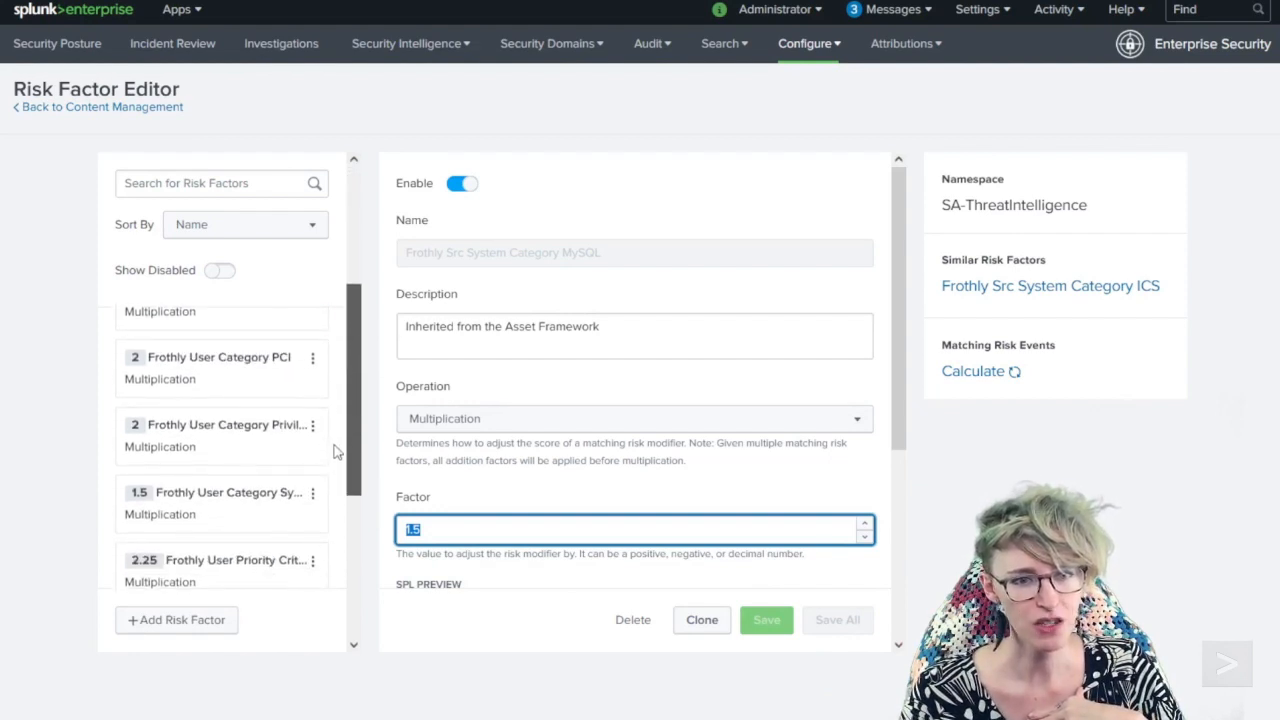
click(220, 436)
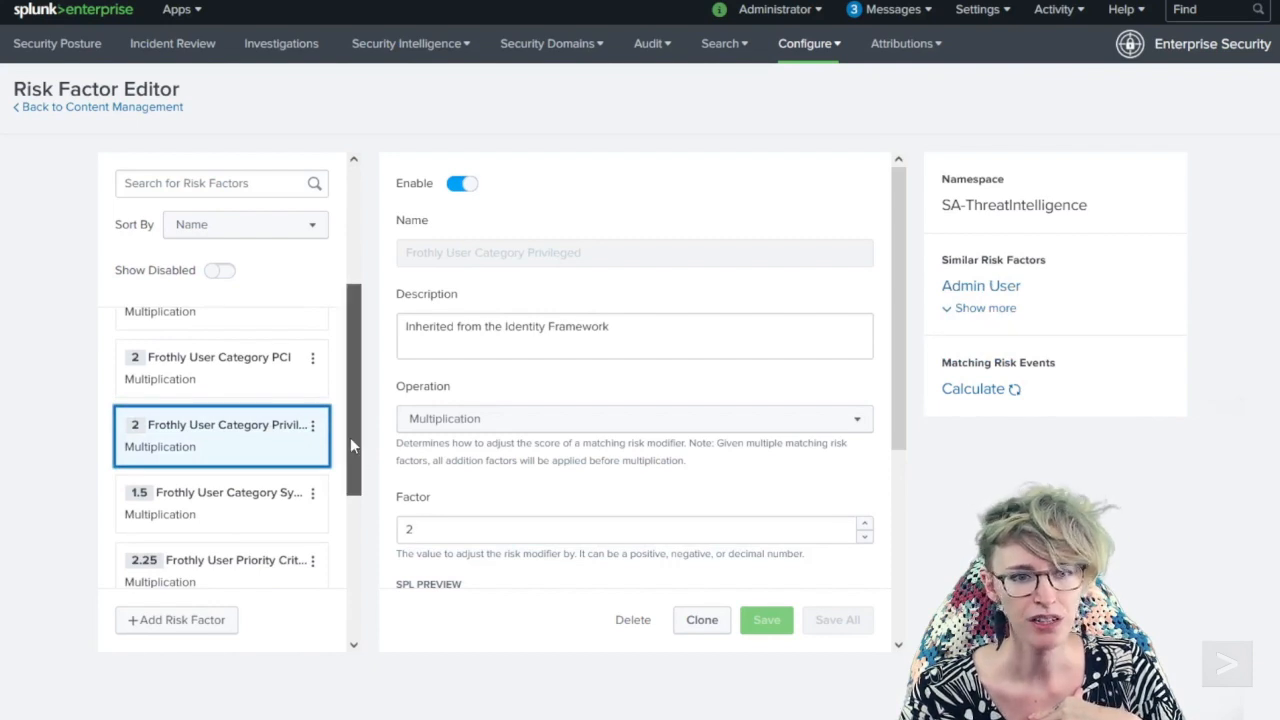
click(220, 432)
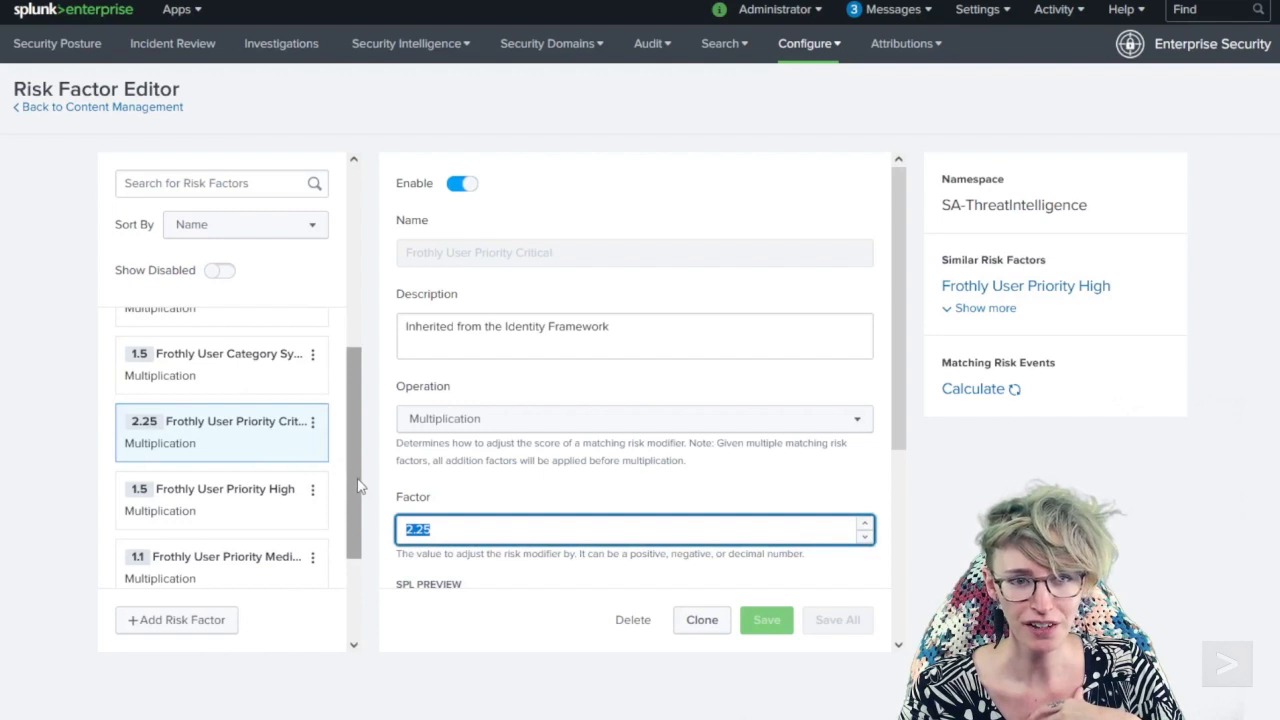
scroll(down, 3)
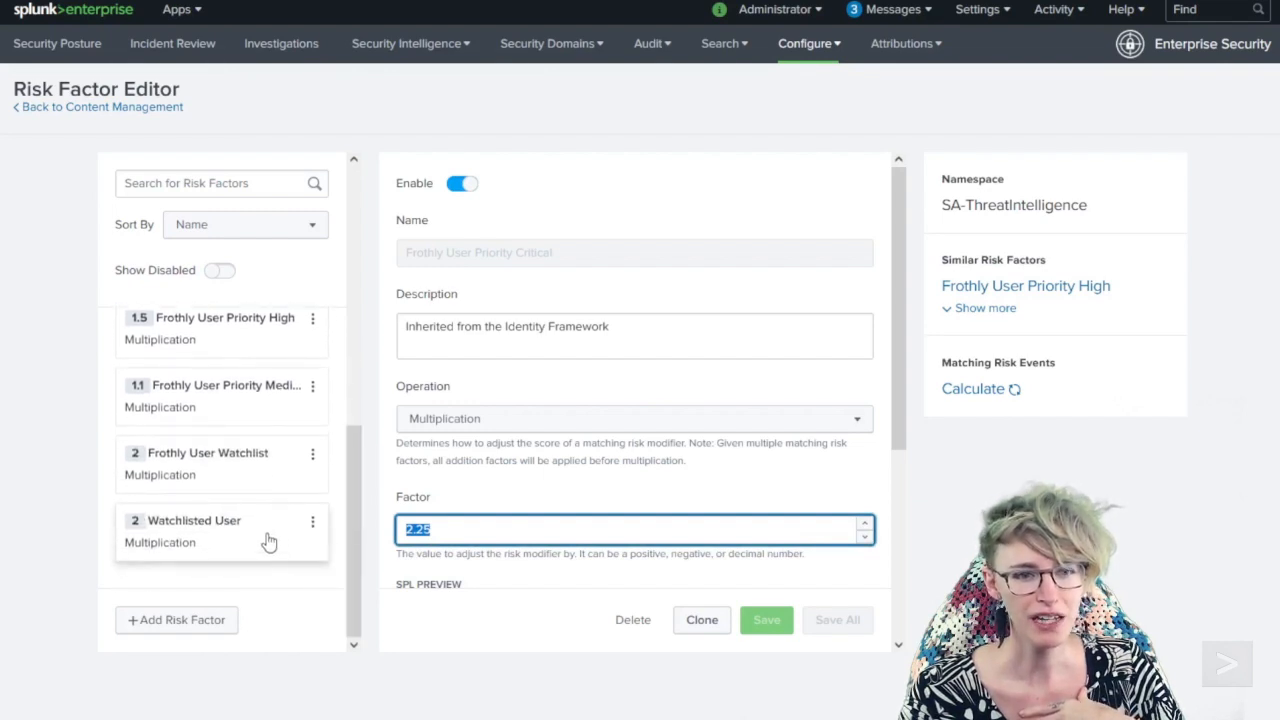
click(208, 528)
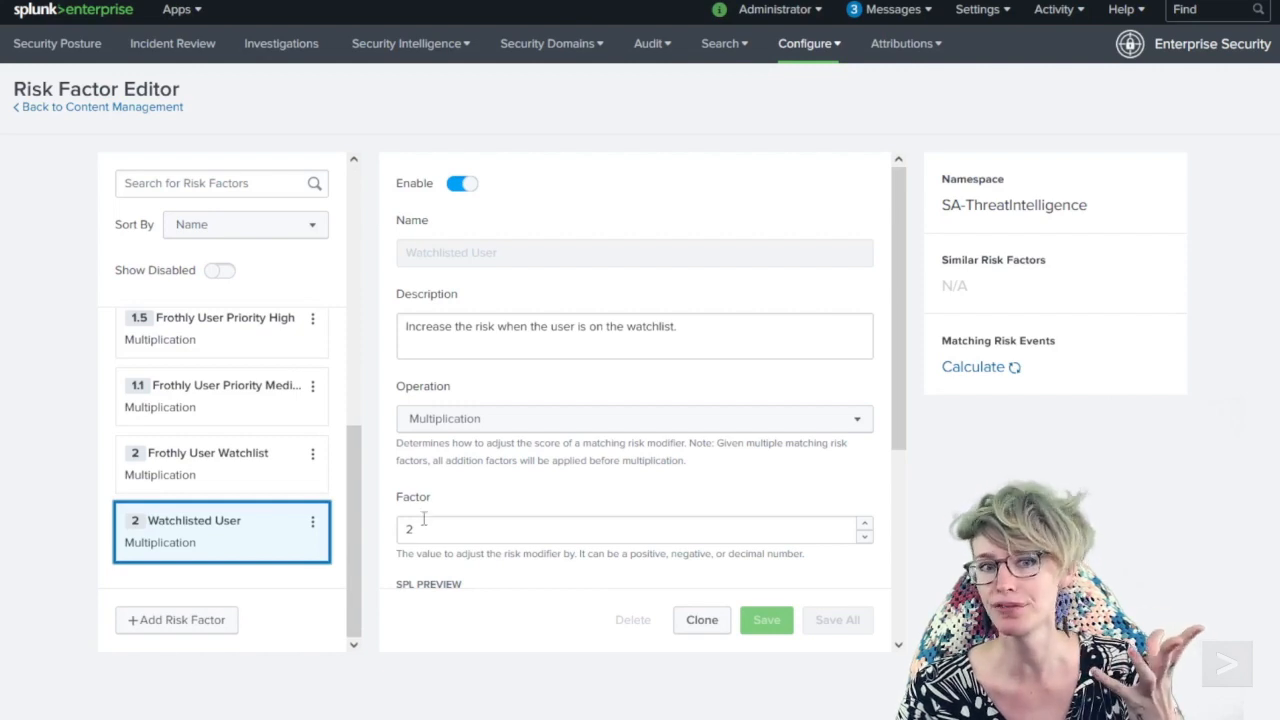
mouse_move(470, 420)
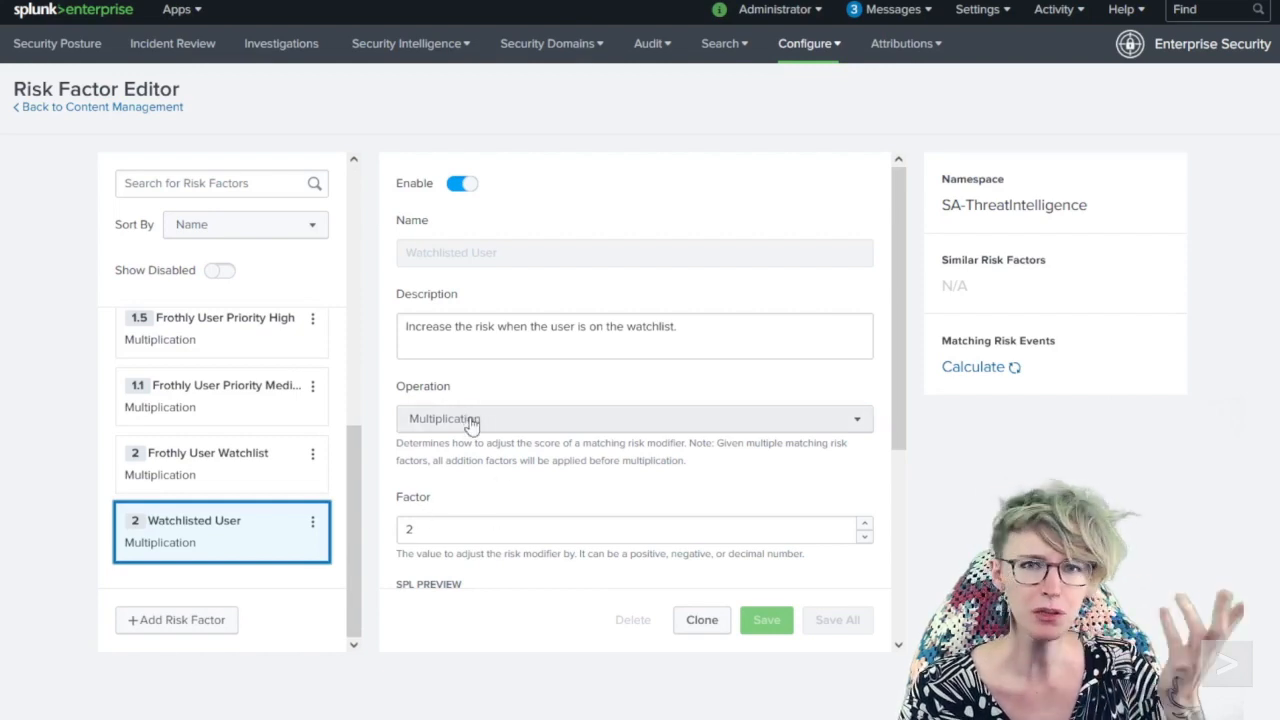
Check the Operation choices and keep it as multiplication
click(634, 418)
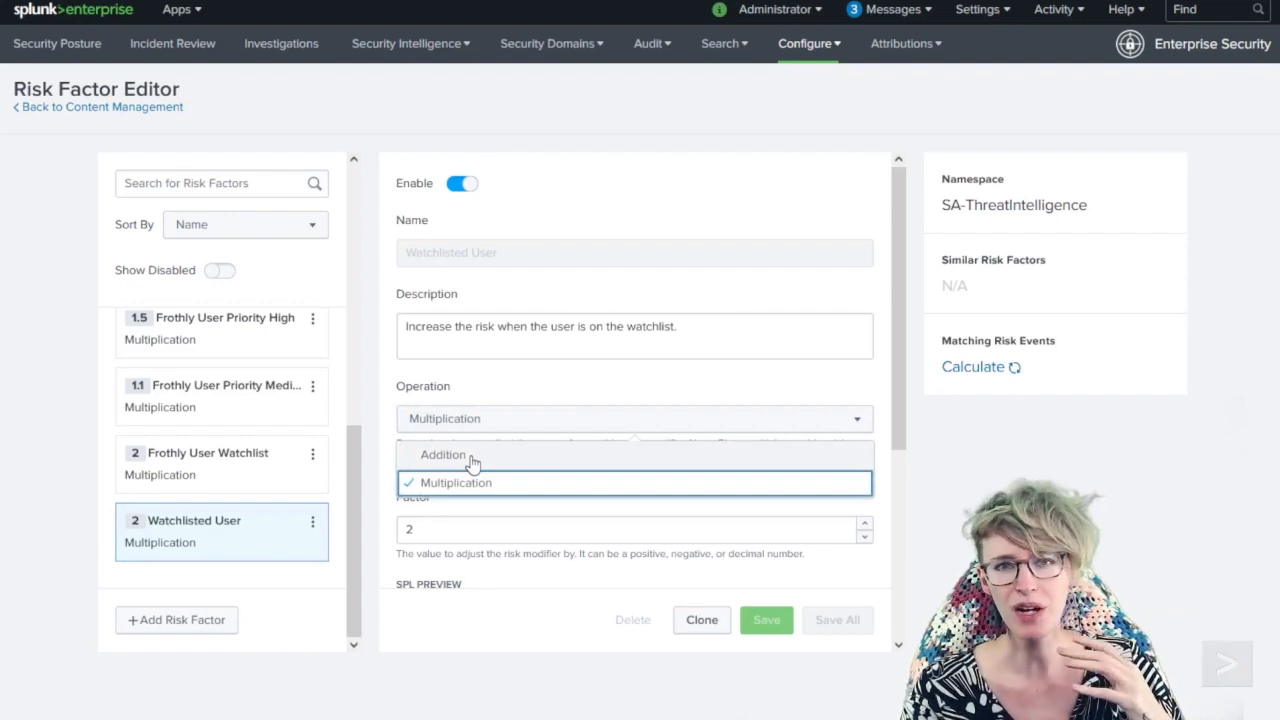
click(456, 482)
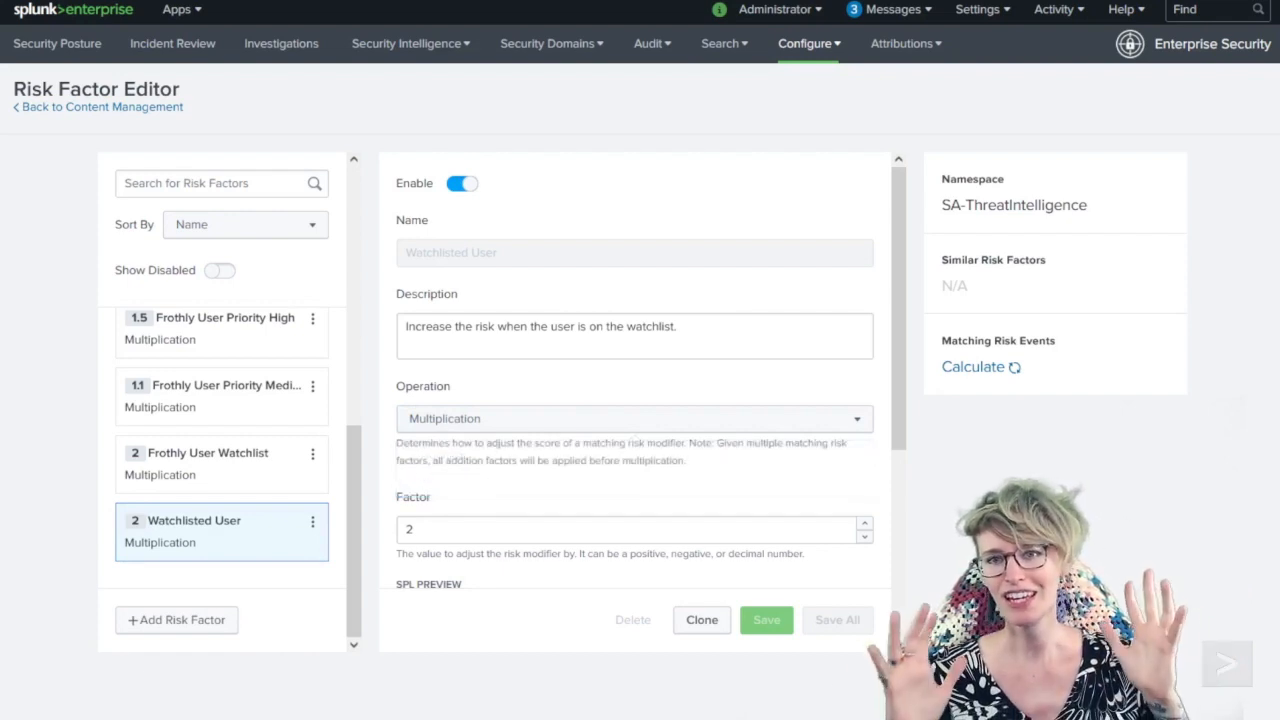